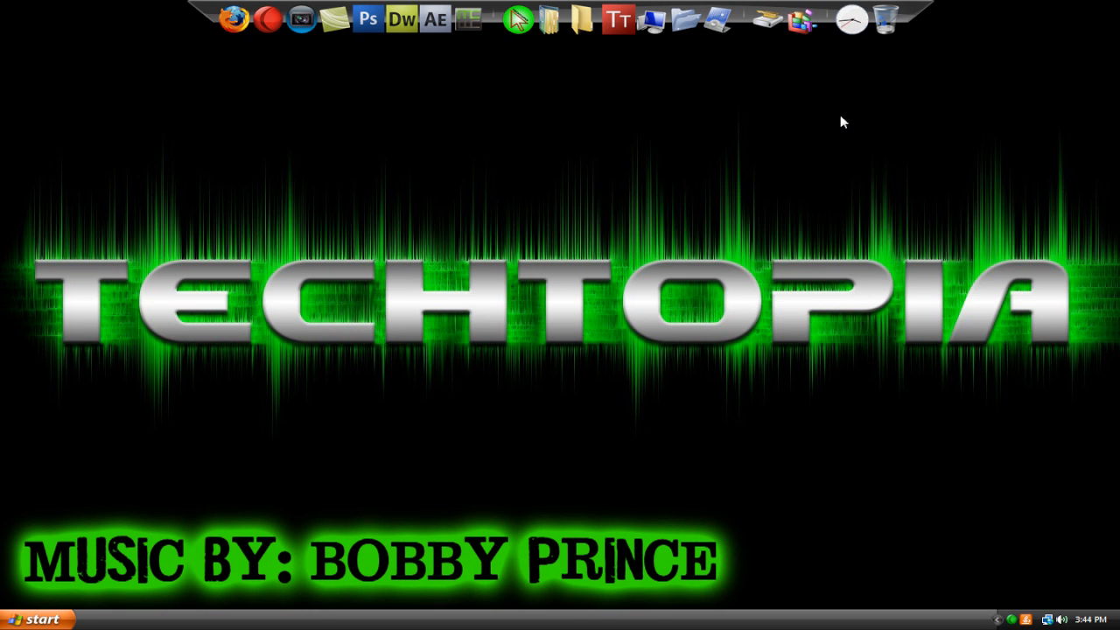
mouse_move(831, 121)
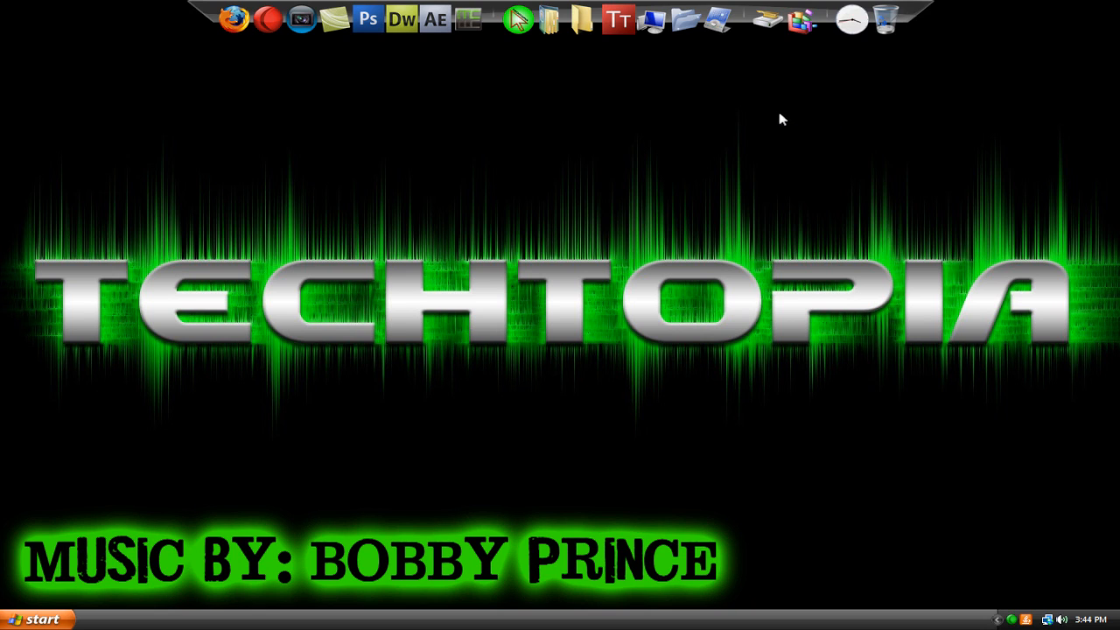
mouse_move(756, 138)
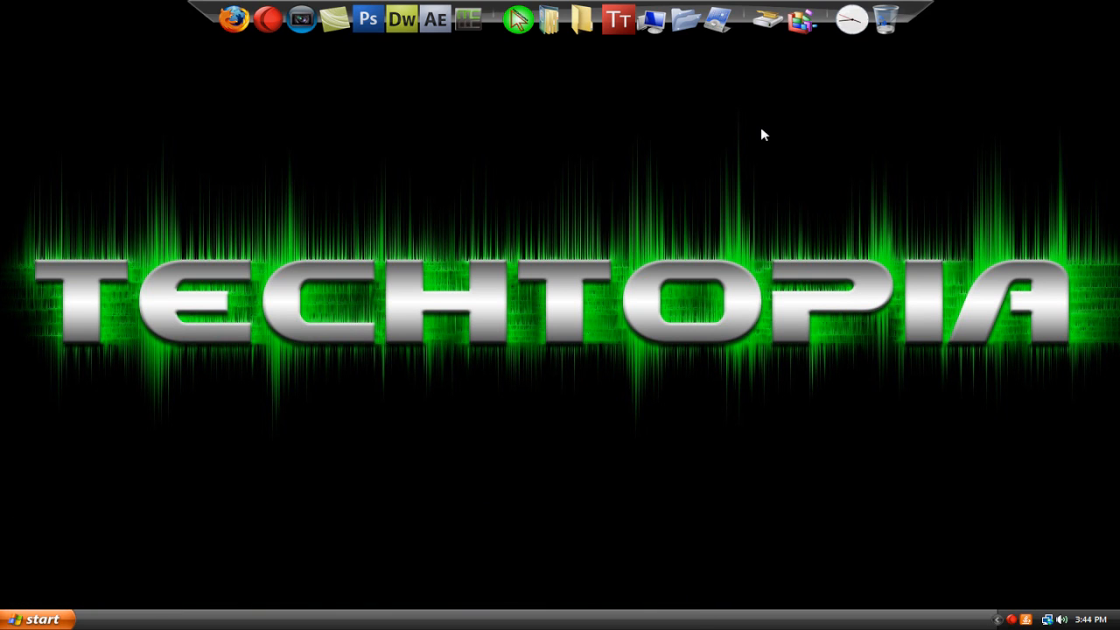
mouse_move(709, 129)
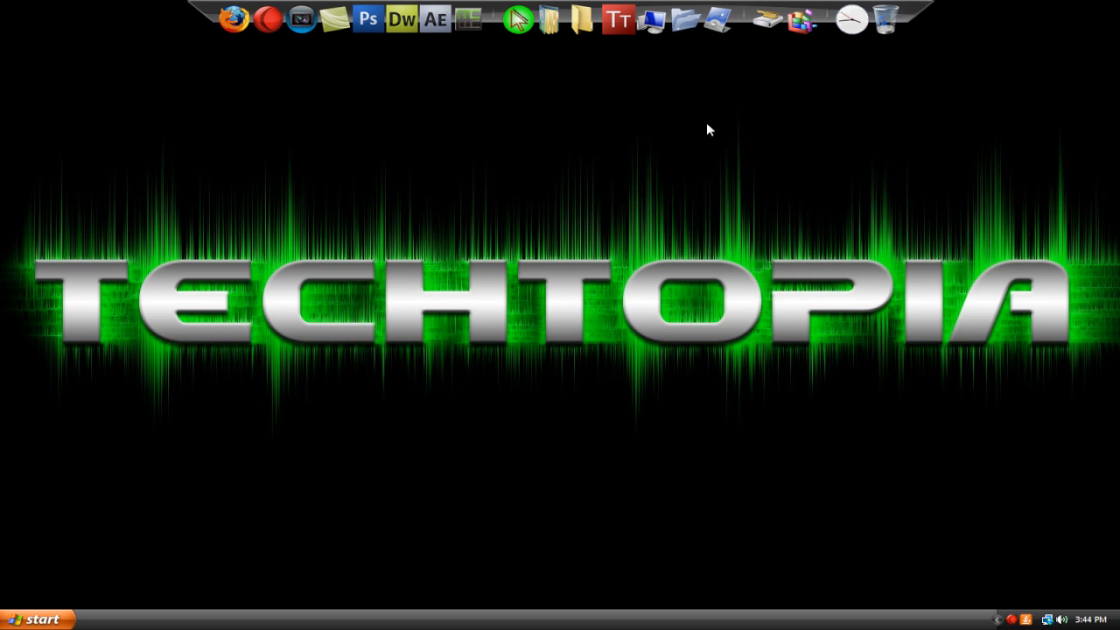
mouse_move(235, 19)
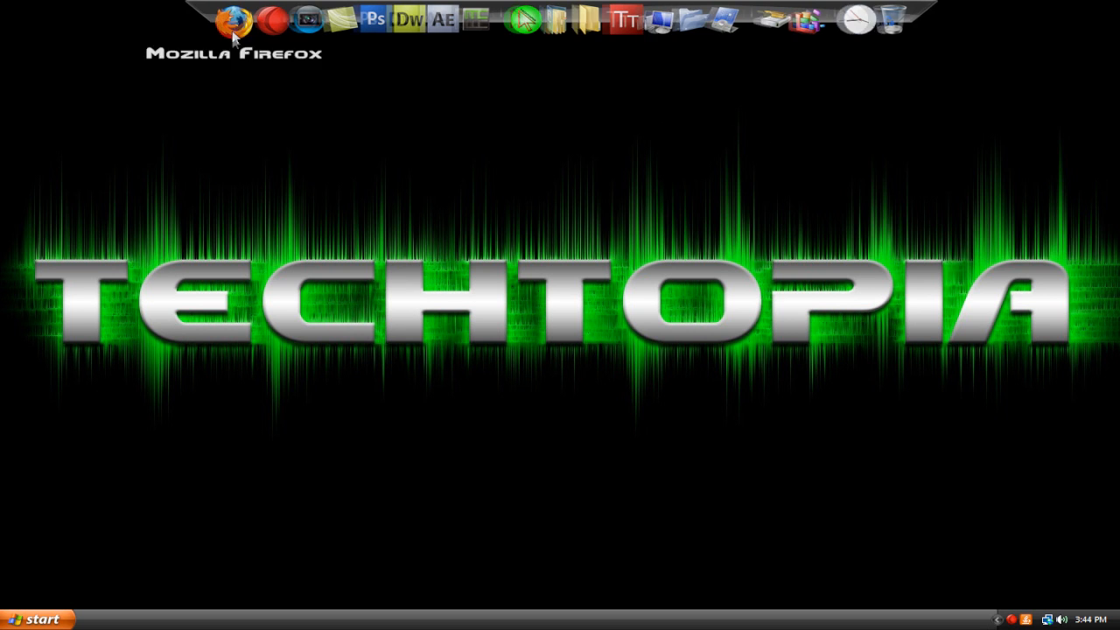
click(237, 20)
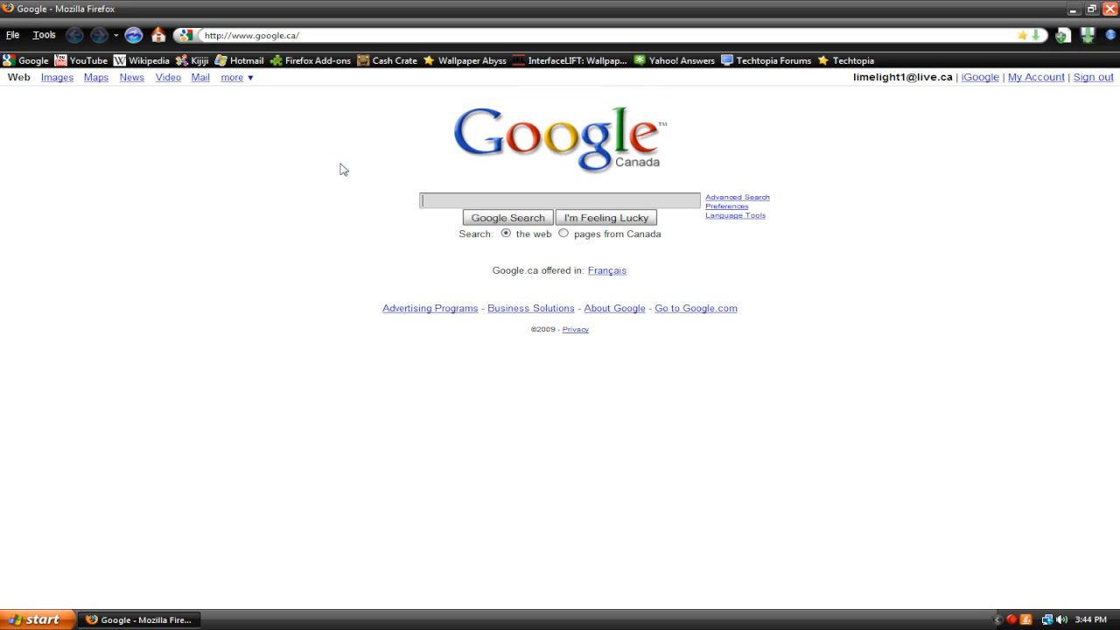
click(558, 200)
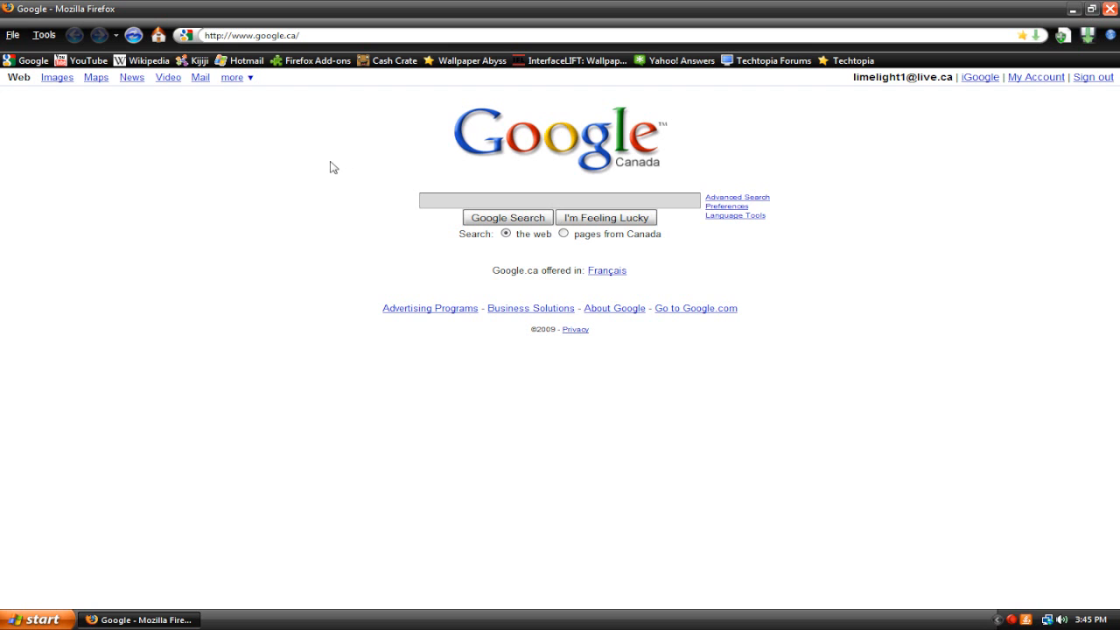
click(251, 35)
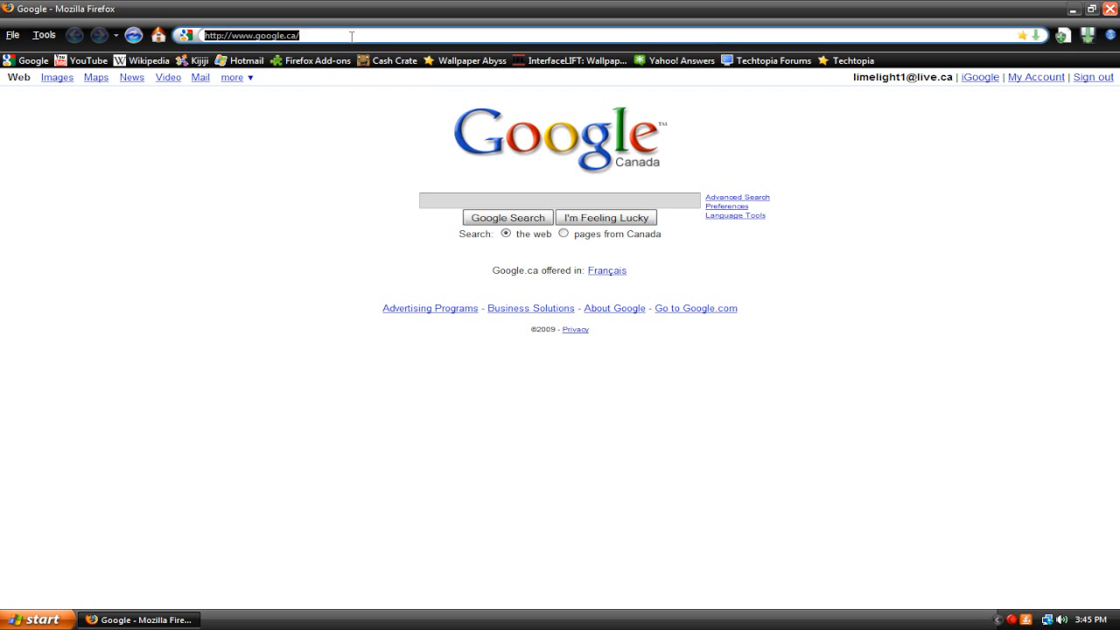
text(http://www.go)
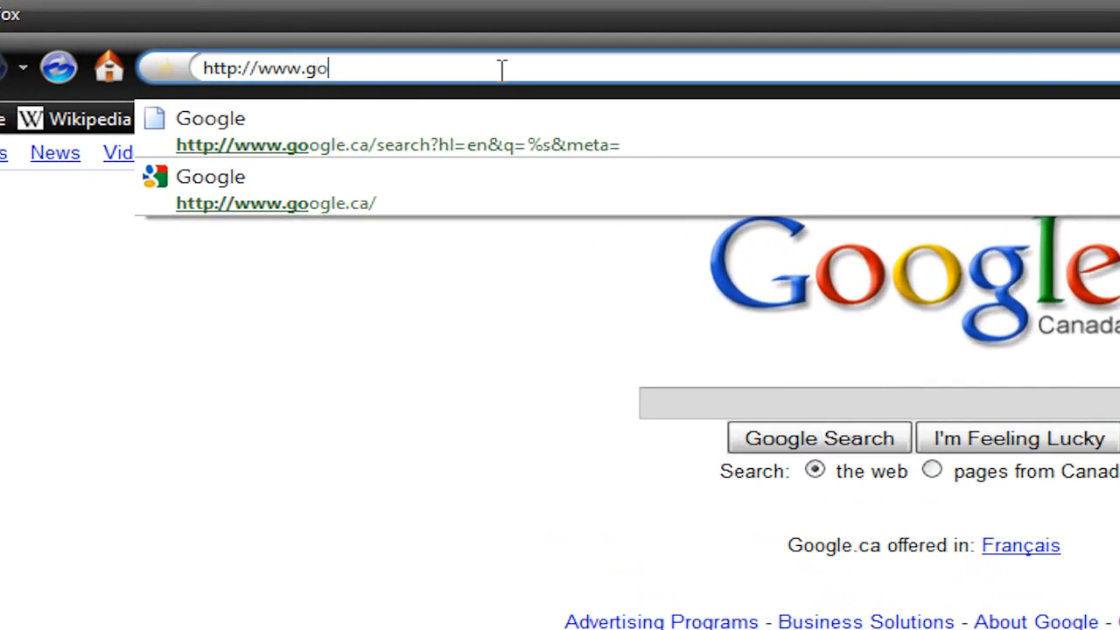
text(http://www.te)
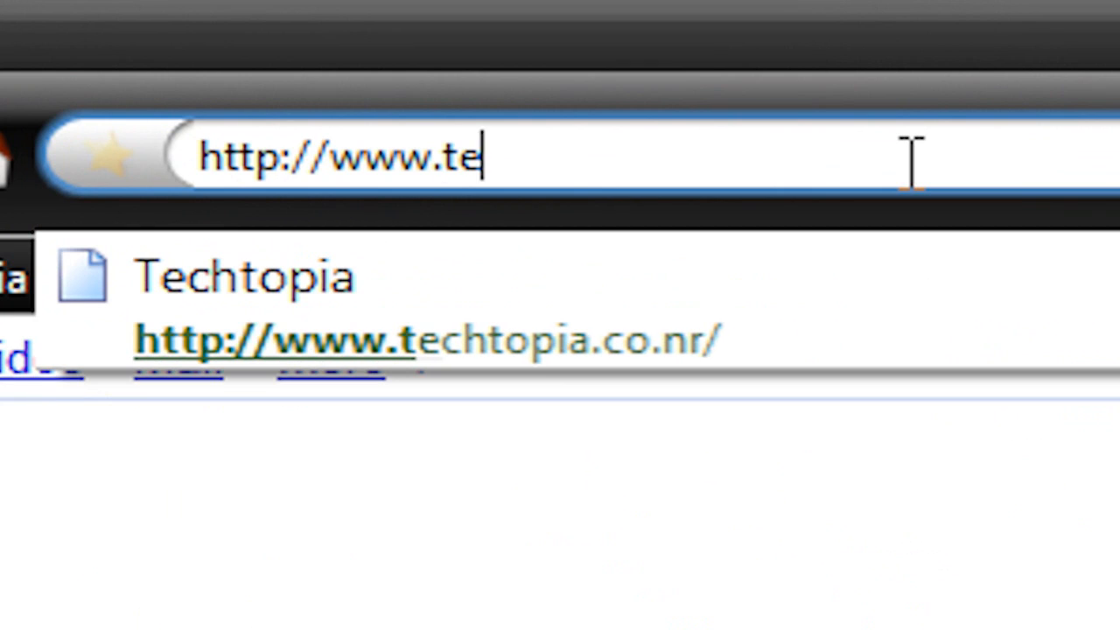
text(chtopia.co.n)
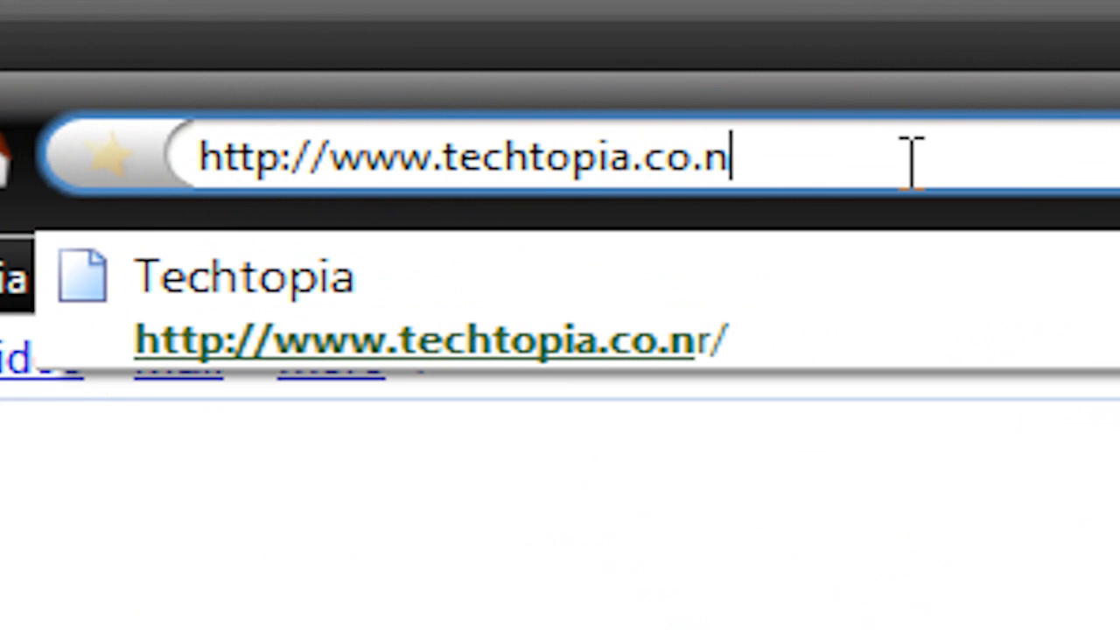
text(r/)
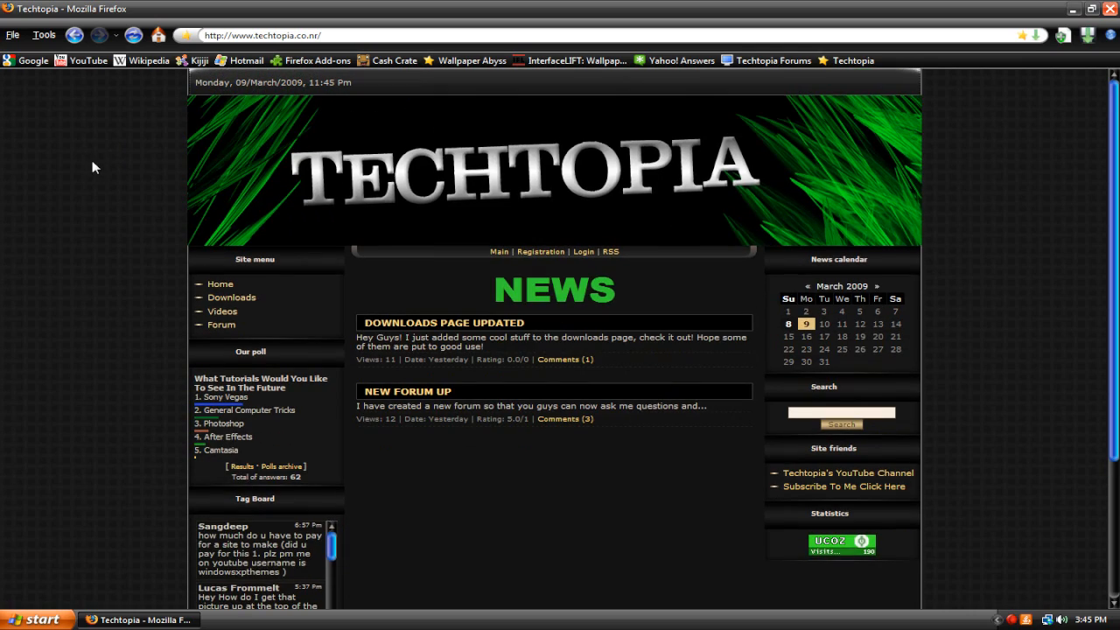
mouse_move(100, 180)
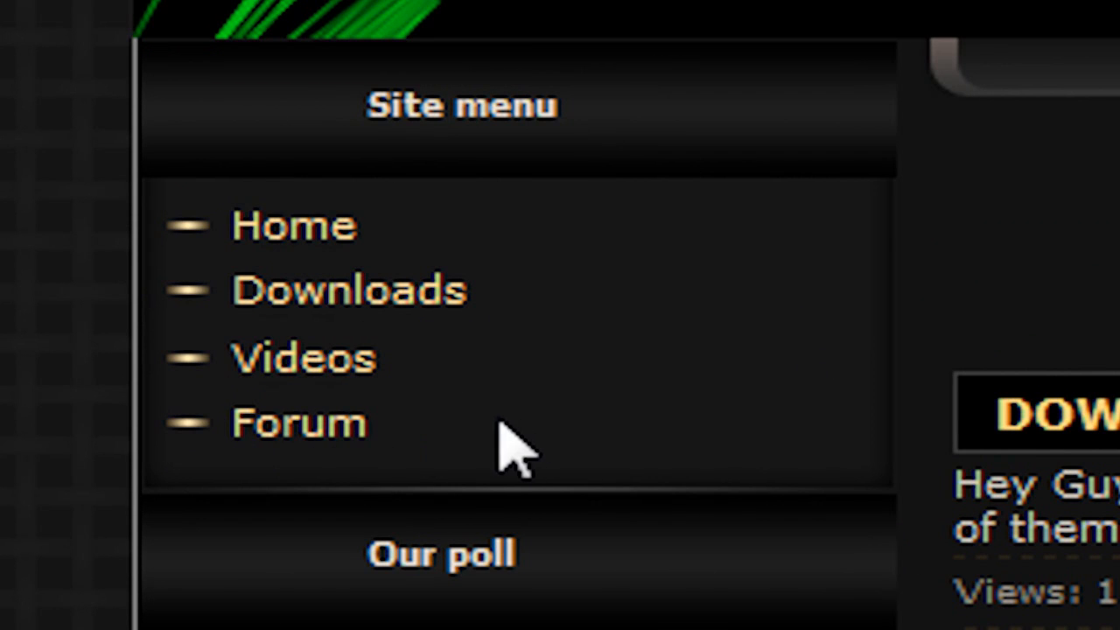
mouse_move(350, 289)
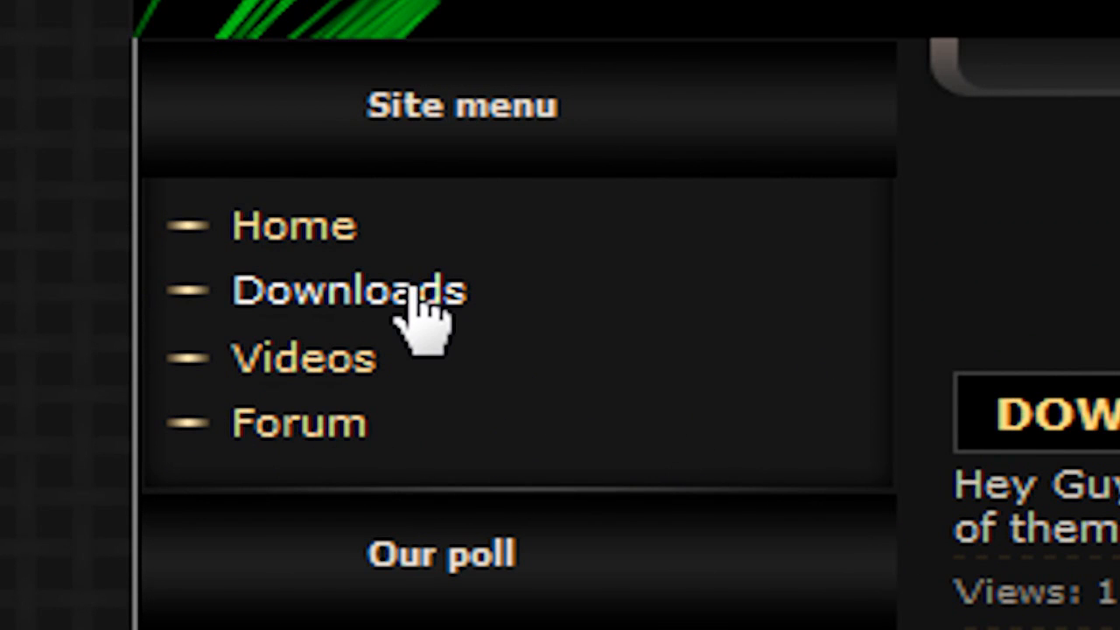
Go to the site's Downloads page and scroll to the YouTube Channel Background entry
click(348, 290)
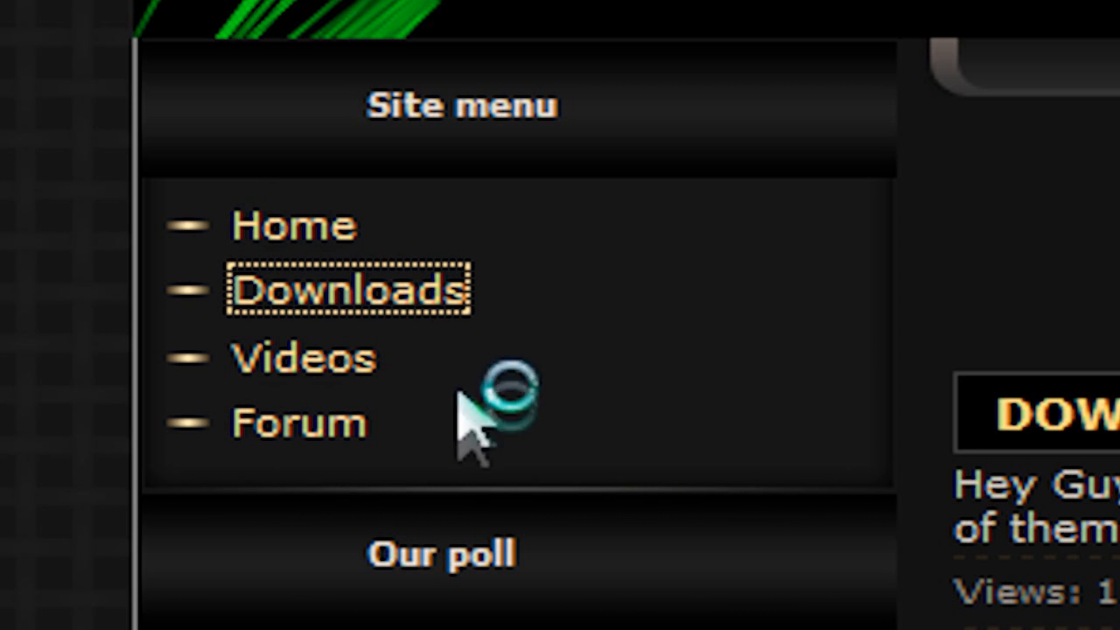
click(349, 289)
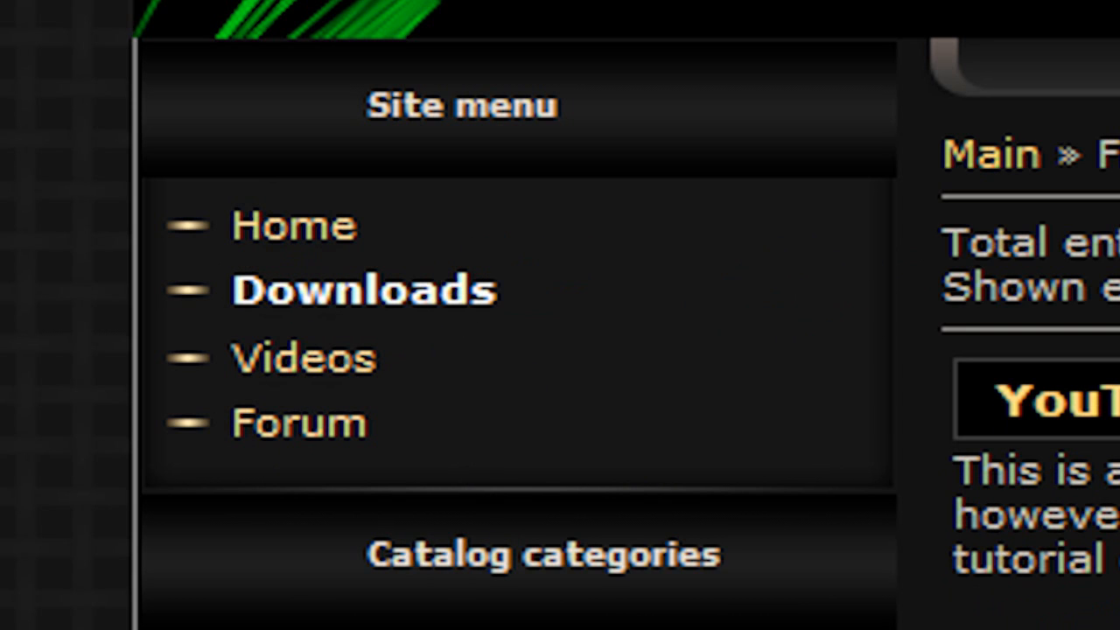
scroll(down, 3)
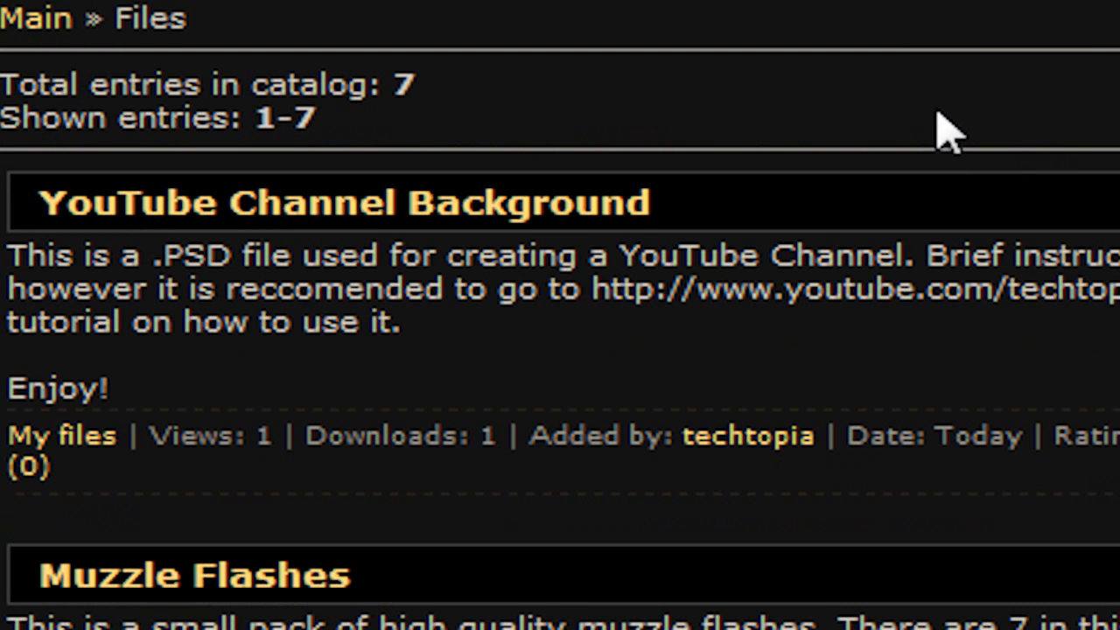
mouse_move(678, 179)
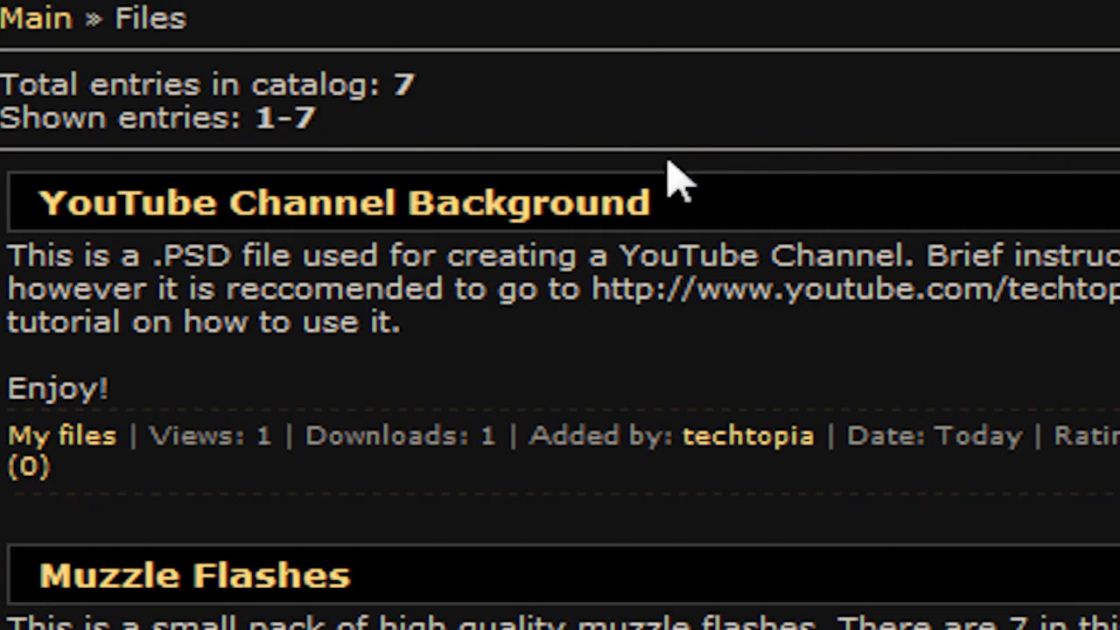
mouse_move(517, 188)
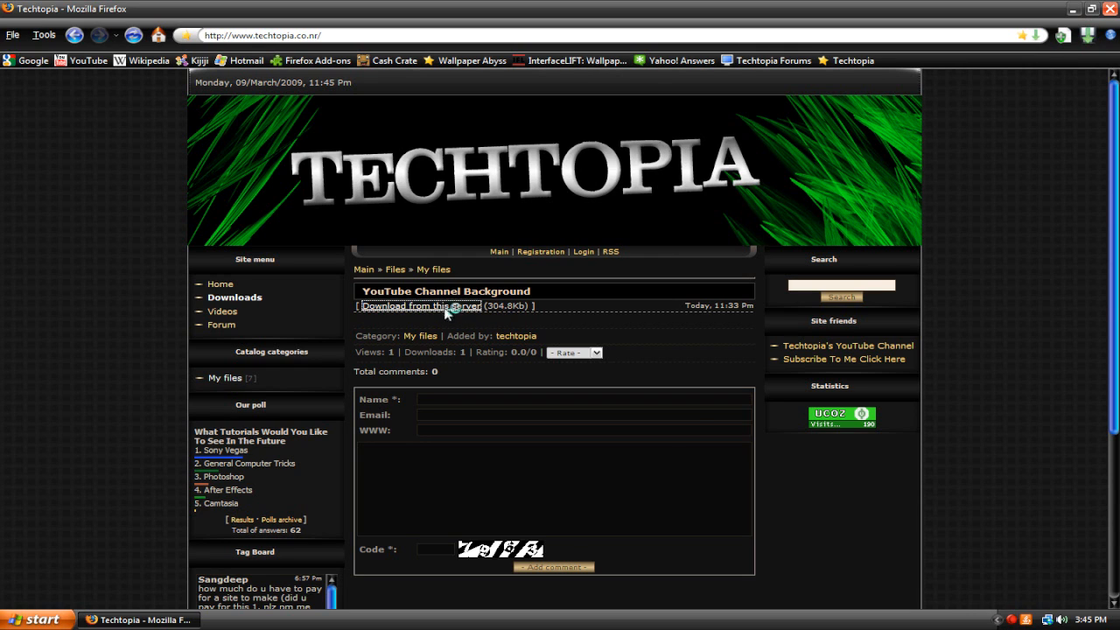
Download the YouTube Channel Background zip, saving it over the existing copy
click(421, 305)
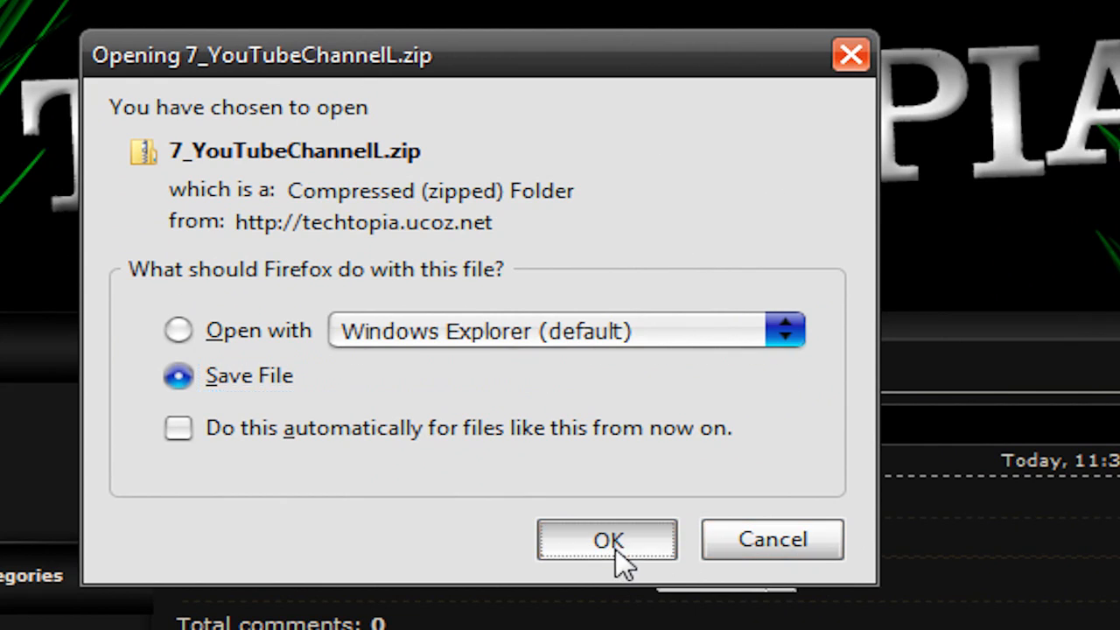
click(608, 540)
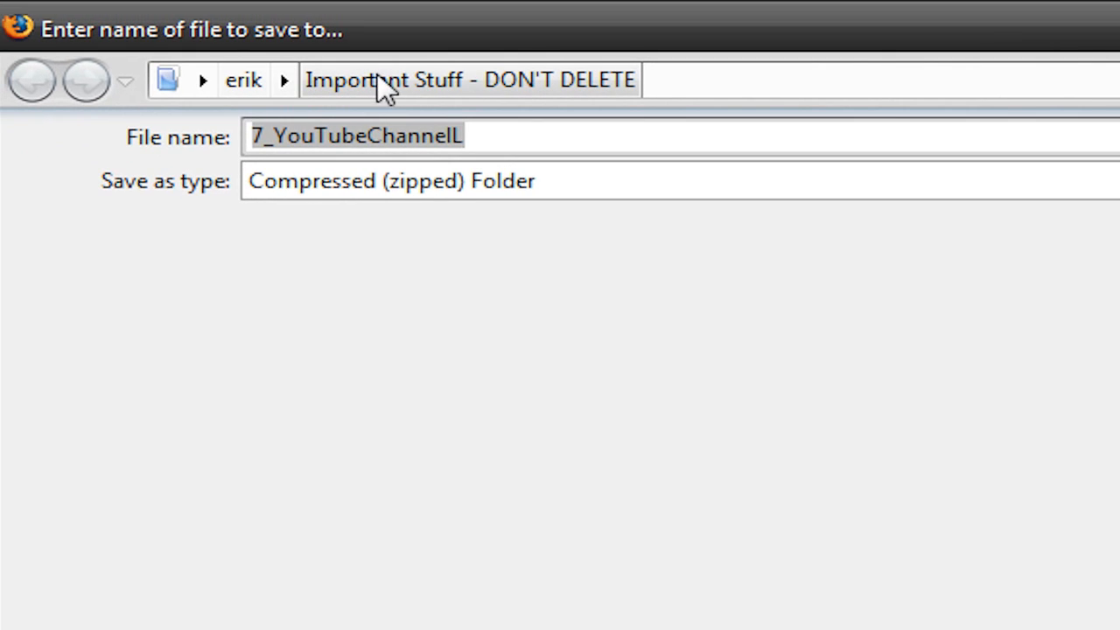
mouse_move(608, 156)
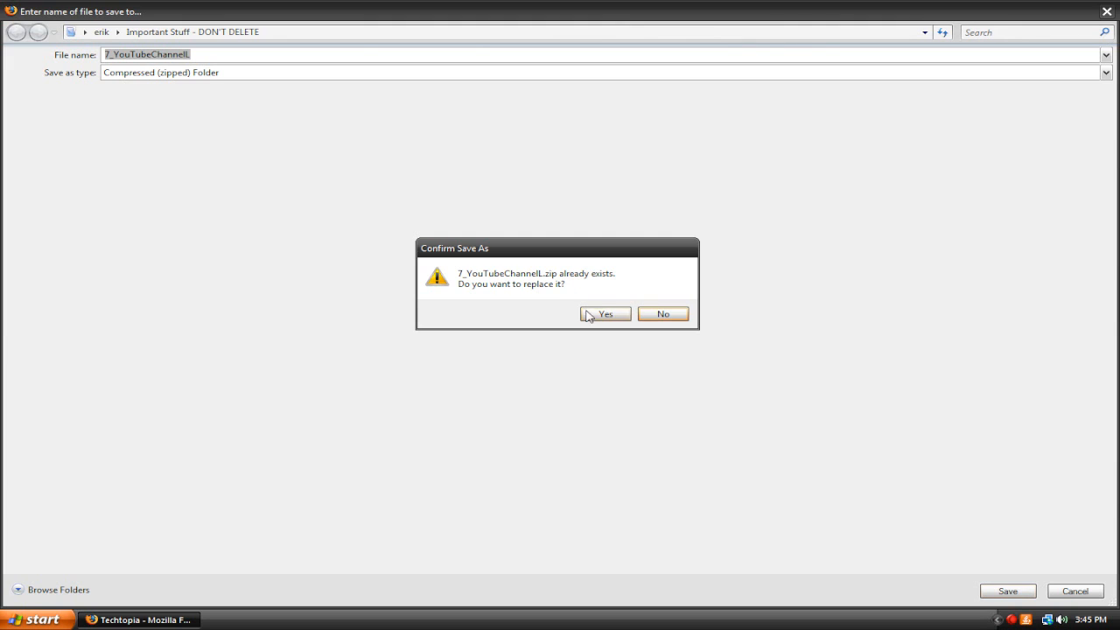
click(604, 315)
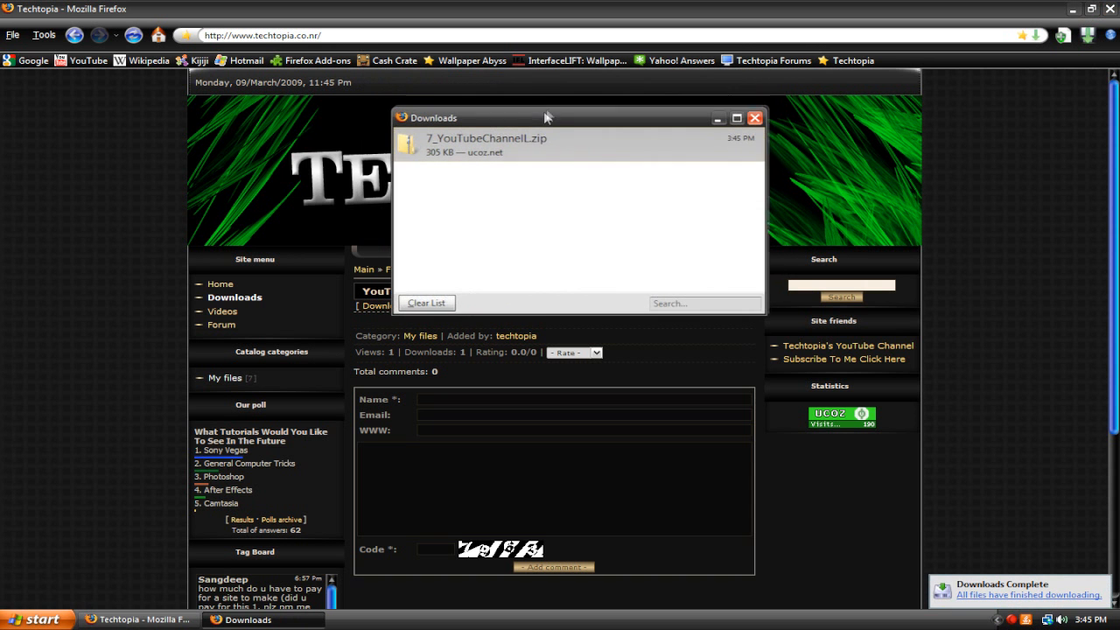
right_click(486, 144)
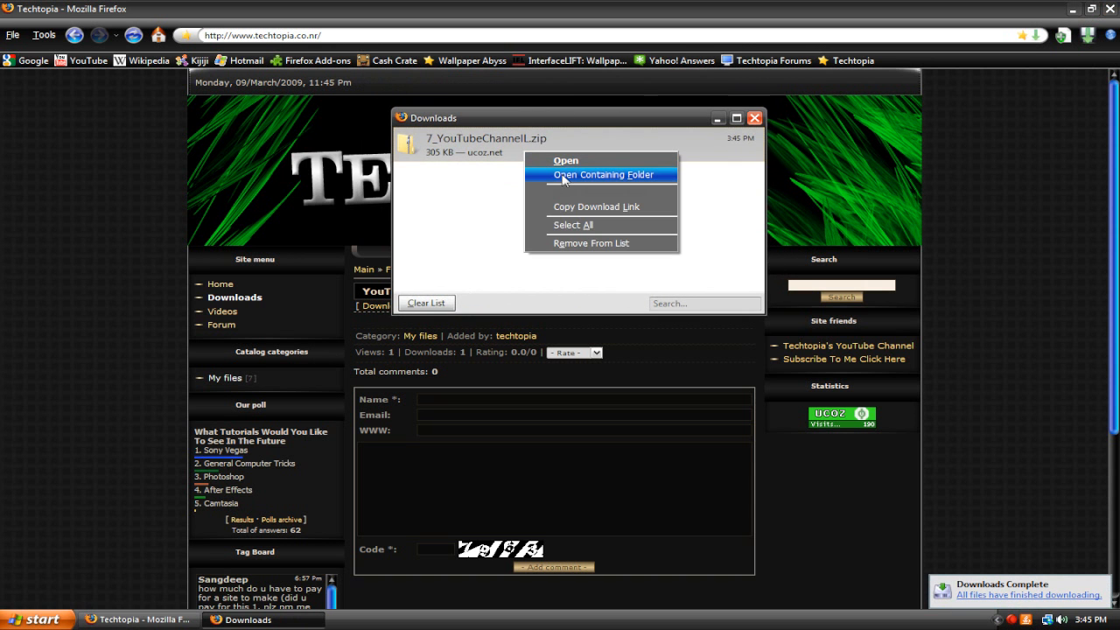
Show the downloaded 7_YouTubeChannelL zip and extract its files to the suggested folder
click(603, 174)
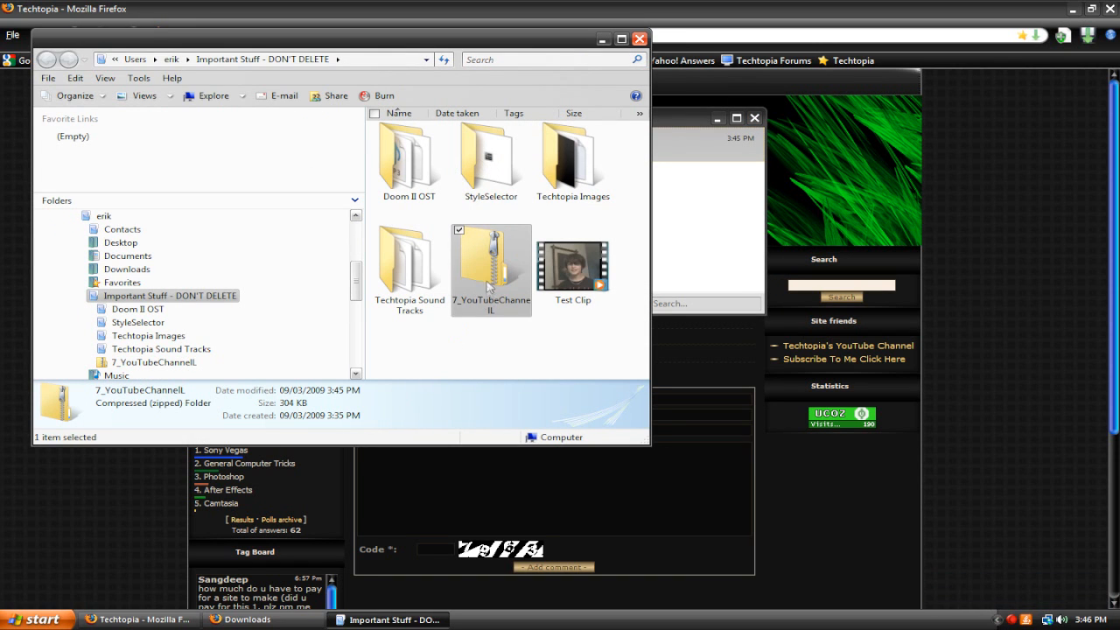
double_click(491, 262)
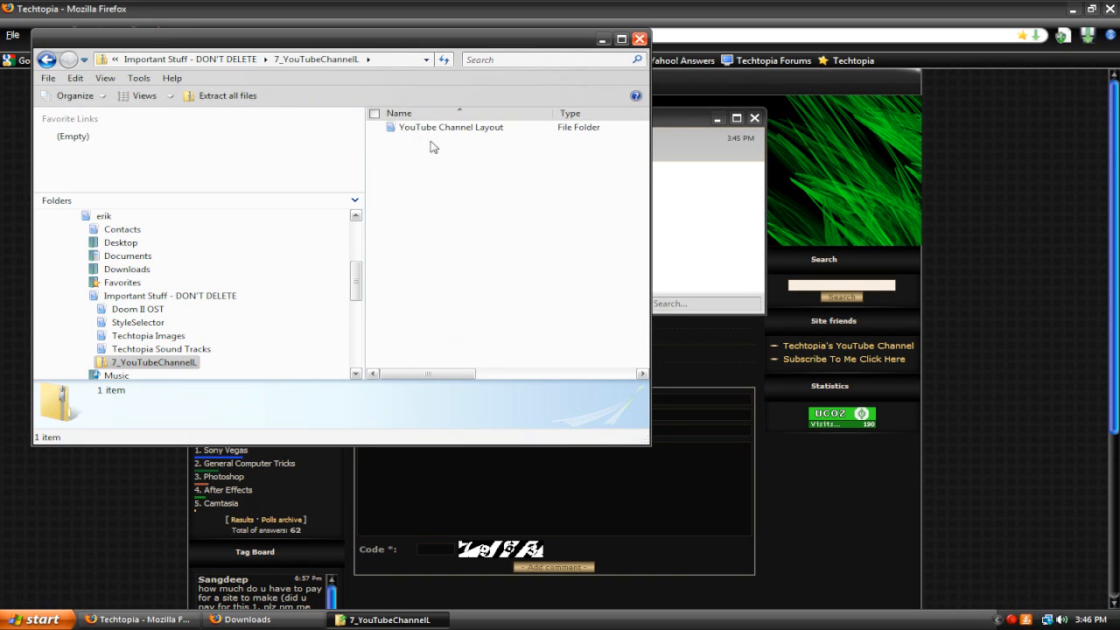
double_click(451, 127)
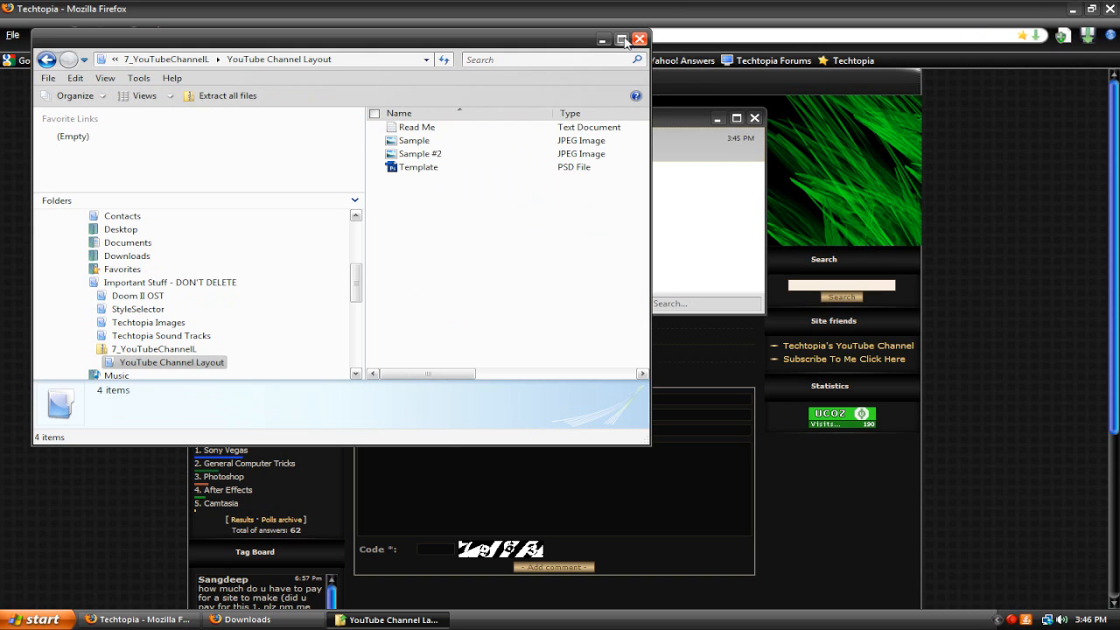
click(623, 39)
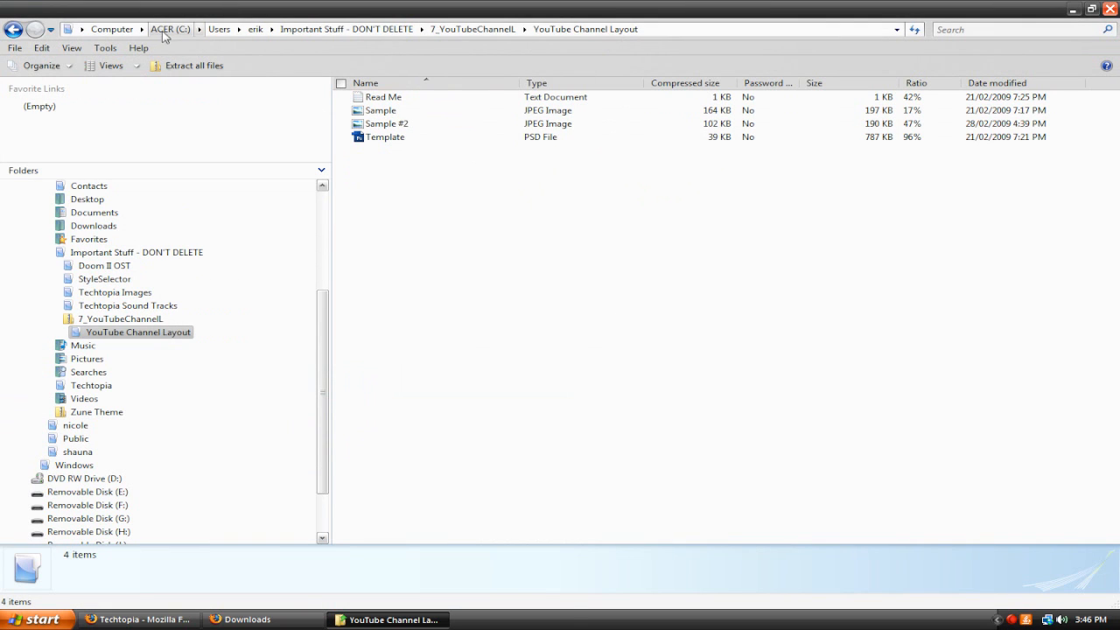
click(193, 66)
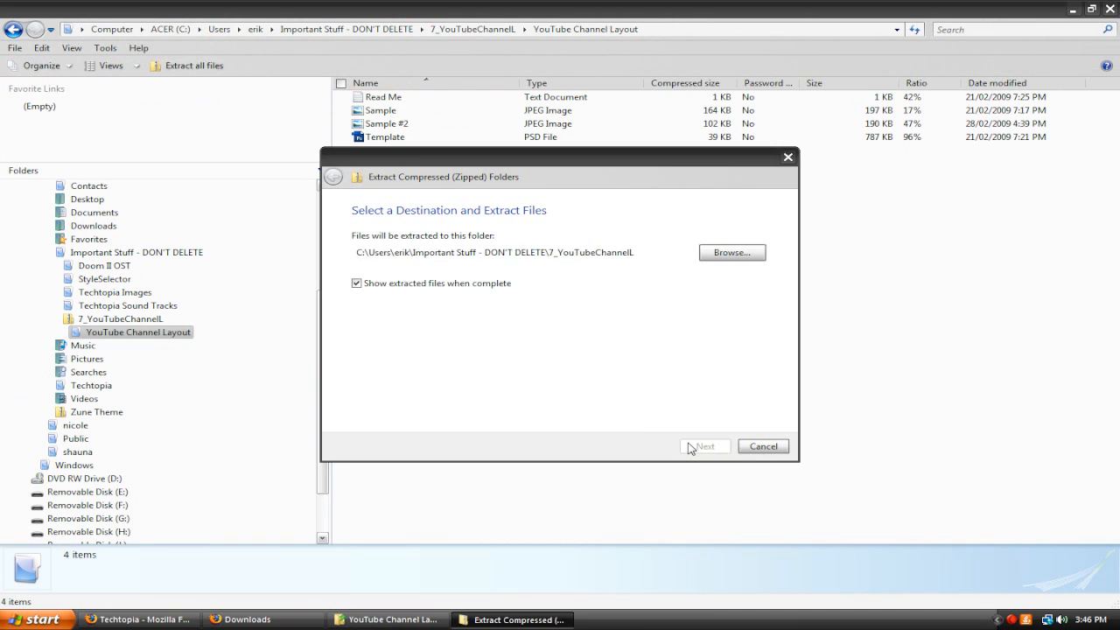
click(704, 446)
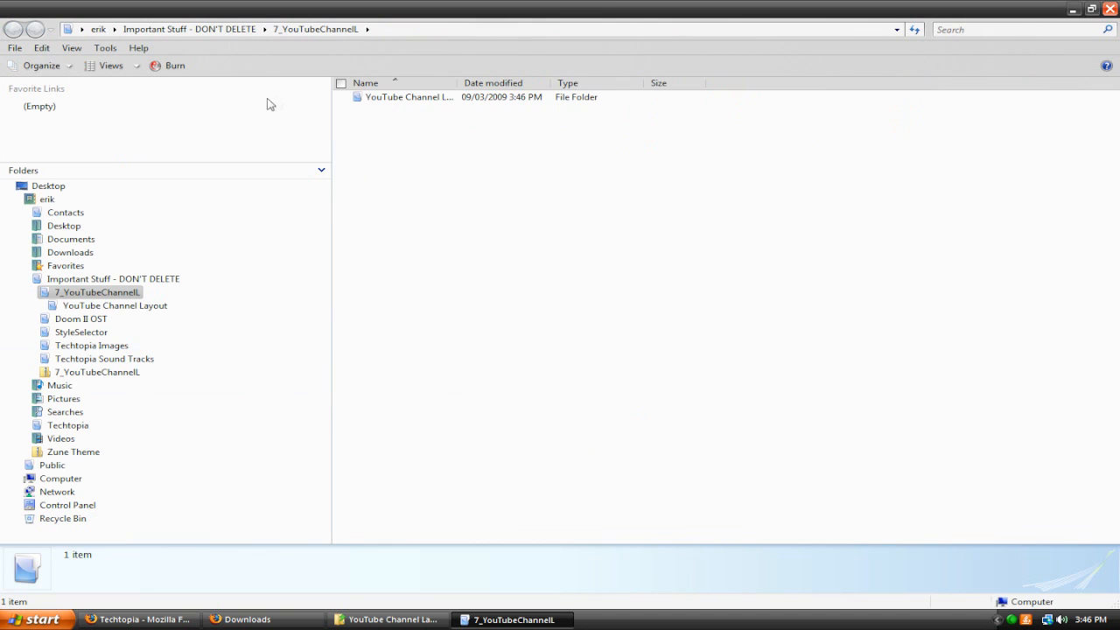
Browse into the extracted YouTube Channel Layout folder and preview the Sample image
double_click(409, 96)
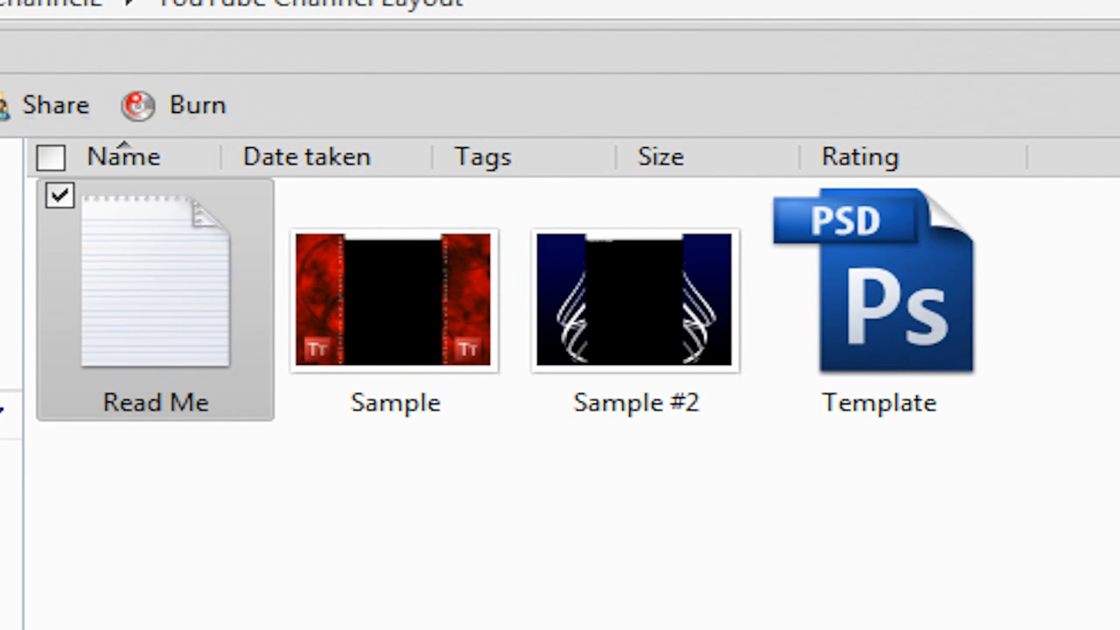
click(395, 299)
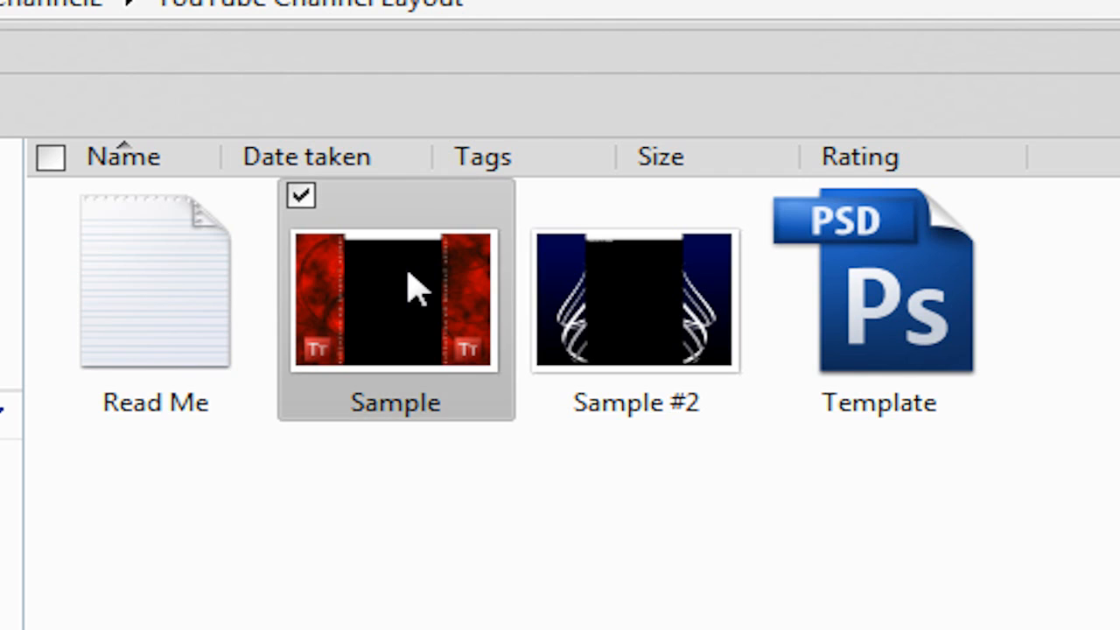
double_click(394, 301)
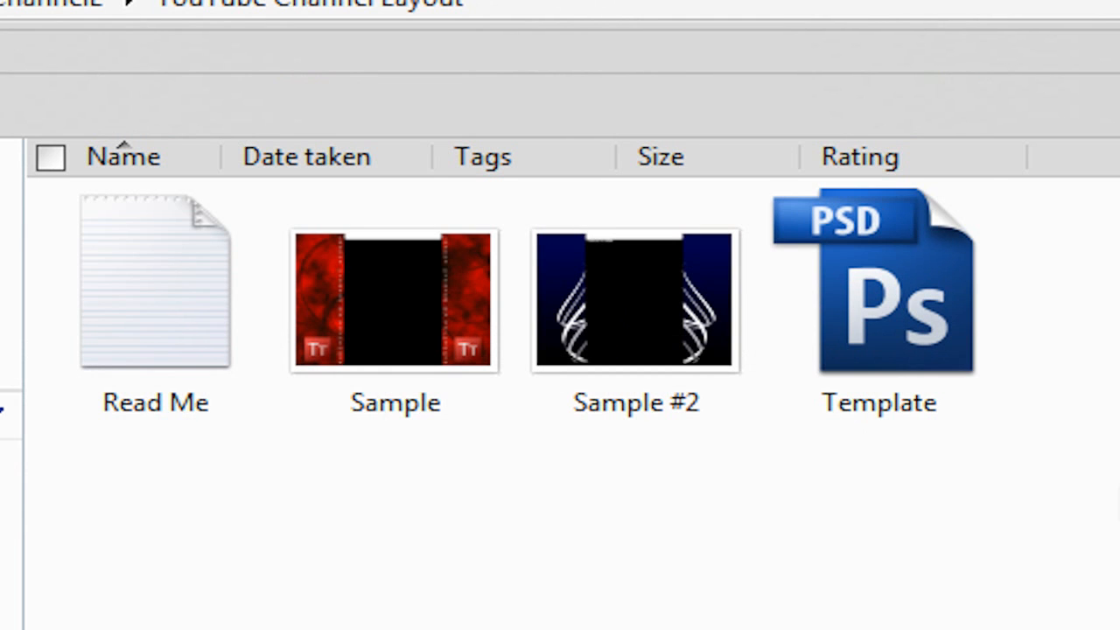
mouse_move(936, 350)
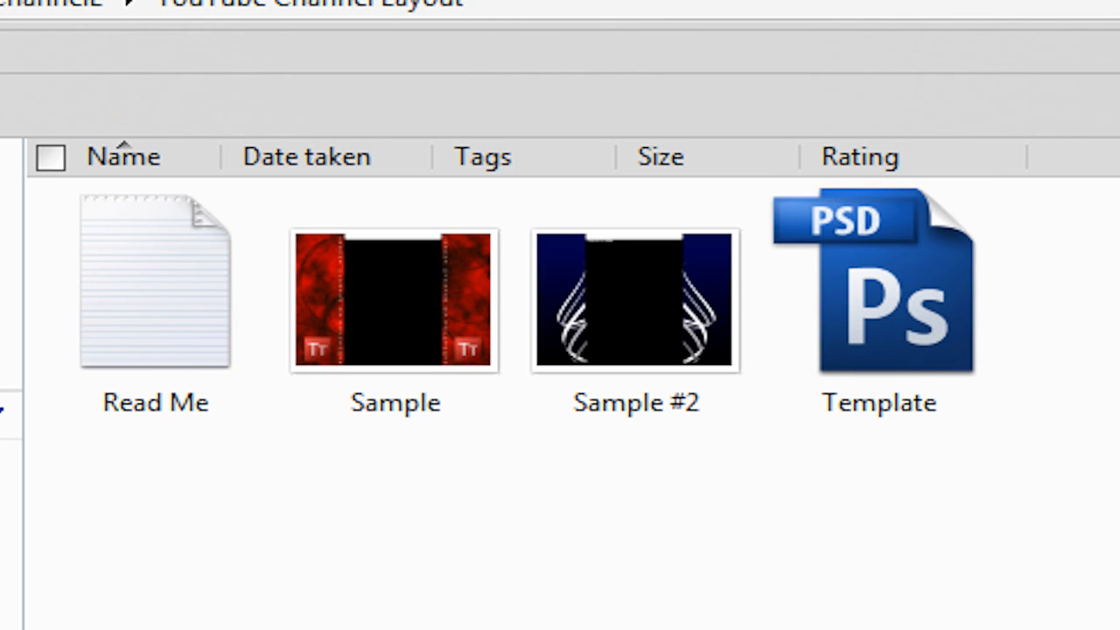
Load Template.psd into Photoshop CS3, which raises the missing-fonts warning
click(878, 298)
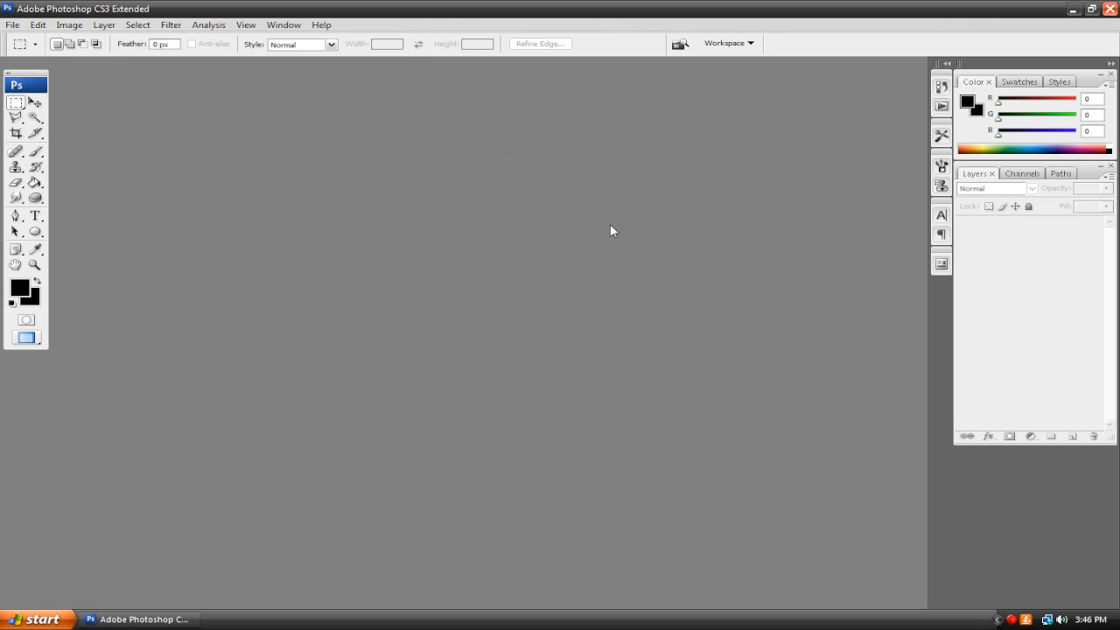
mouse_move(505, 229)
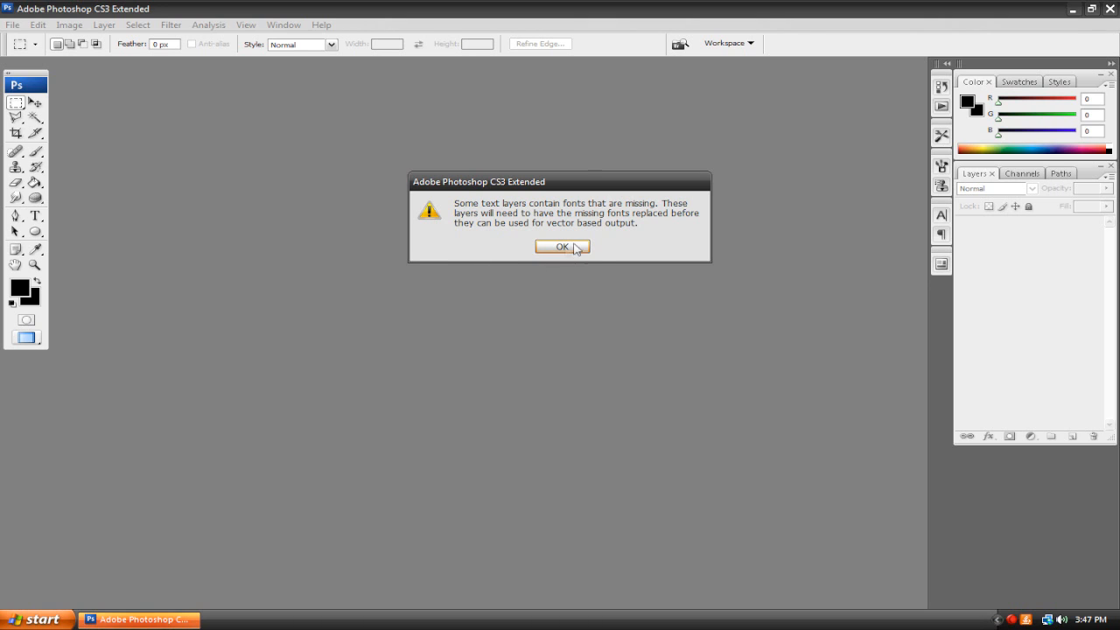
Dismiss the missing-fonts alert, delete the Subscribe layer, and review the Forground, Banner and Background layers
click(562, 246)
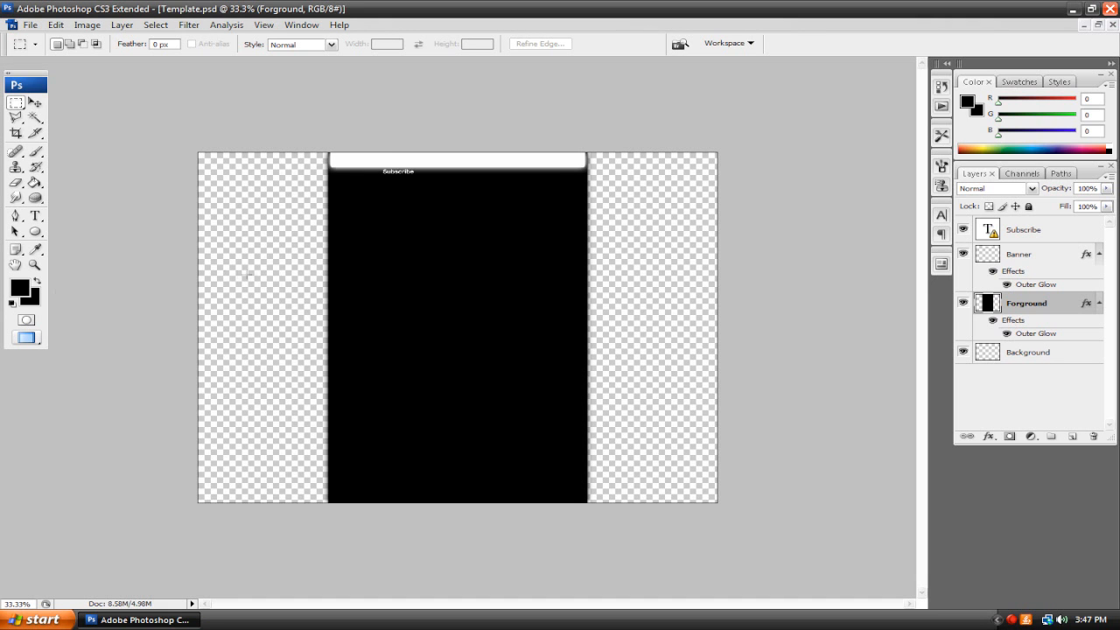
mouse_move(1081, 256)
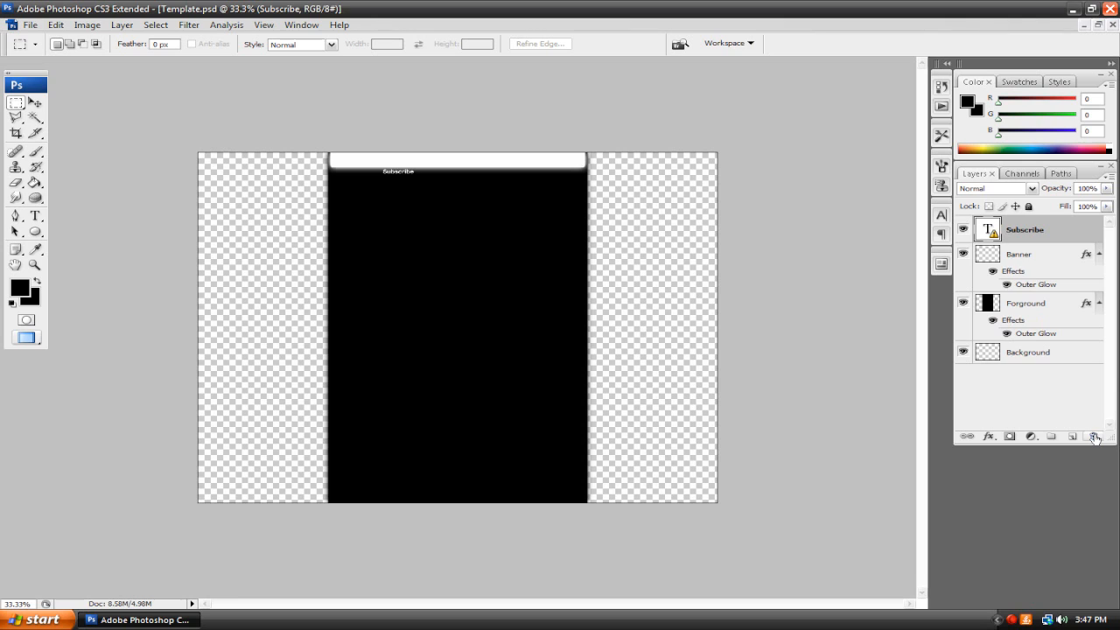
click(1093, 437)
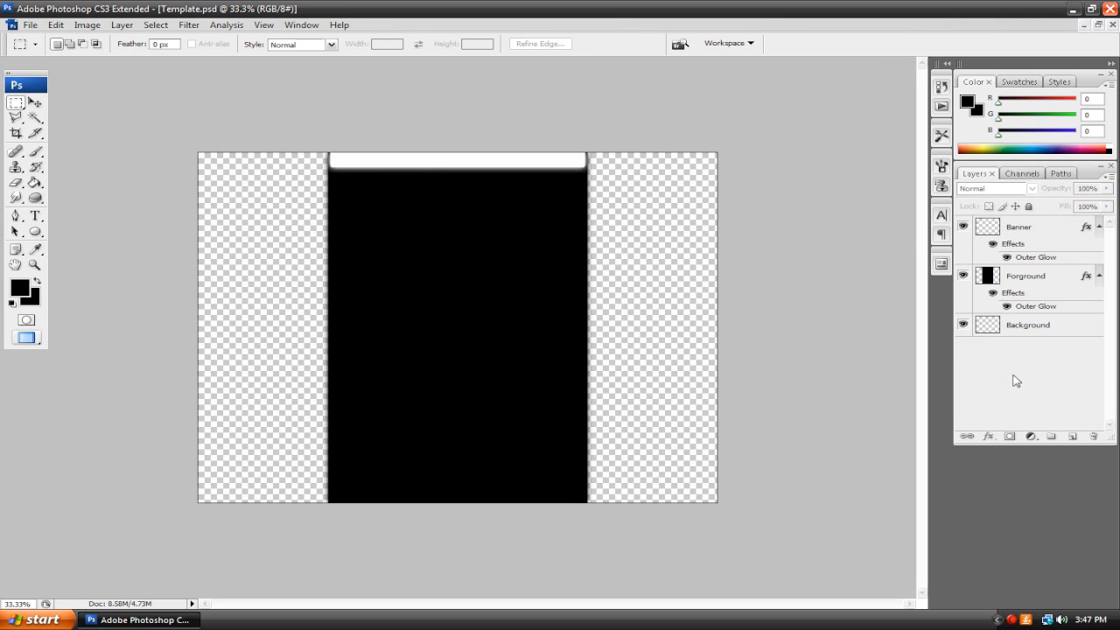
mouse_move(993, 380)
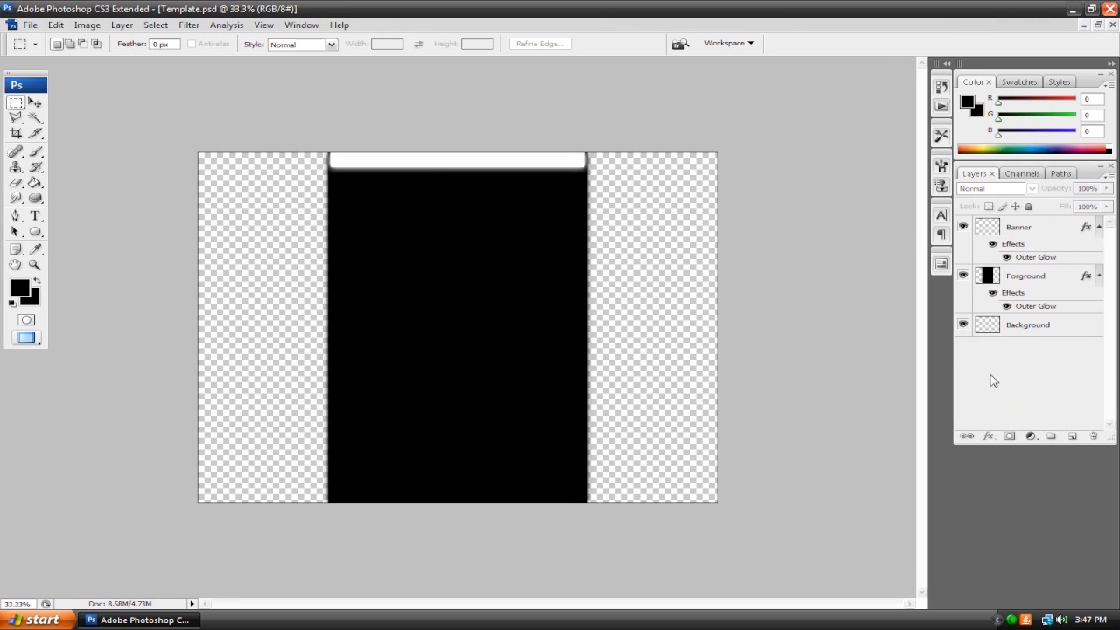
mouse_move(847, 341)
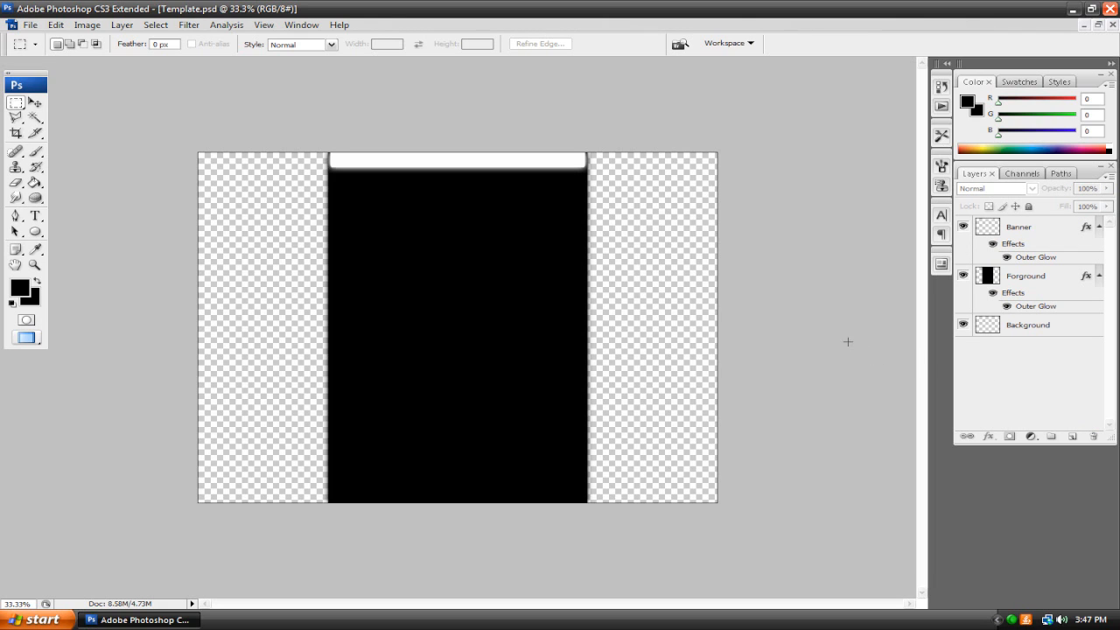
mouse_move(1054, 339)
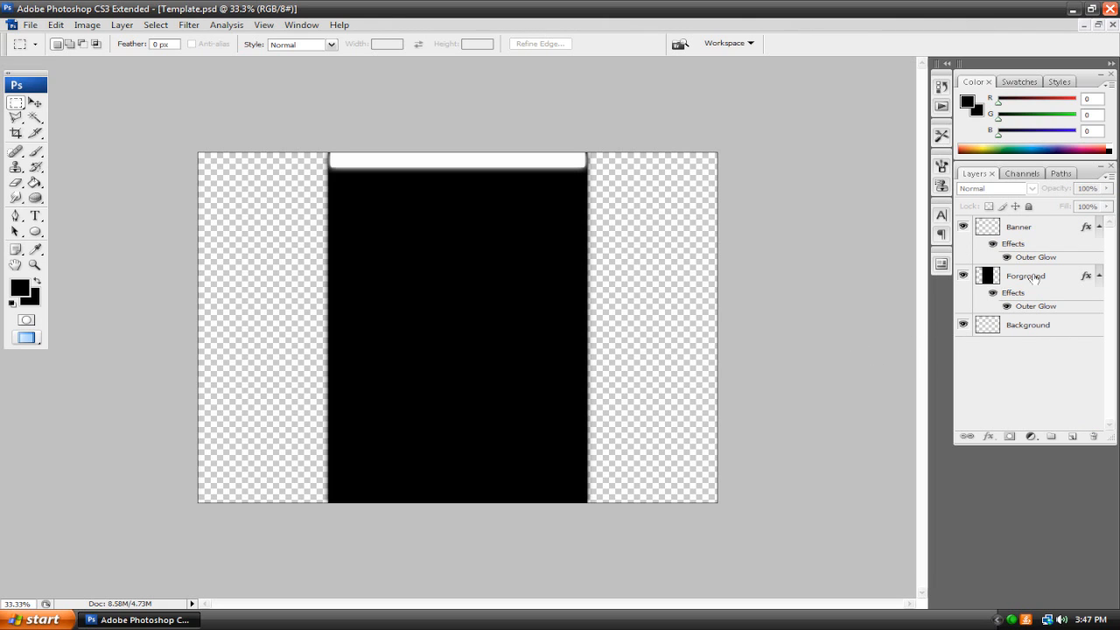
mouse_move(1020, 227)
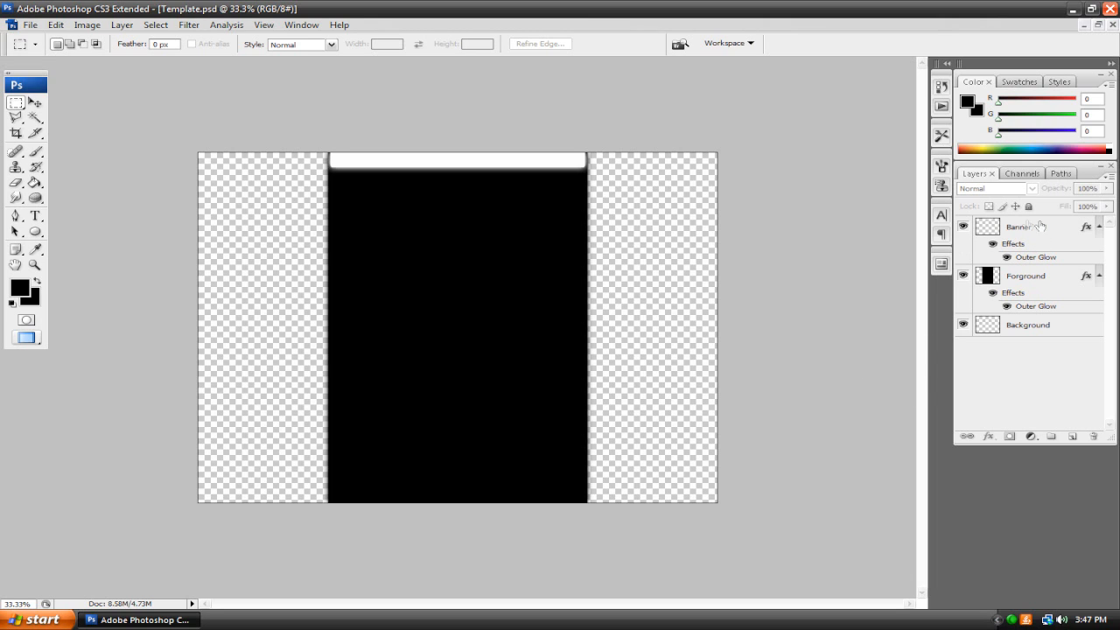
click(1025, 276)
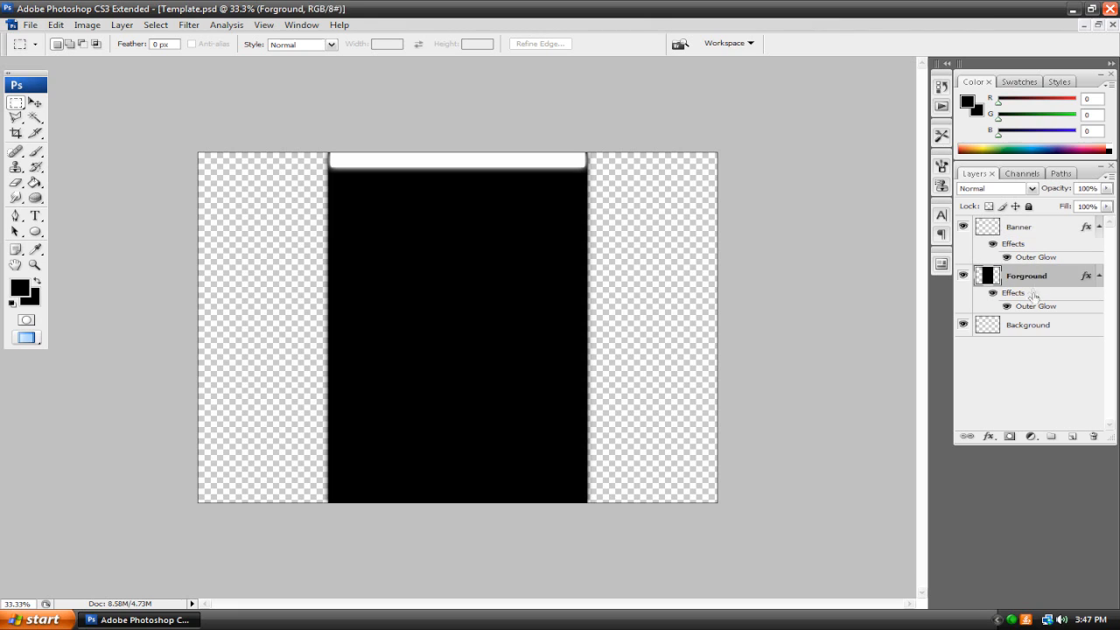
click(1020, 226)
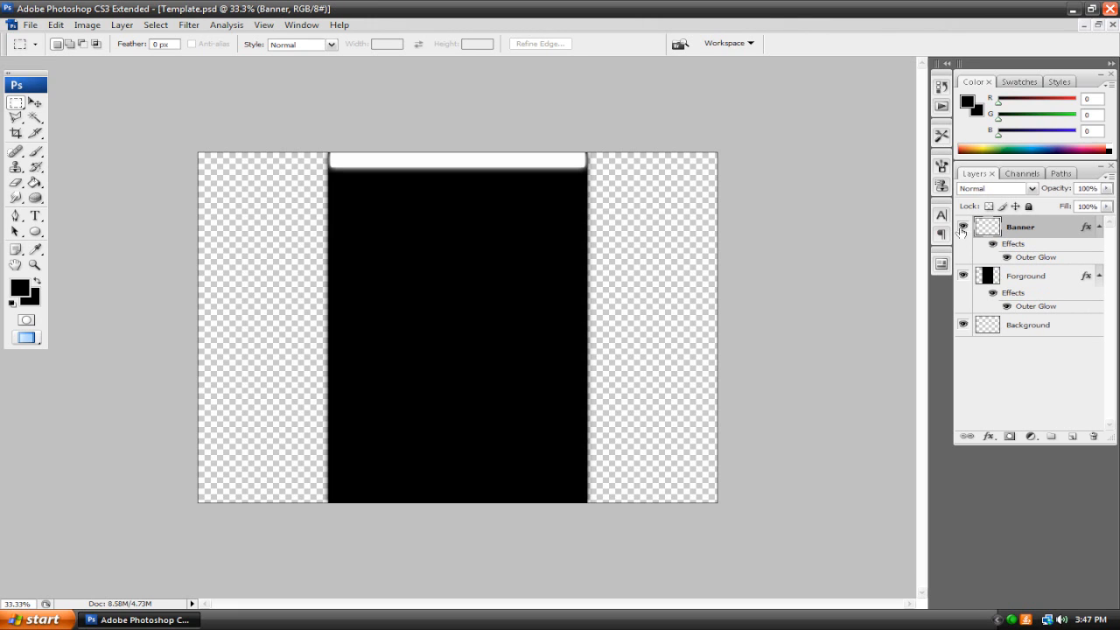
mouse_move(1050, 230)
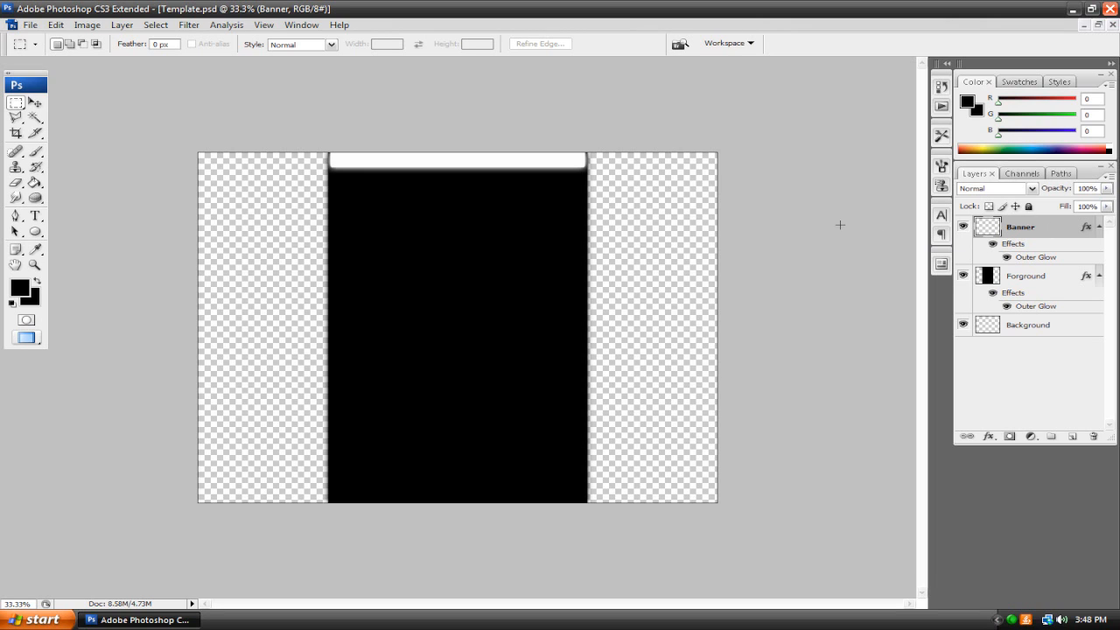
mouse_move(828, 225)
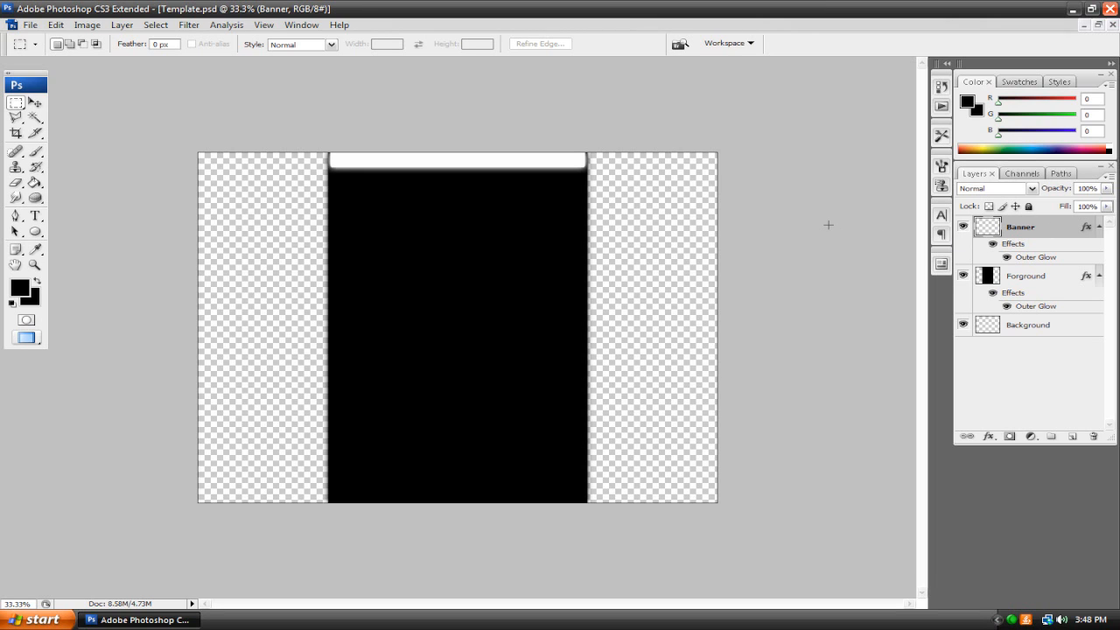
mouse_move(670, 176)
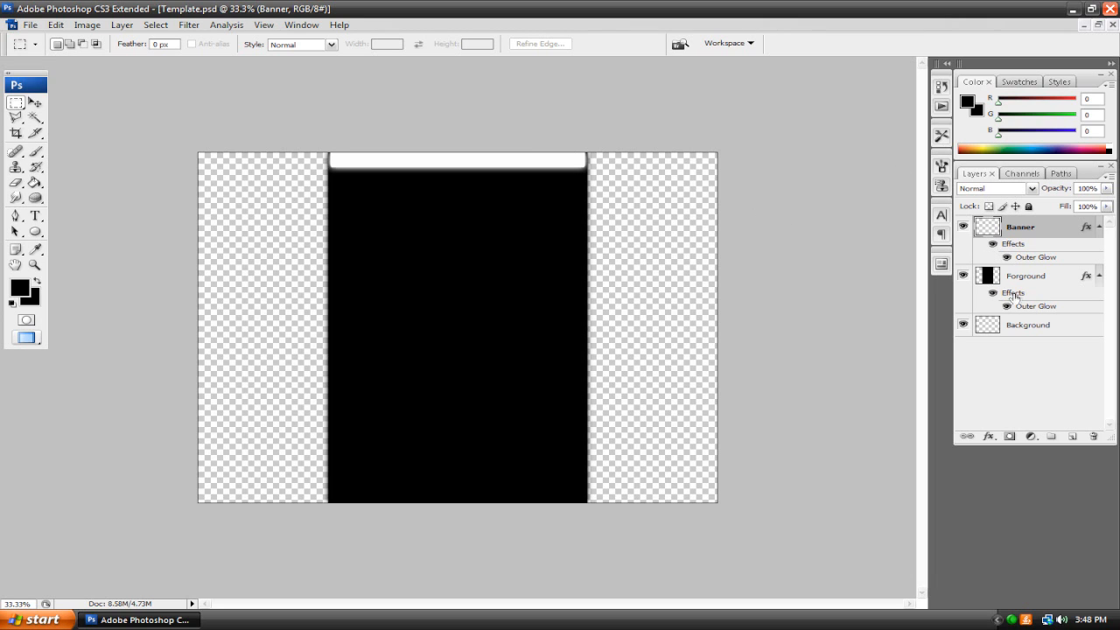
click(1028, 325)
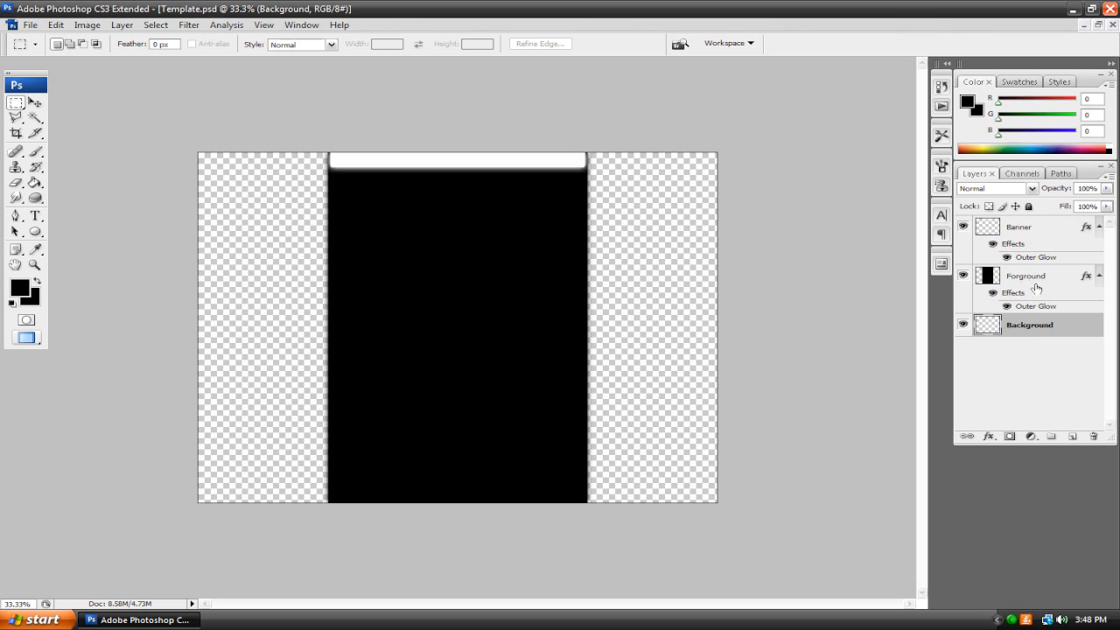
On the Forground layer, quick-select both transparent side strips and accept the Refine Edge settings
click(1026, 276)
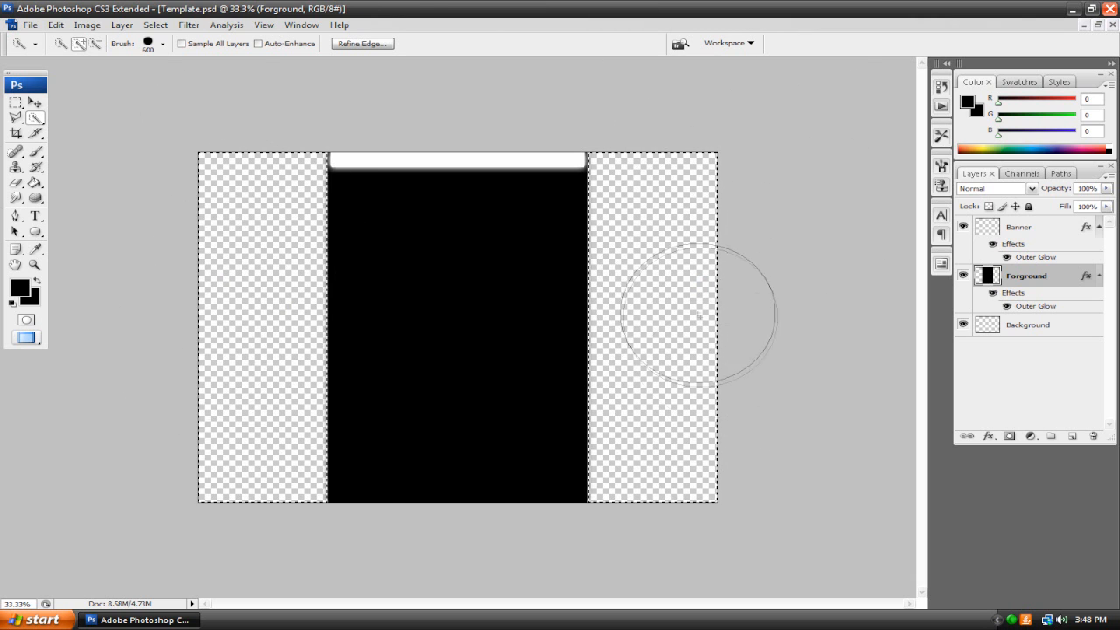
mouse_move(169, 237)
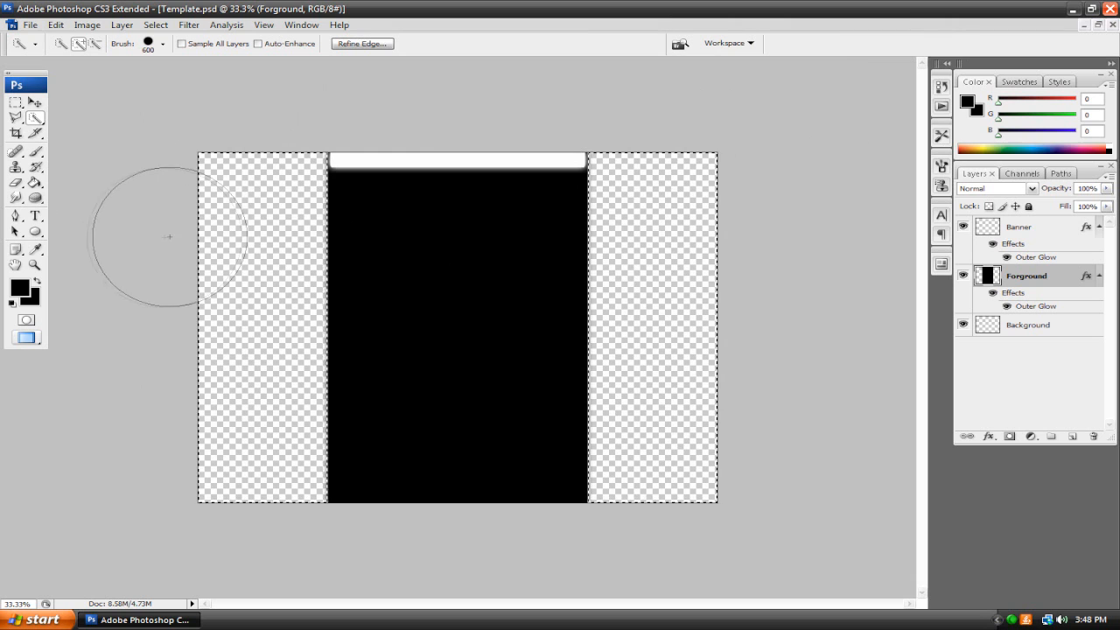
mouse_move(114, 311)
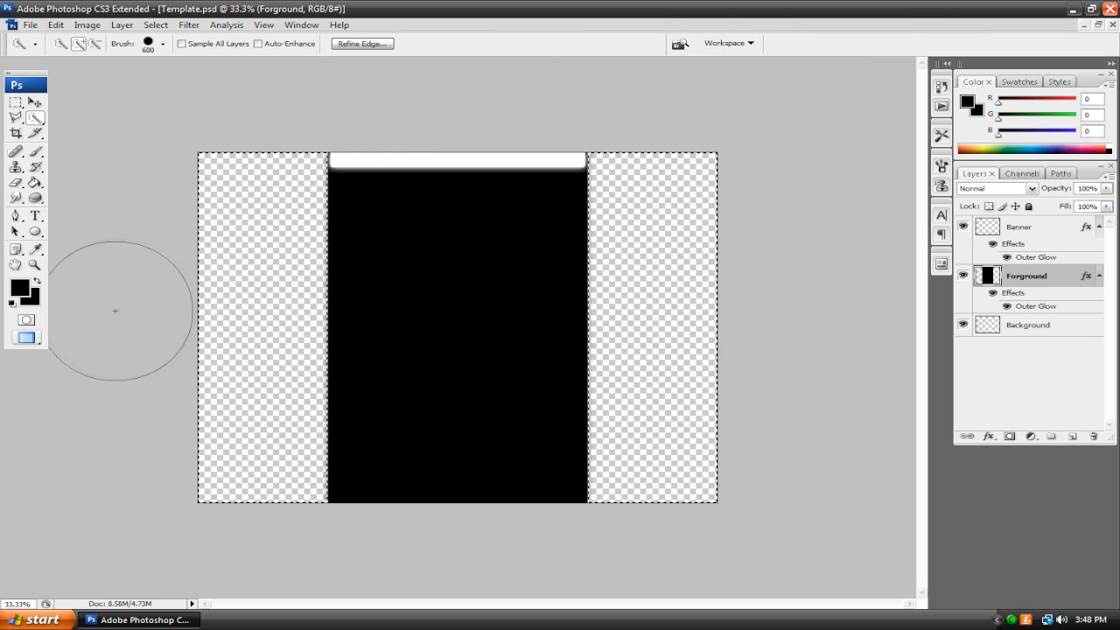
click(361, 43)
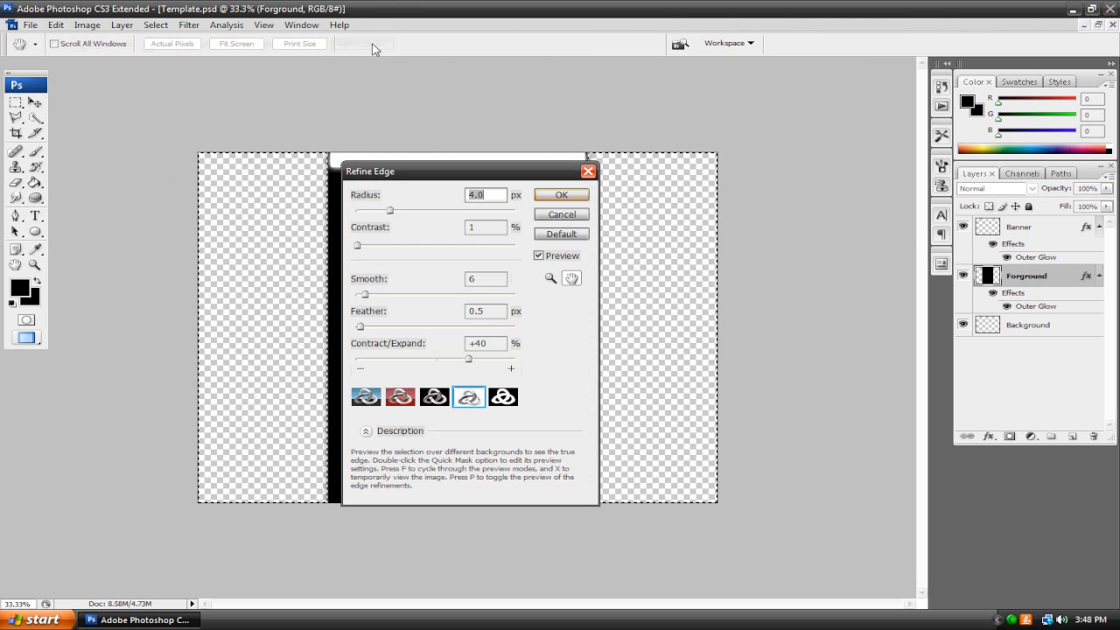
click(561, 194)
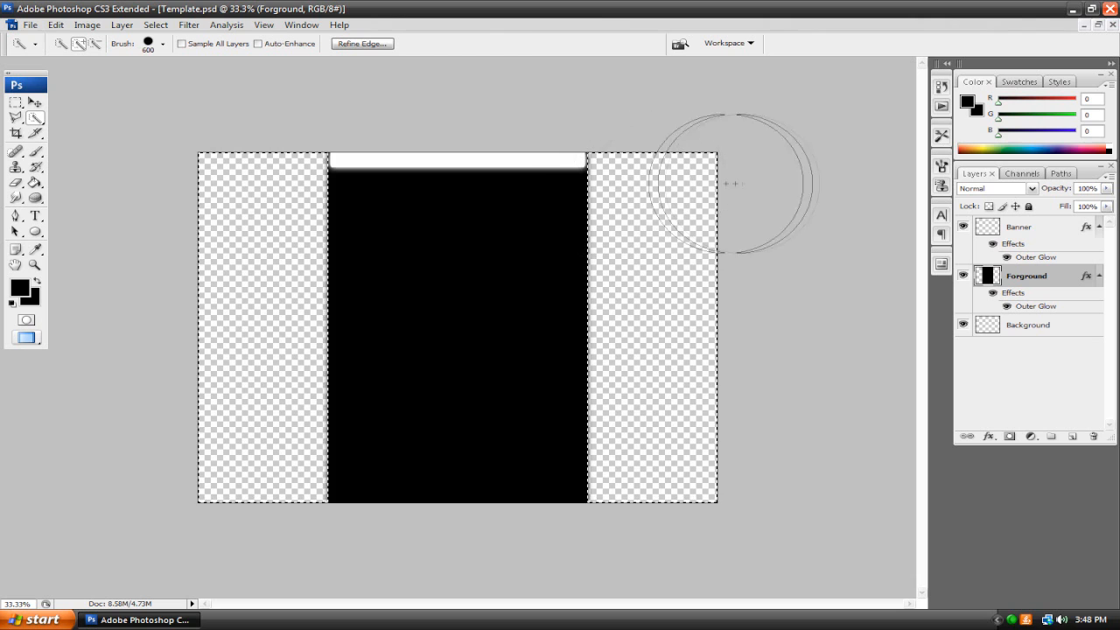
mouse_move(804, 180)
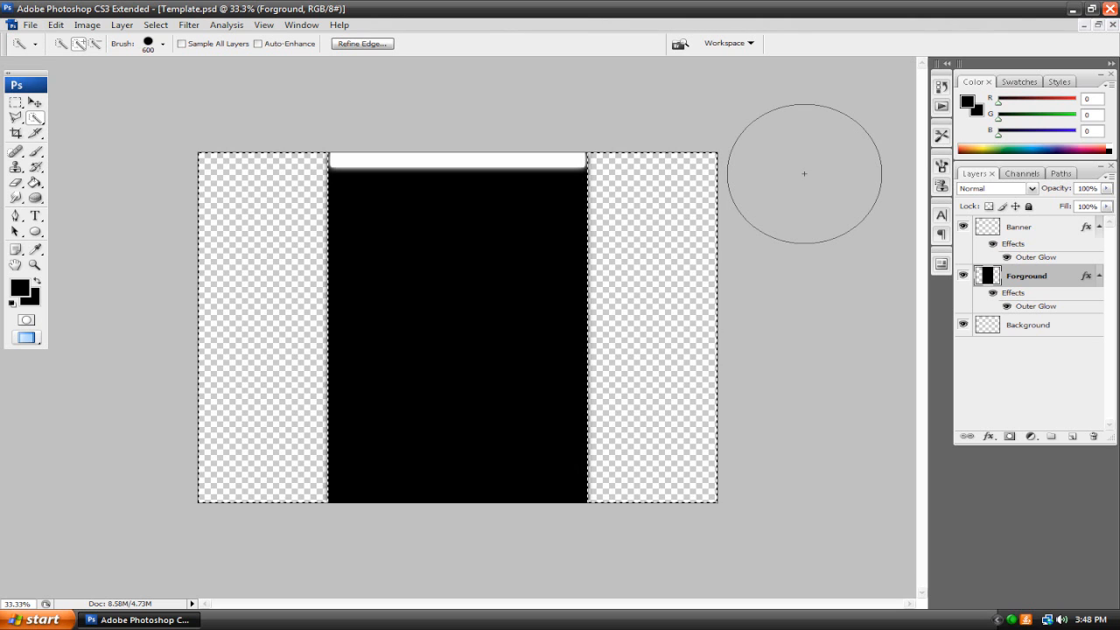
mouse_move(825, 168)
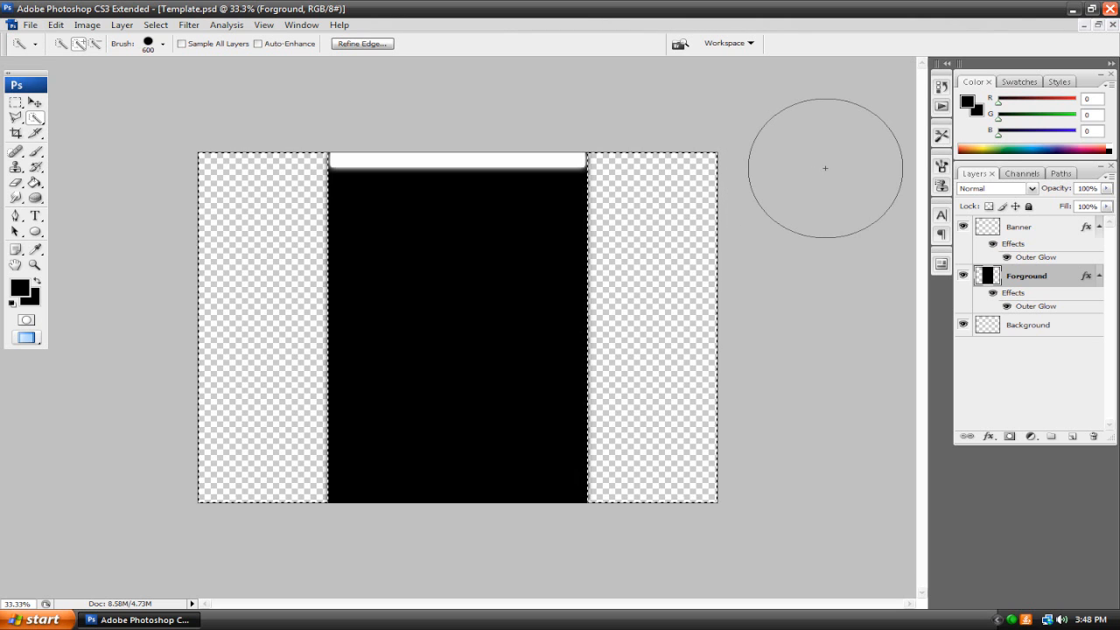
mouse_move(736, 182)
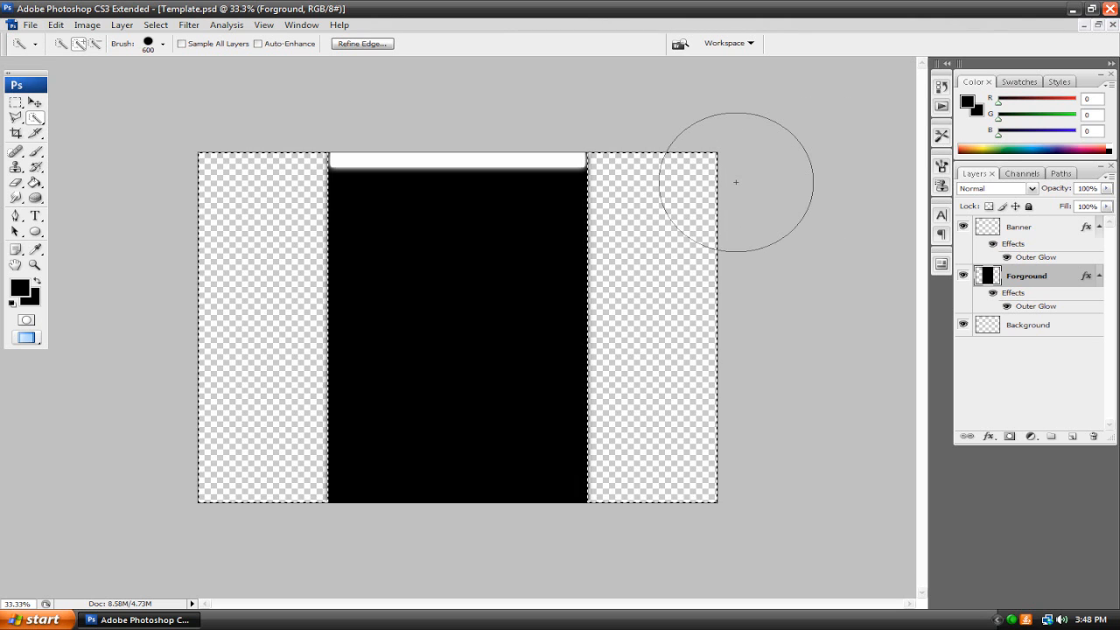
mouse_move(828, 146)
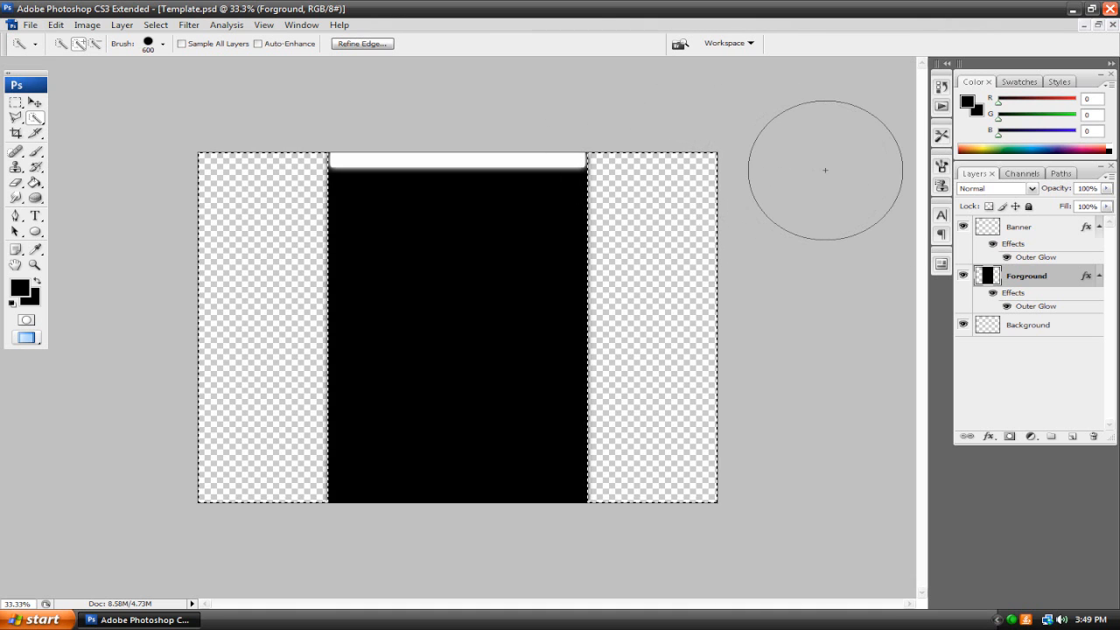
mouse_move(814, 165)
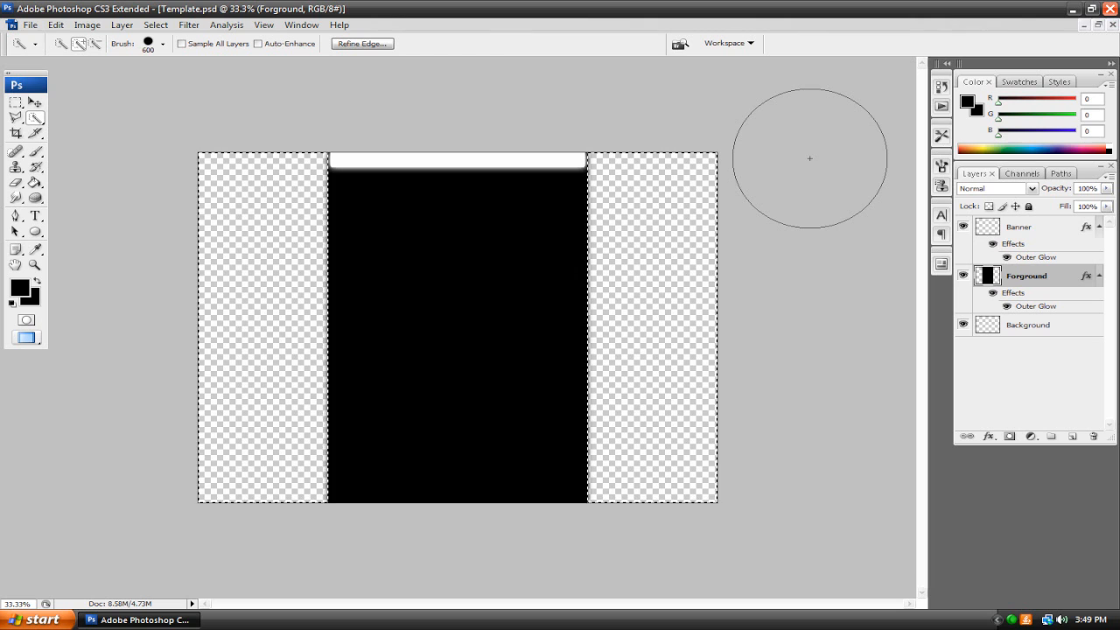
mouse_move(804, 154)
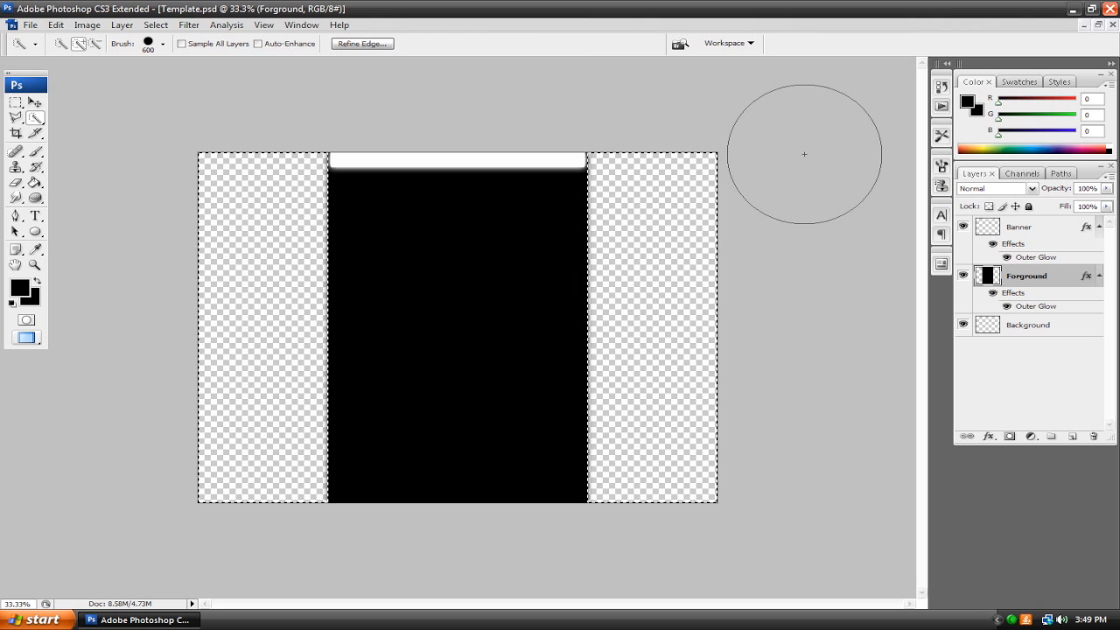
mouse_move(782, 161)
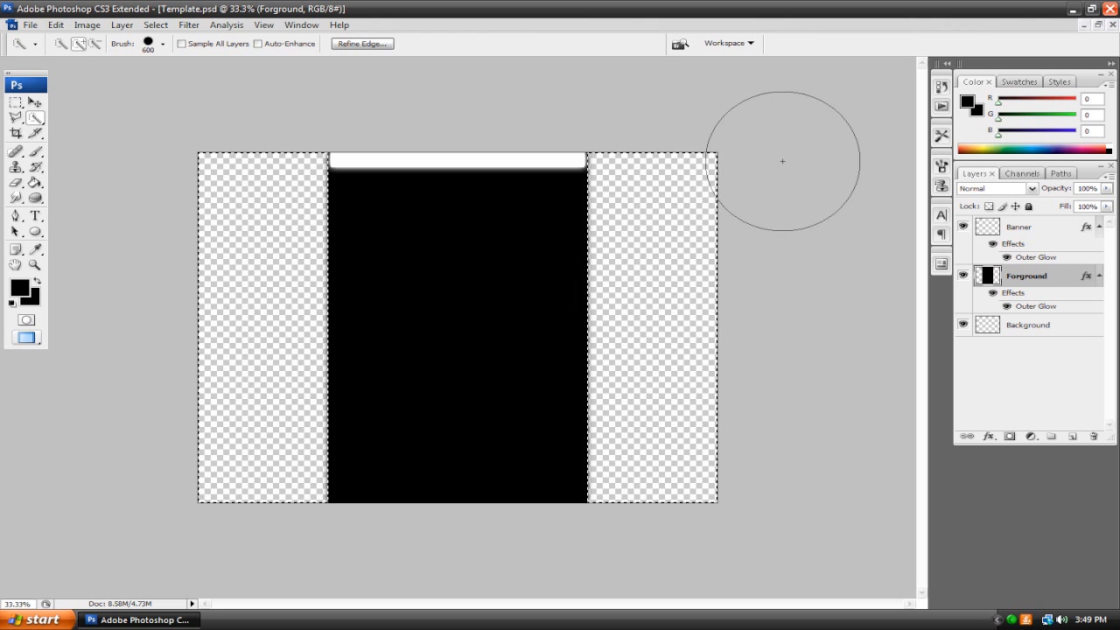
mouse_move(754, 155)
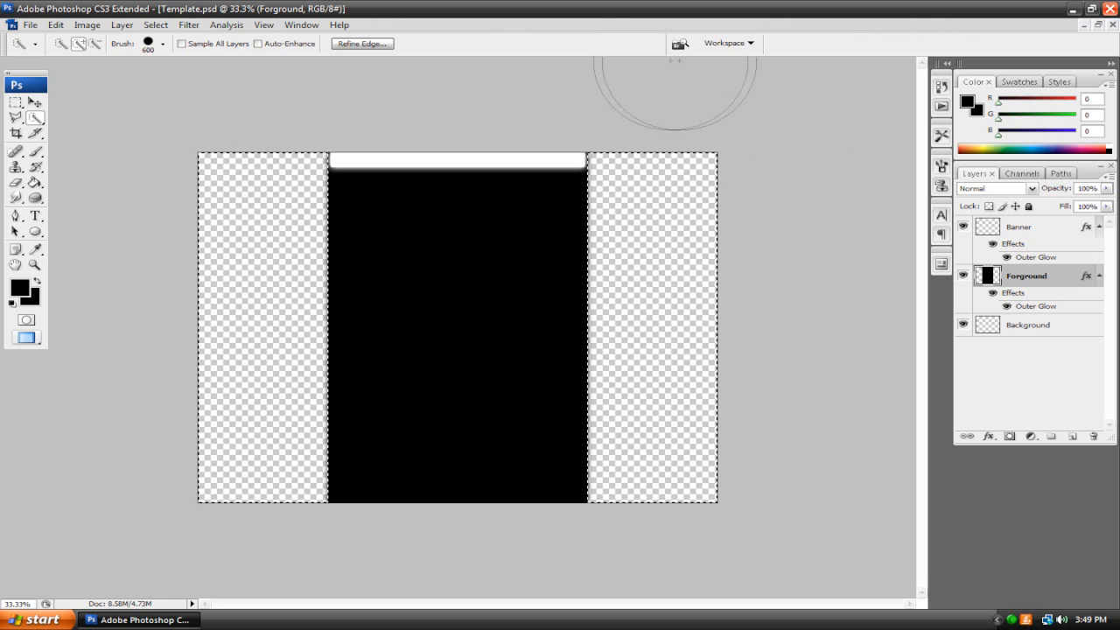
mouse_move(166, 140)
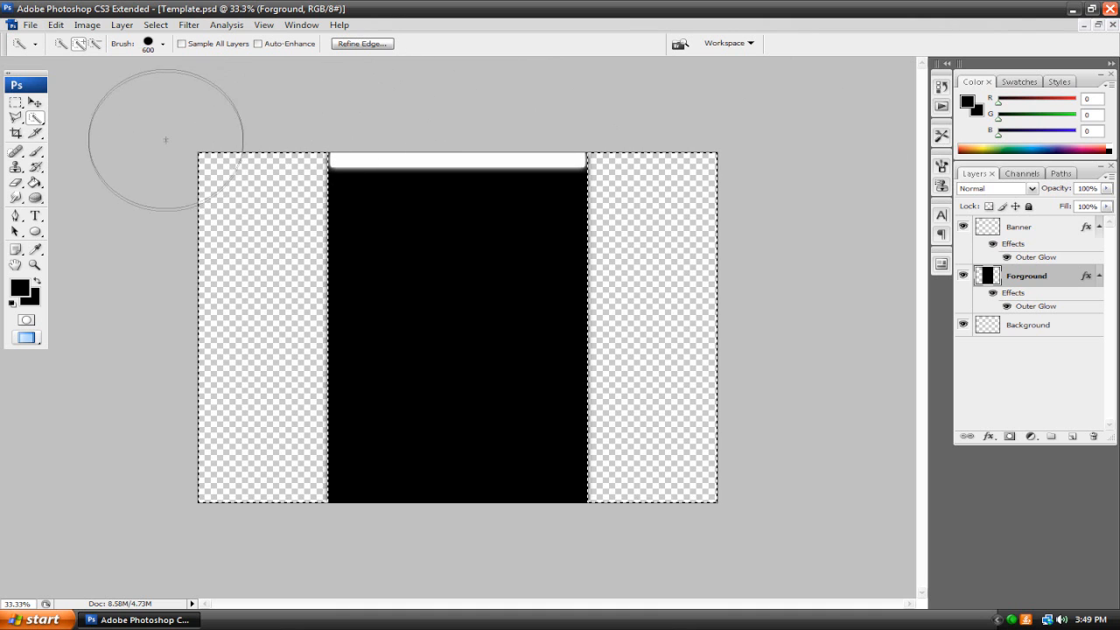
Create a Gradient fill layer via Layer > New Fill Layer, confirming the New Layer dialog
click(122, 24)
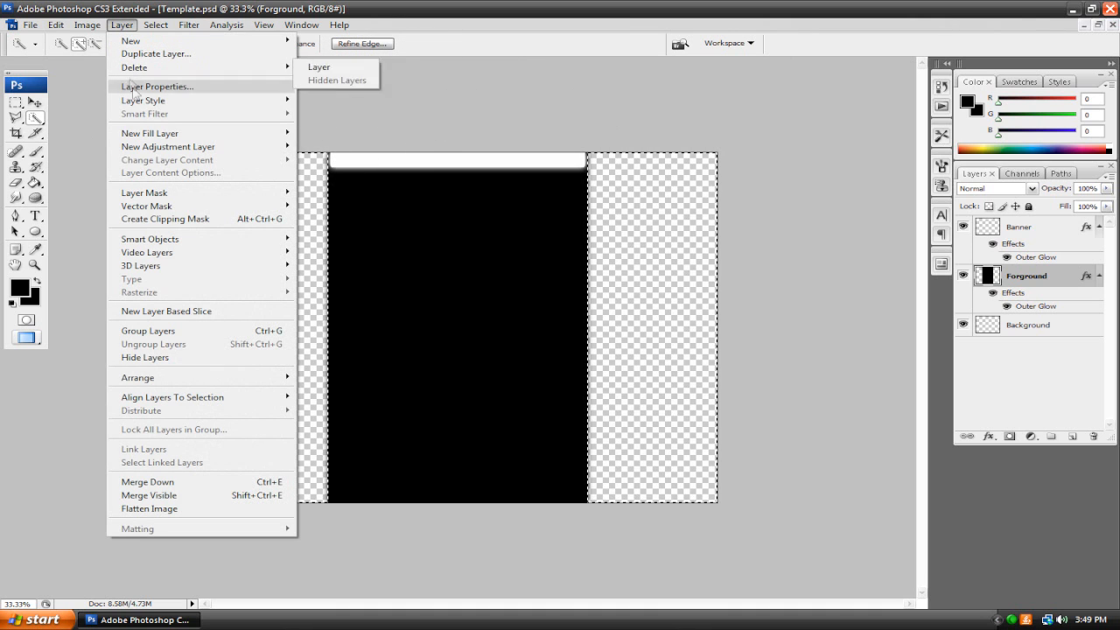
mouse_move(175, 133)
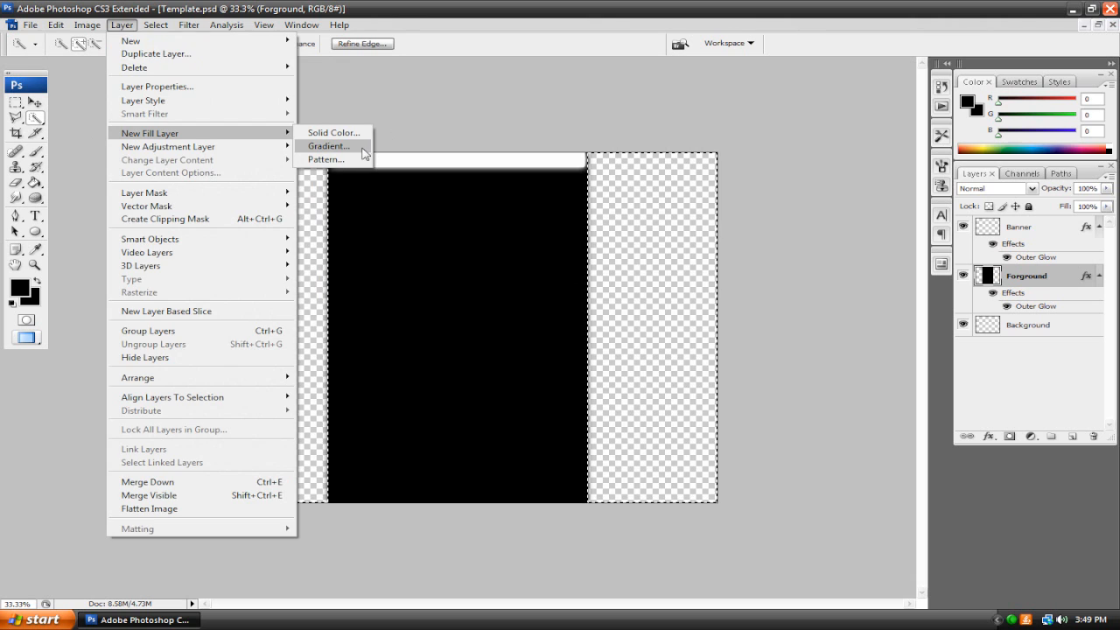
click(329, 146)
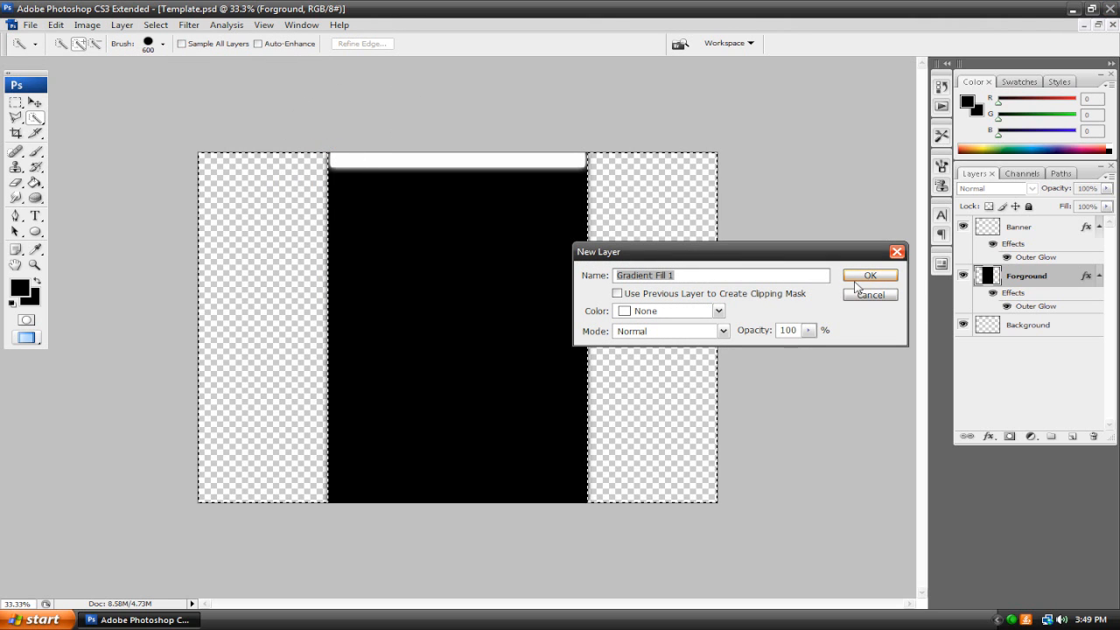
click(870, 275)
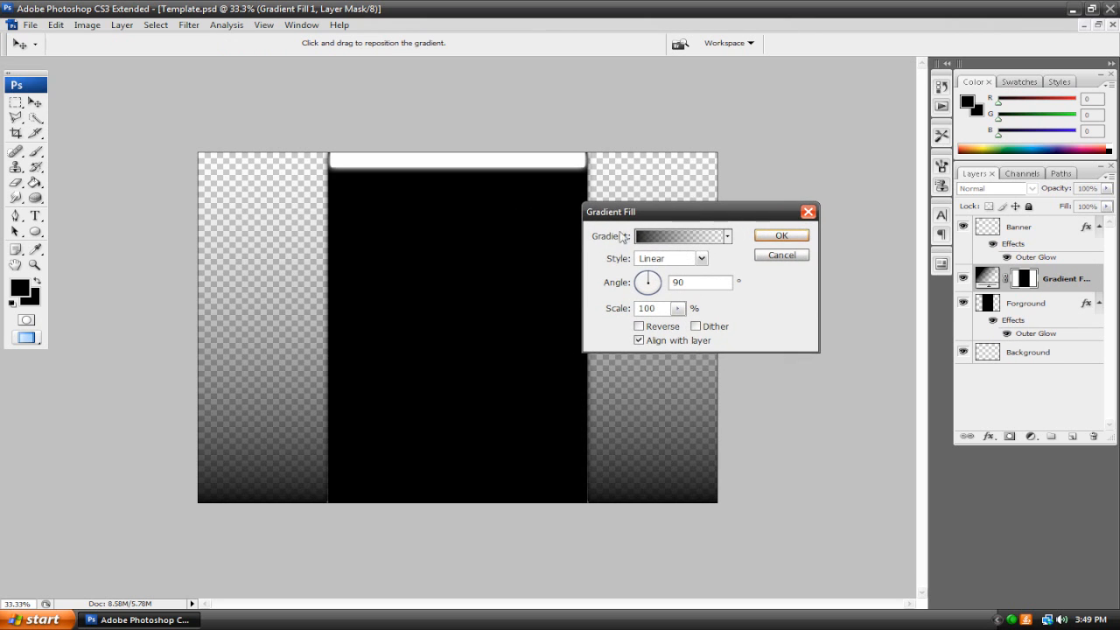
From the Black, White preset, set the end stop to bright green and accept the black-to-green gradient
click(678, 236)
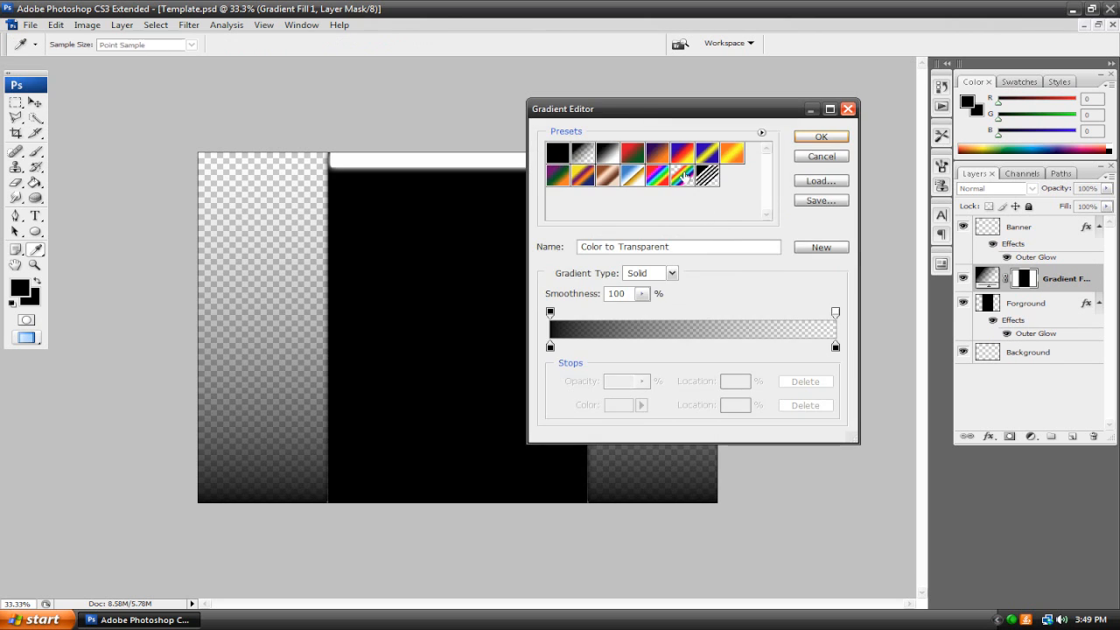
click(732, 153)
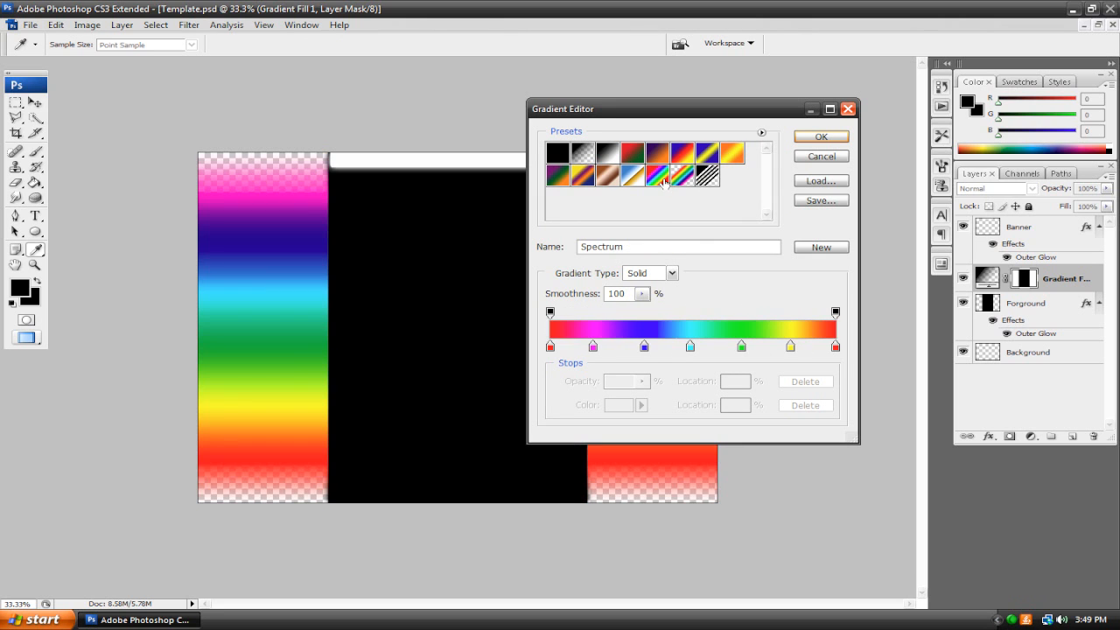
click(607, 153)
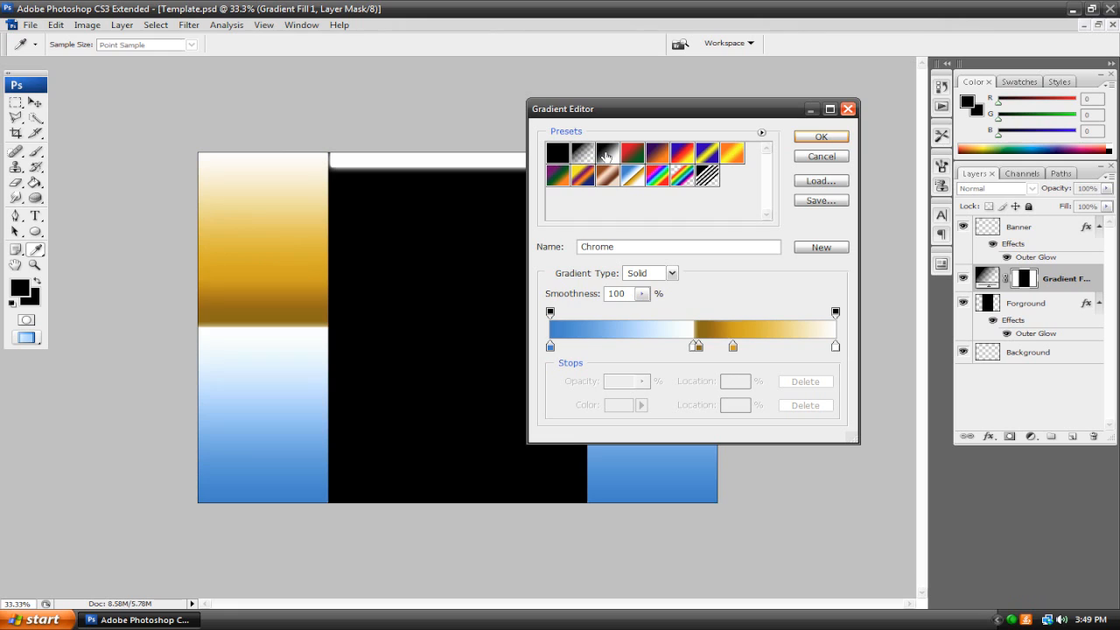
click(607, 152)
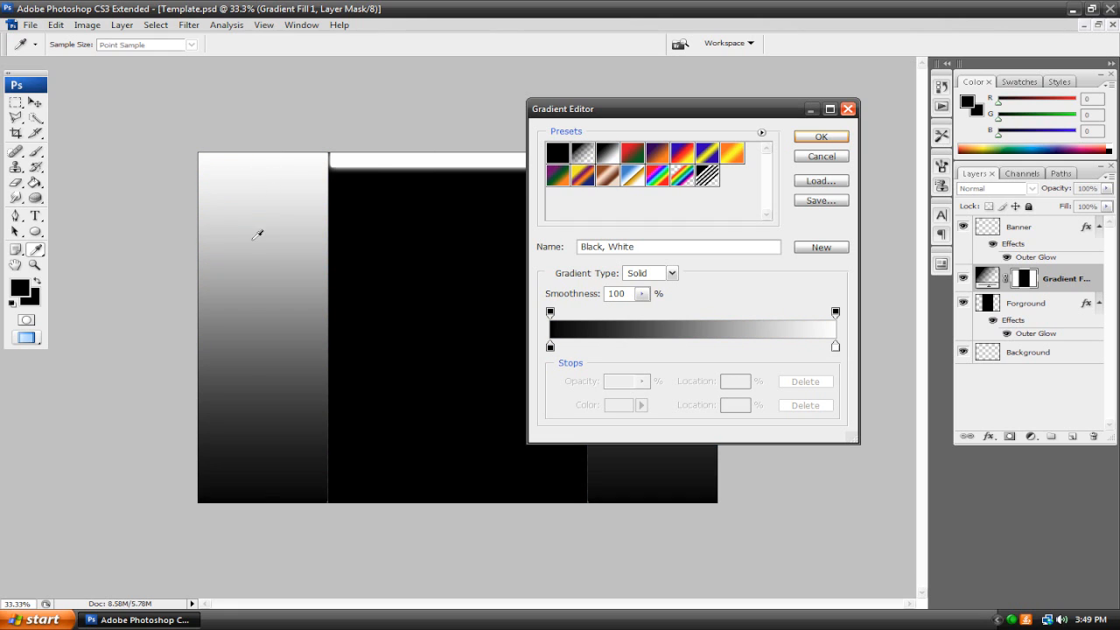
mouse_move(831, 240)
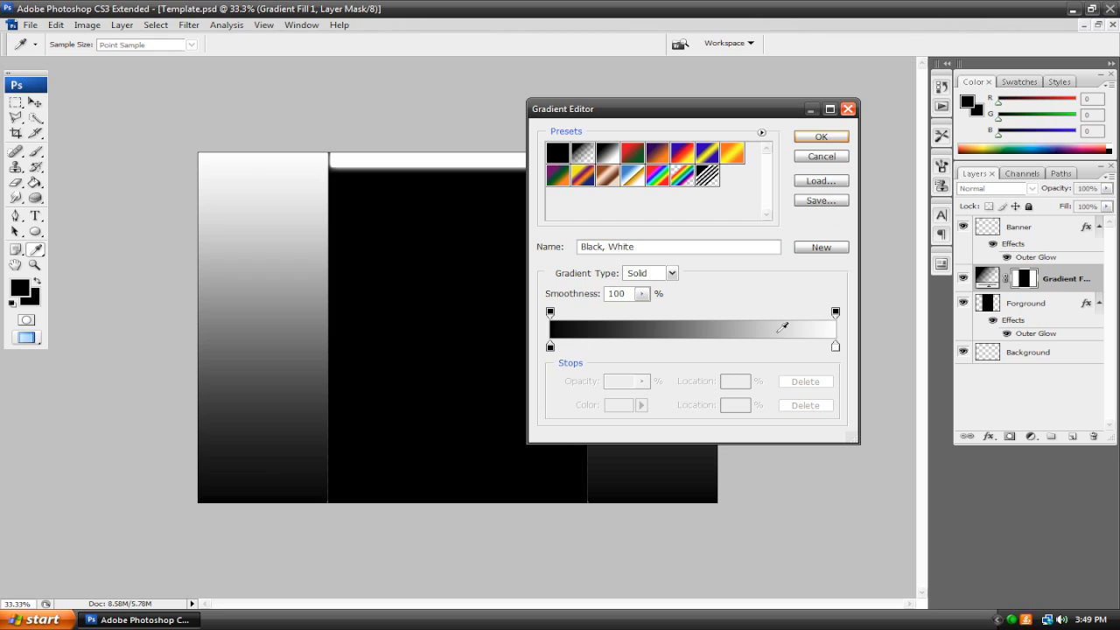
mouse_move(551, 348)
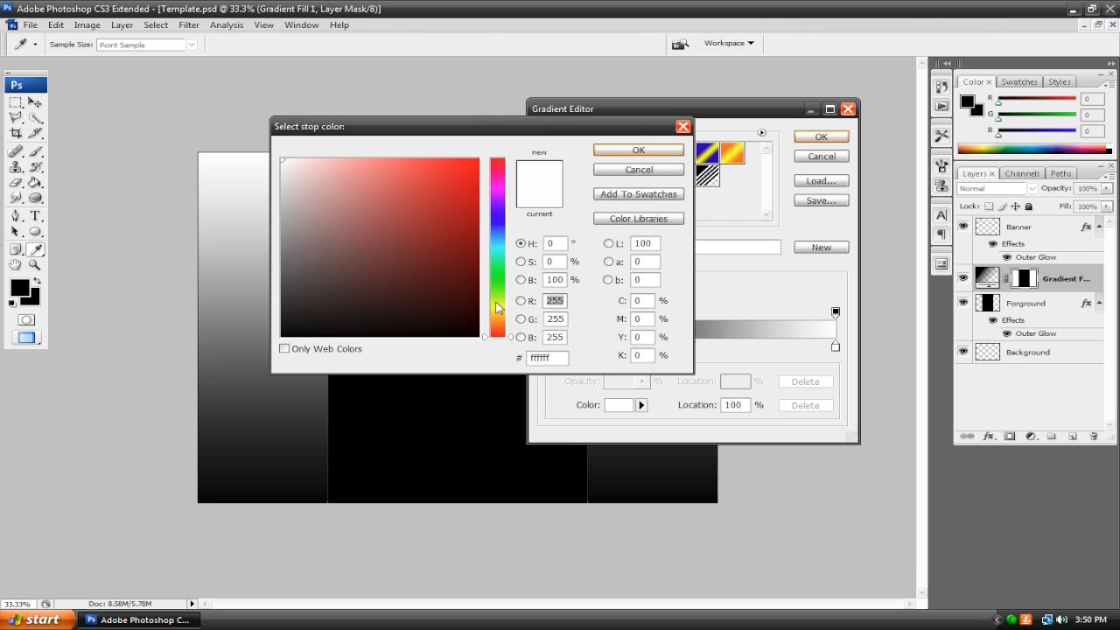
click(638, 149)
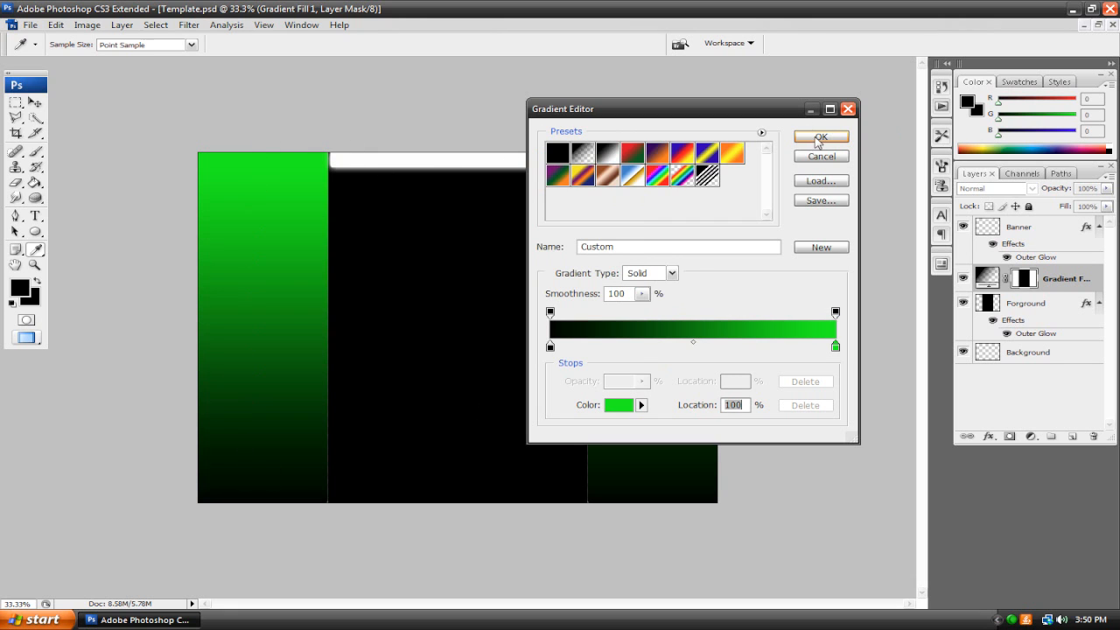
click(820, 138)
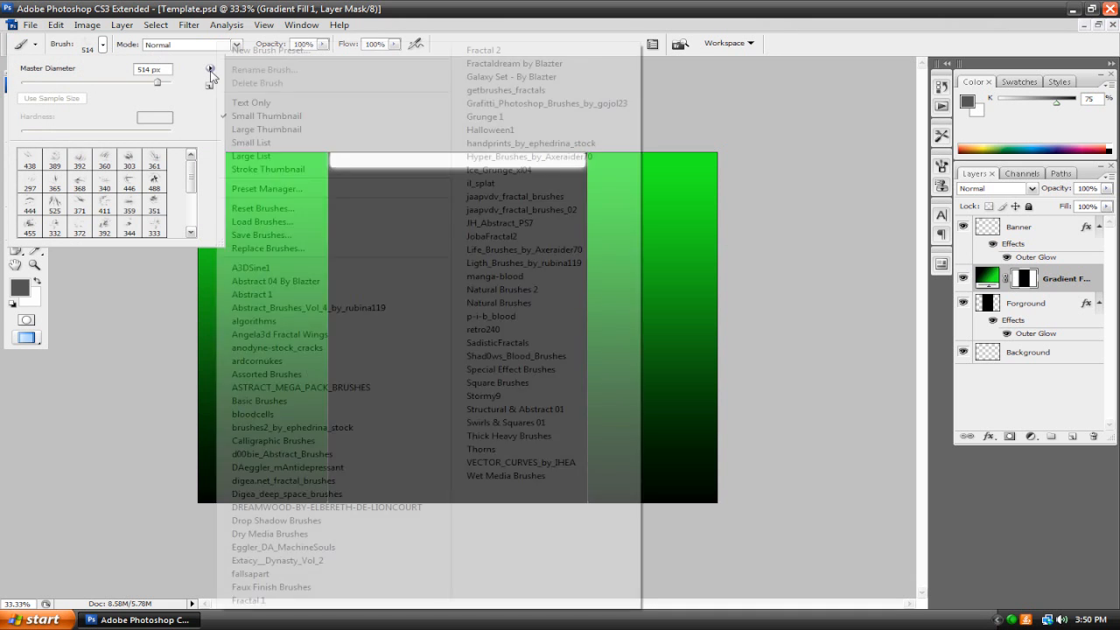
Load an installed brush set for the Brush tool and select the Gradient Fill 1 layer
click(520, 463)
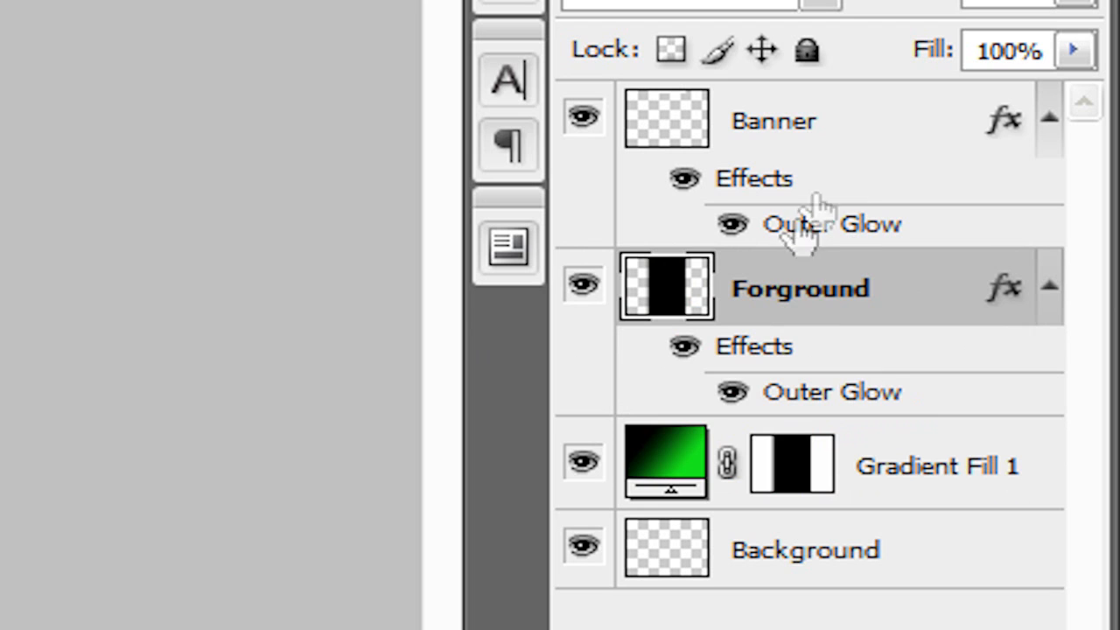
mouse_move(769, 145)
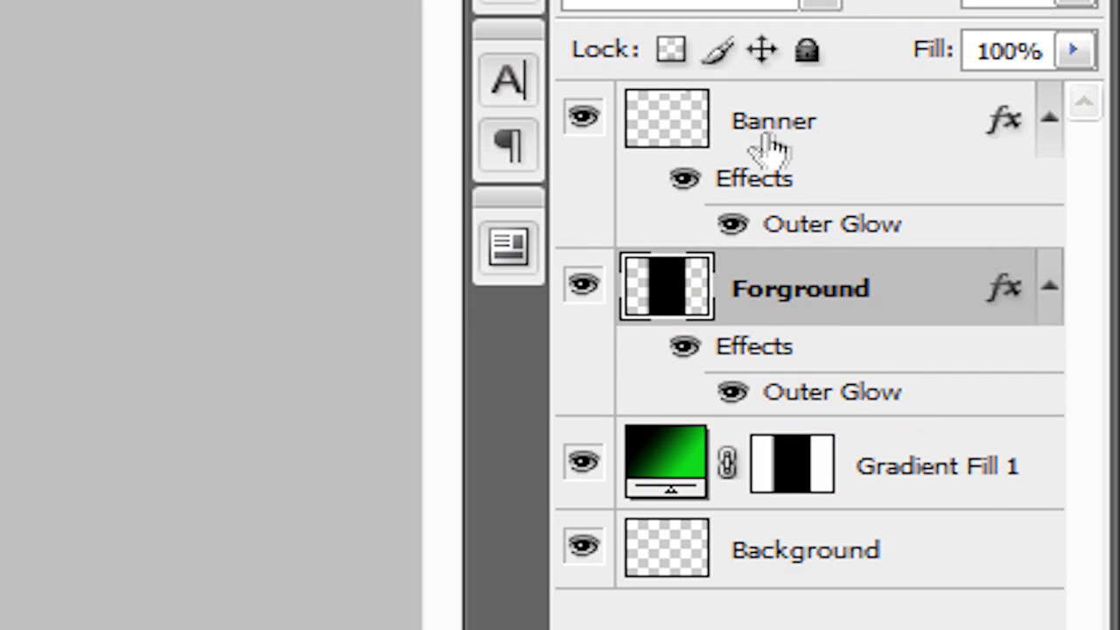
mouse_move(827, 118)
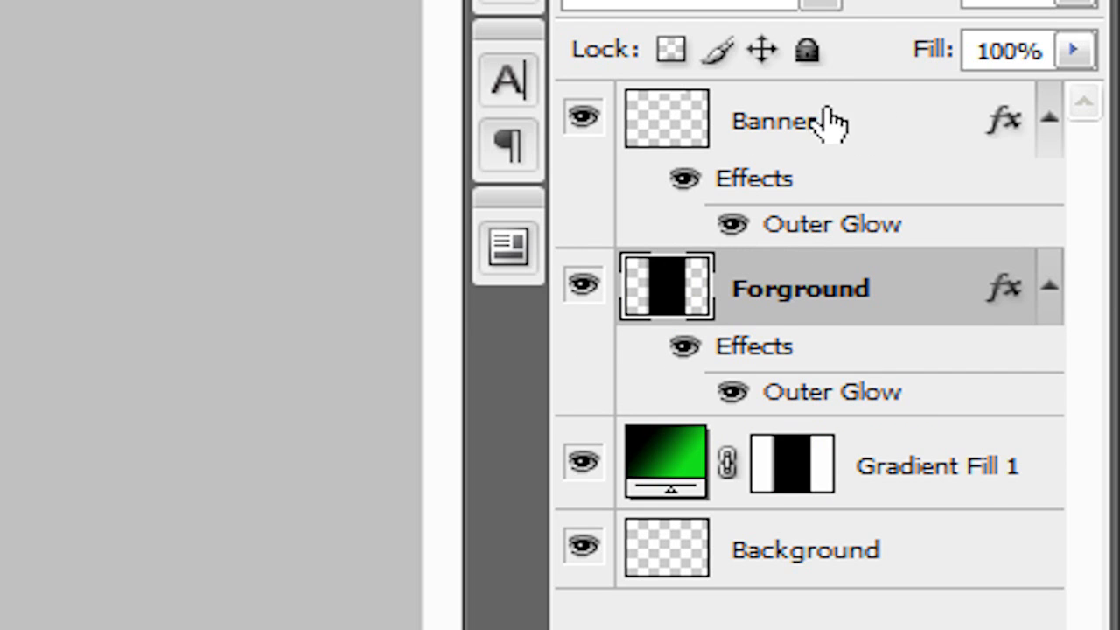
click(937, 465)
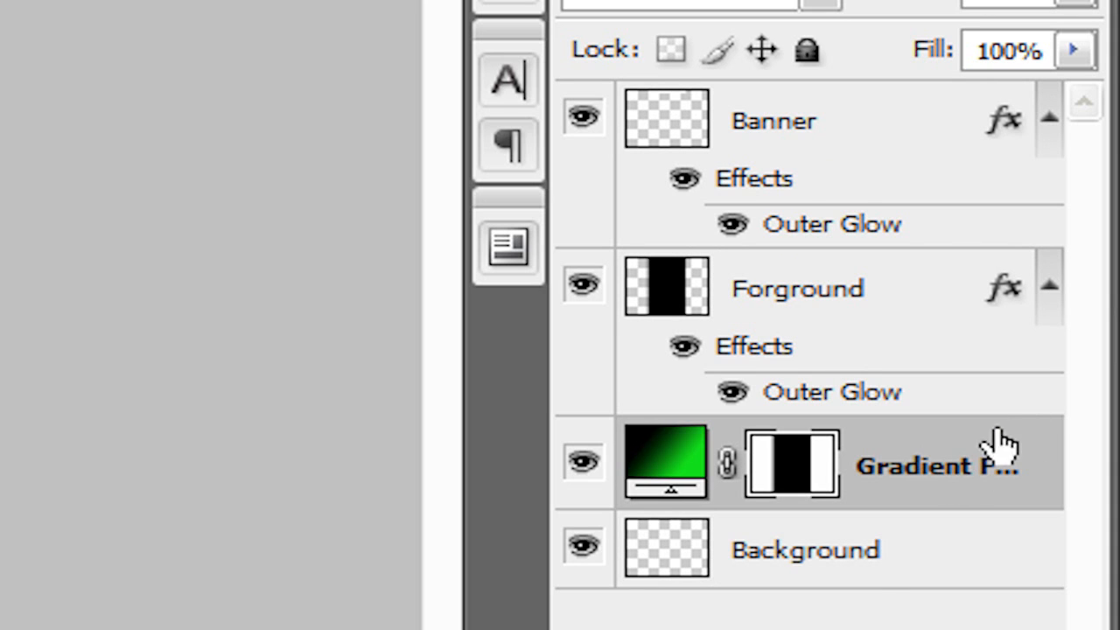
On the Forground layer, stamp crossing and larger sweeping black curved strokes over the green strips
click(796, 289)
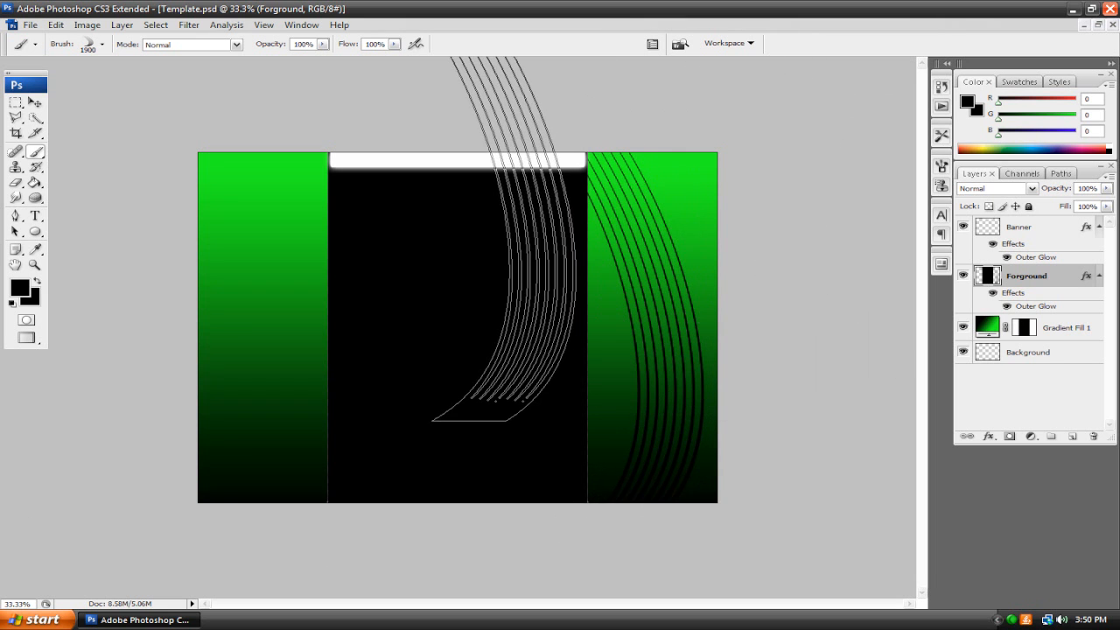
click(102, 44)
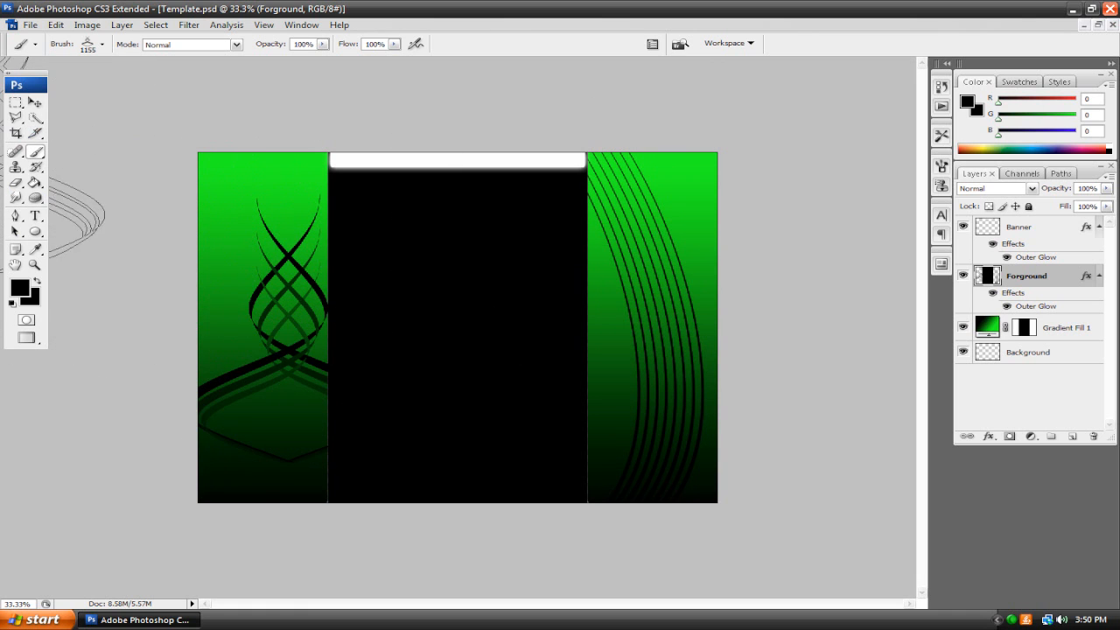
click(103, 45)
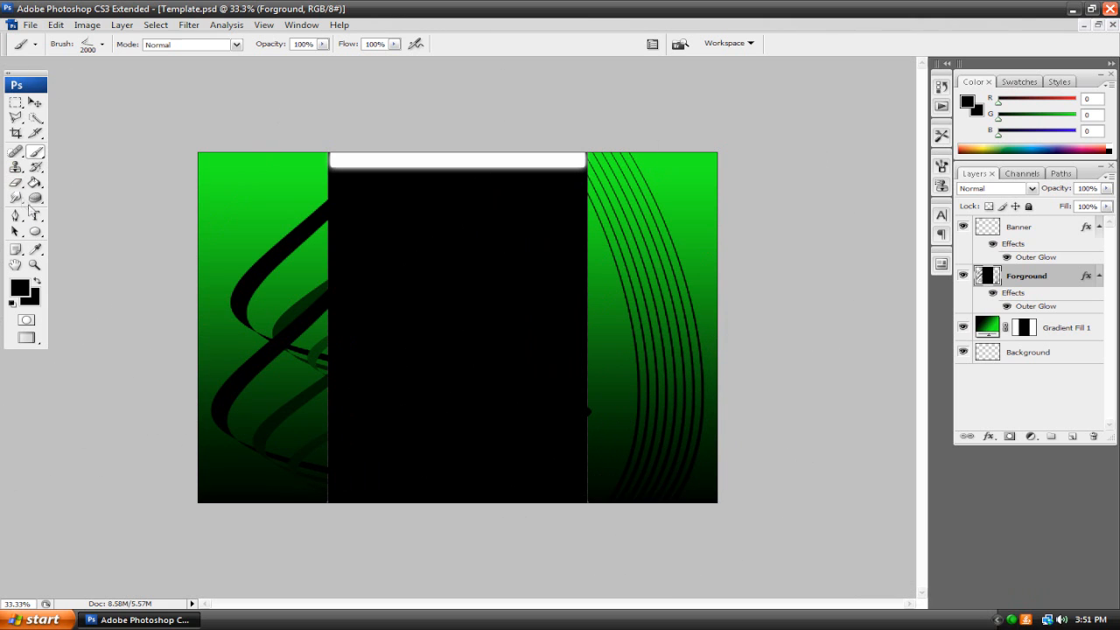
click(36, 216)
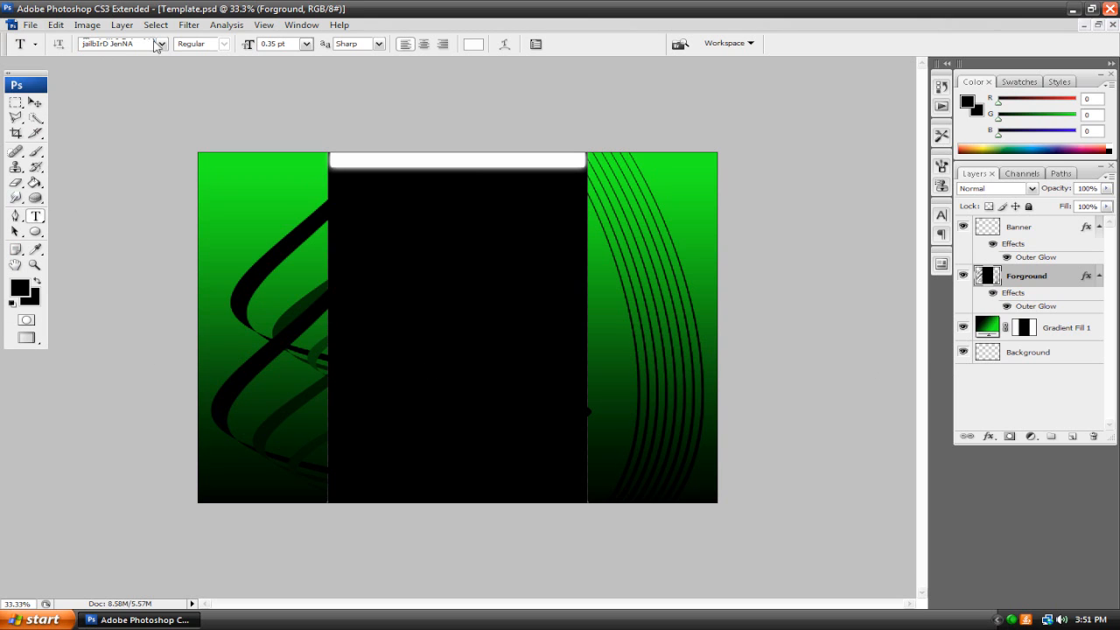
Set the foreground colour to white (#ffffff) for the title text
click(20, 287)
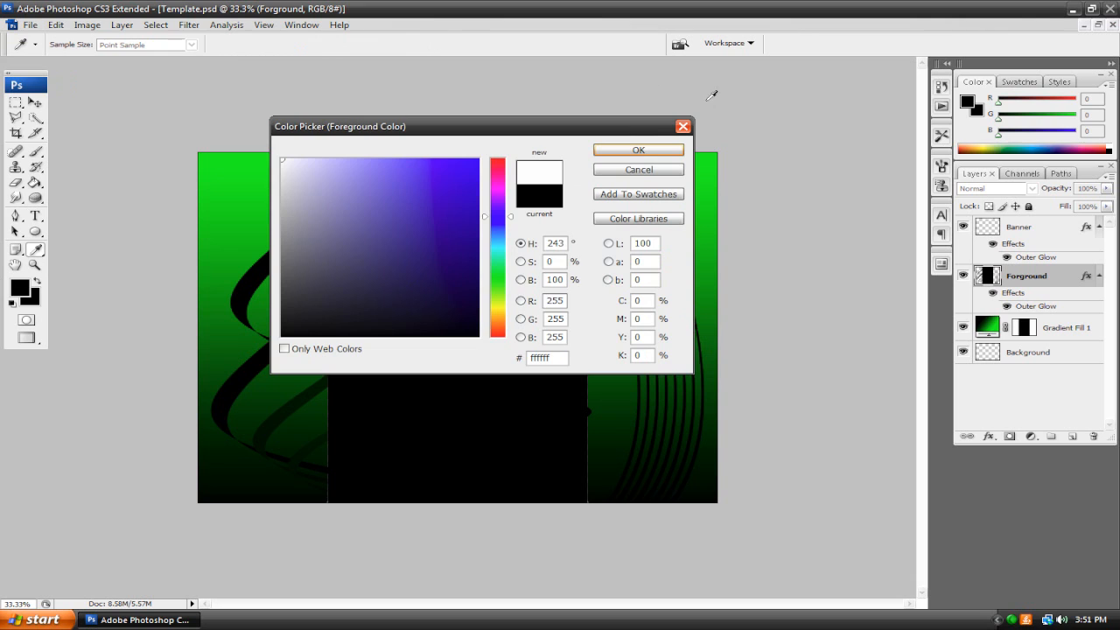
click(638, 150)
text(TECHTOPIA)
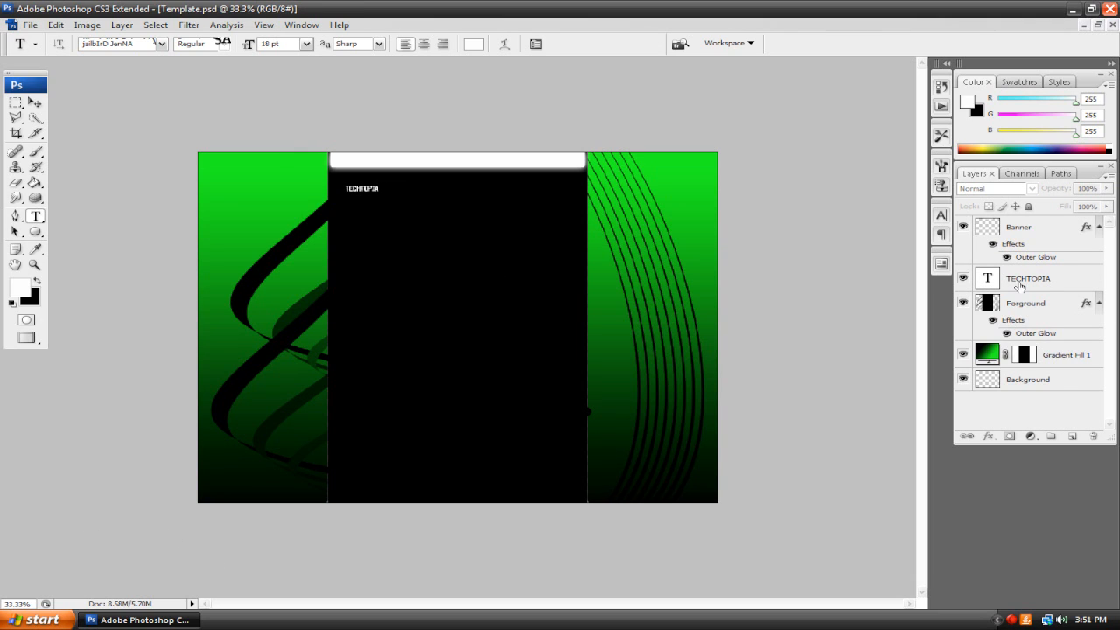
Scale up the TECHTOPIA text layer with Free Transform and place it below the banner
click(1029, 278)
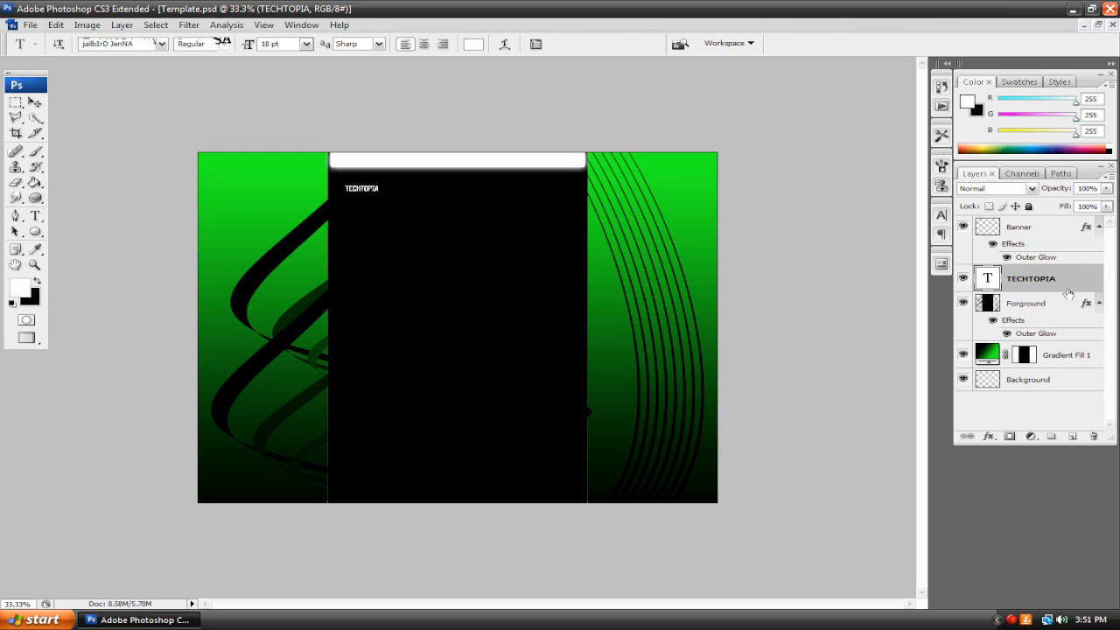
click(35, 264)
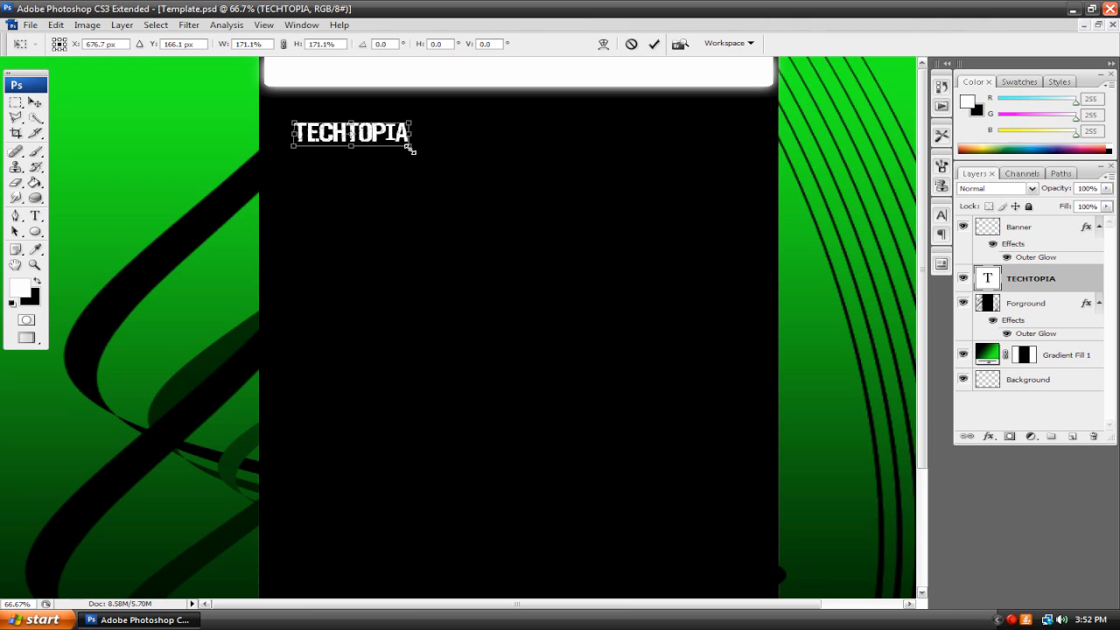
drag(352, 136, 333, 107)
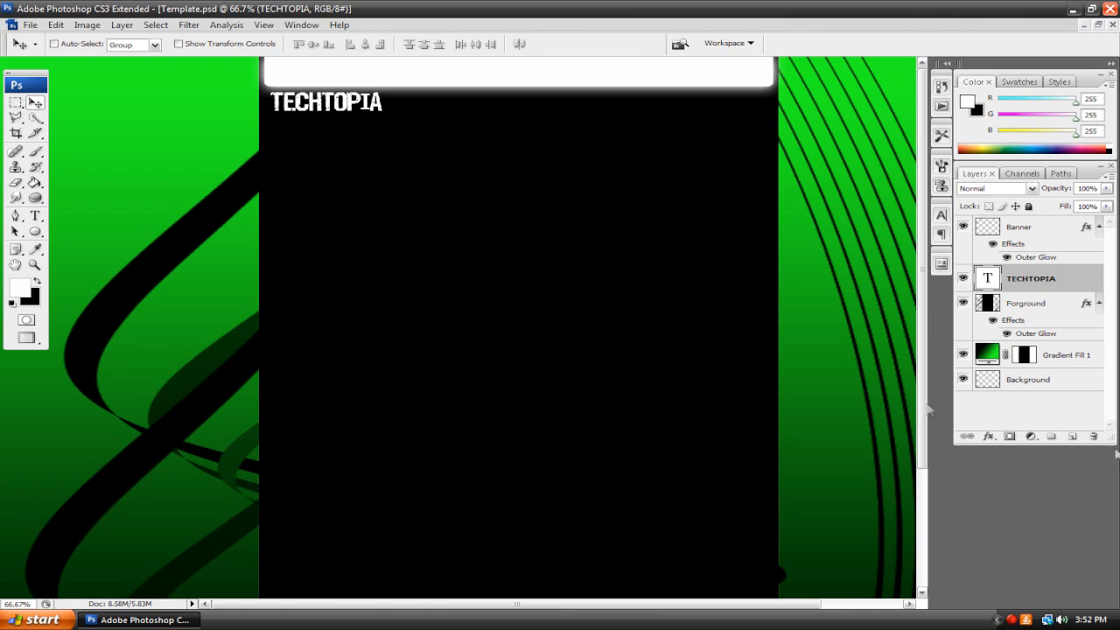
mouse_move(387, 159)
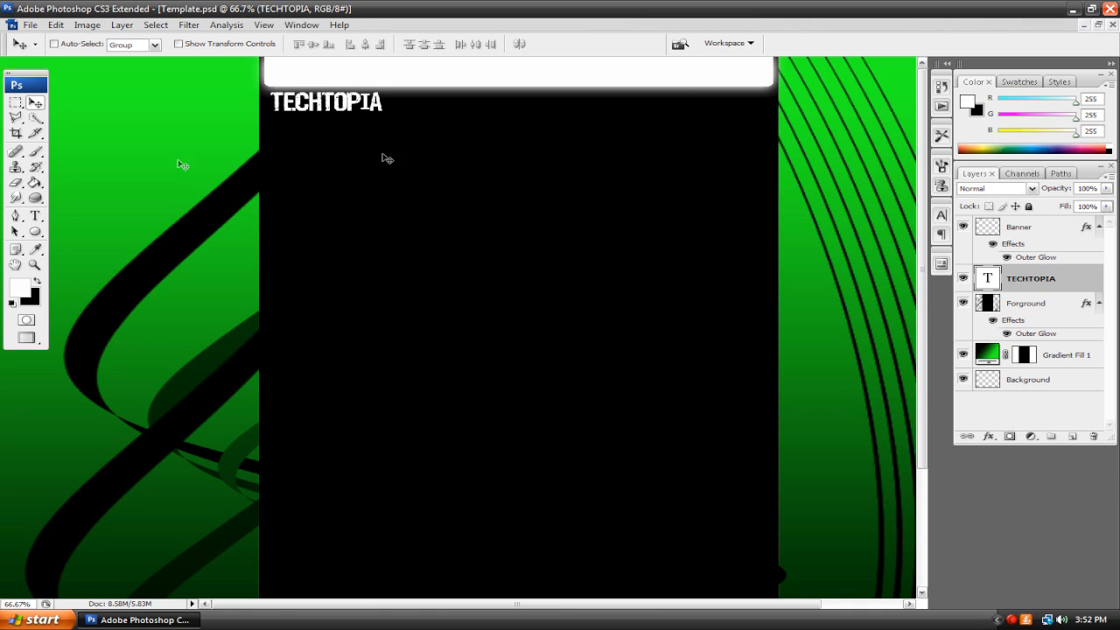
mouse_move(120, 108)
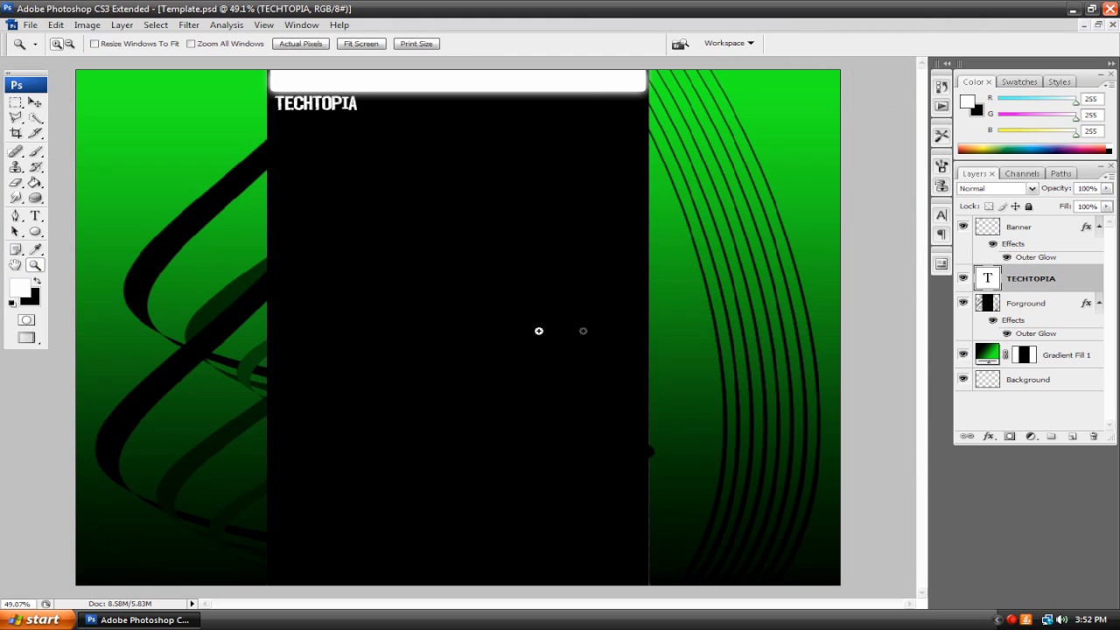
mouse_move(485, 201)
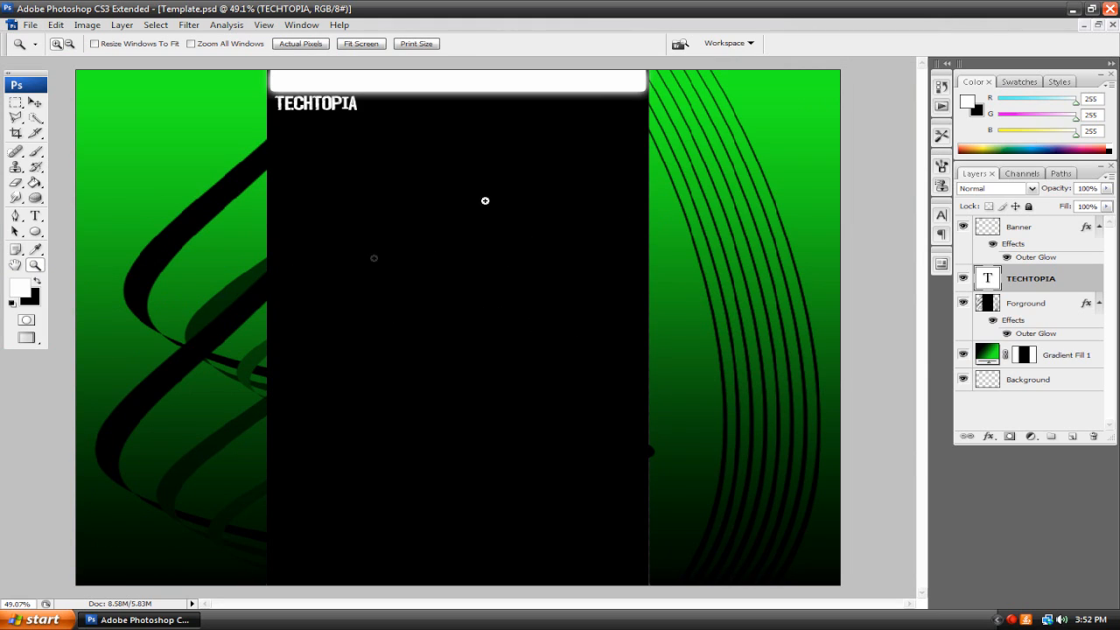
mouse_move(610, 166)
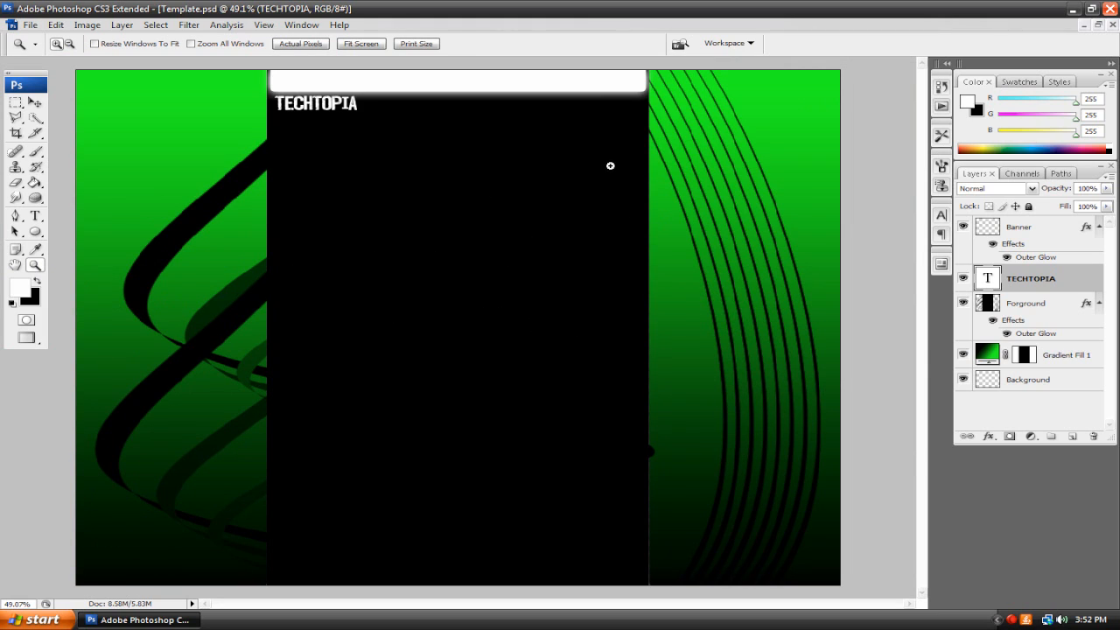
mouse_move(374, 120)
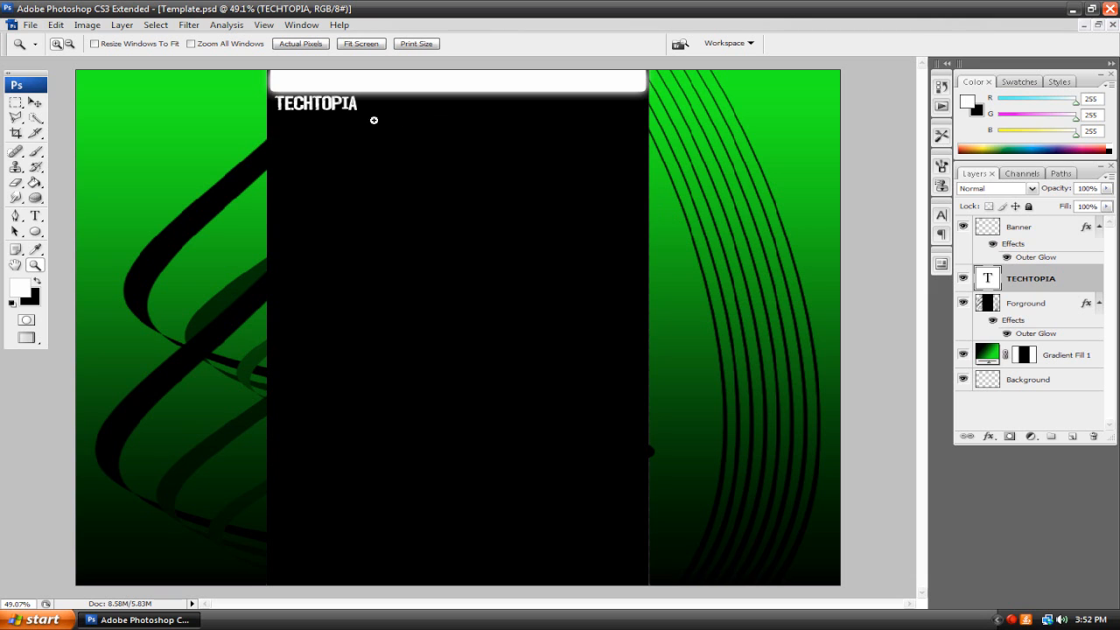
click(30, 24)
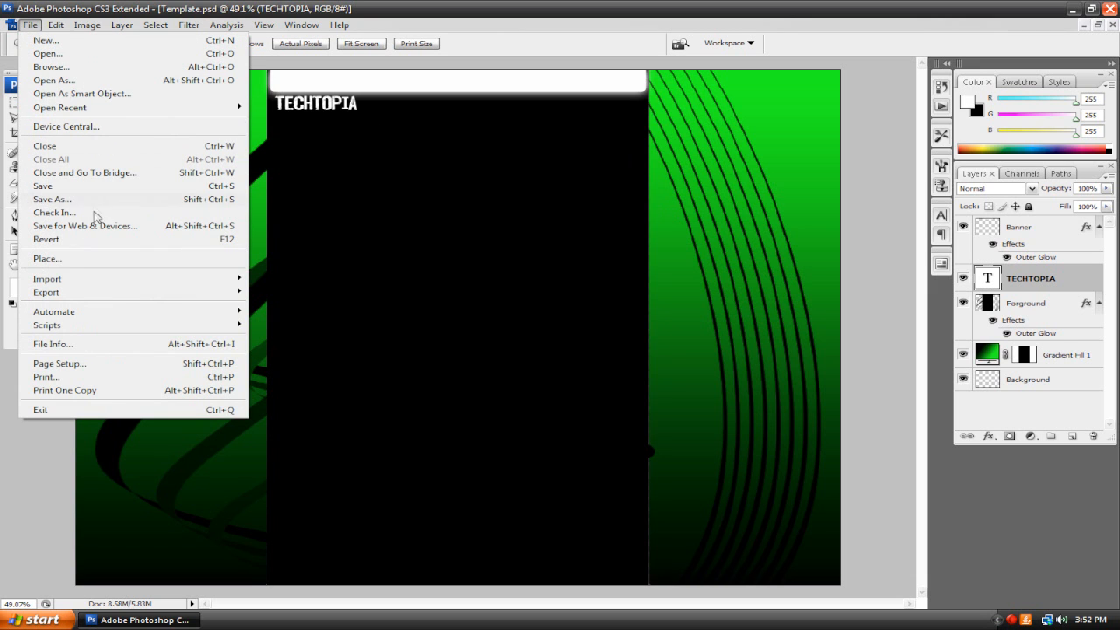
Save As a JPEG named 'YouTube layout', bringing up the JPEG Options
click(52, 198)
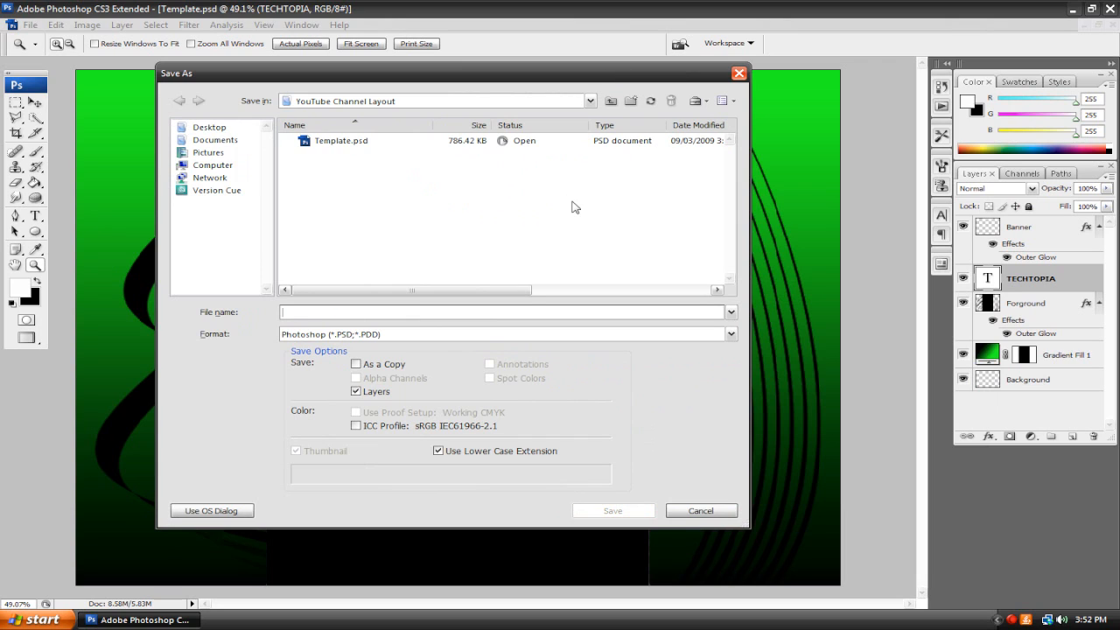
text(YouTube)
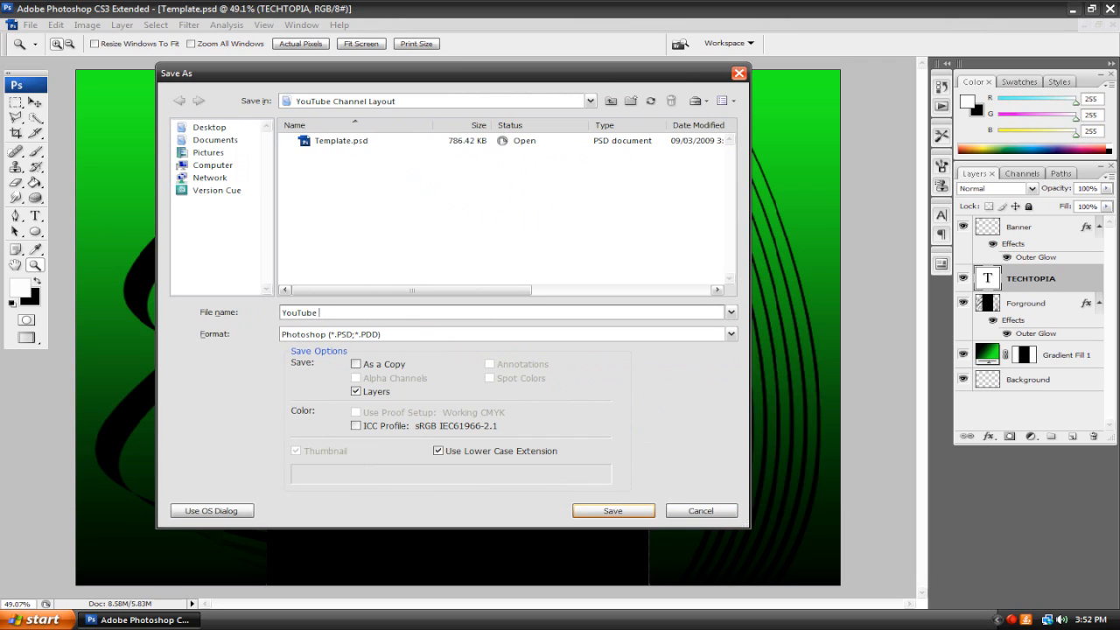
text(layout)
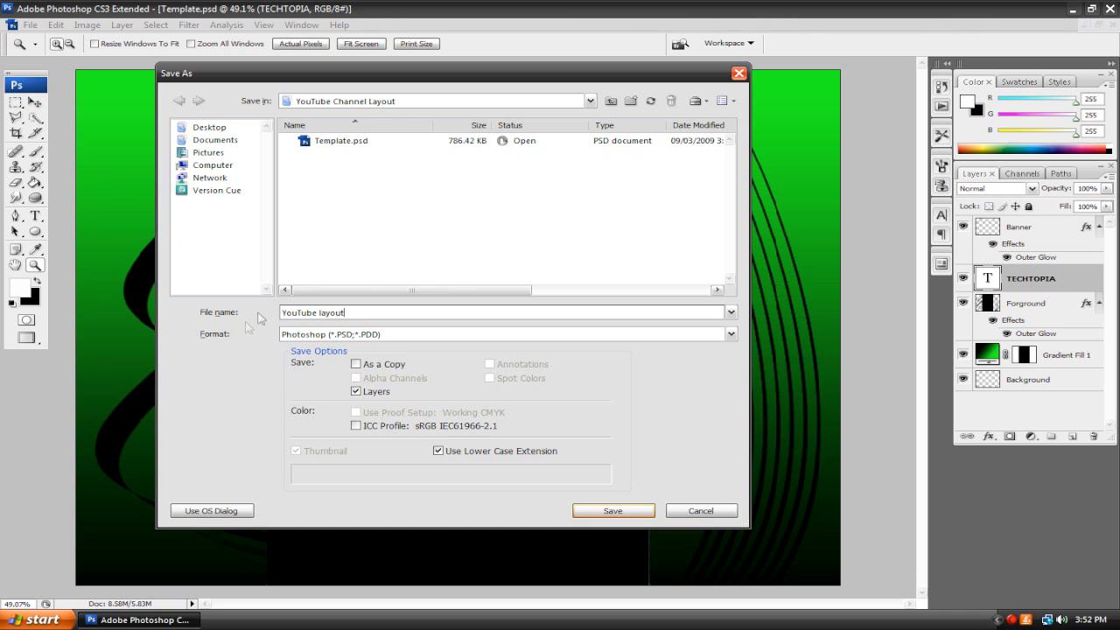
click(730, 334)
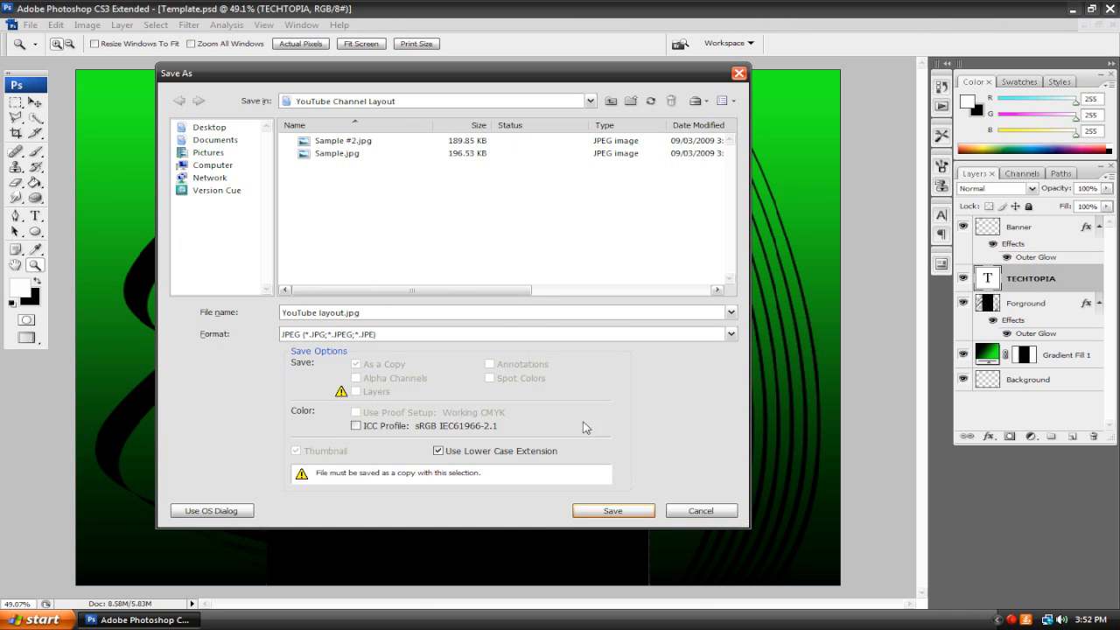
click(613, 511)
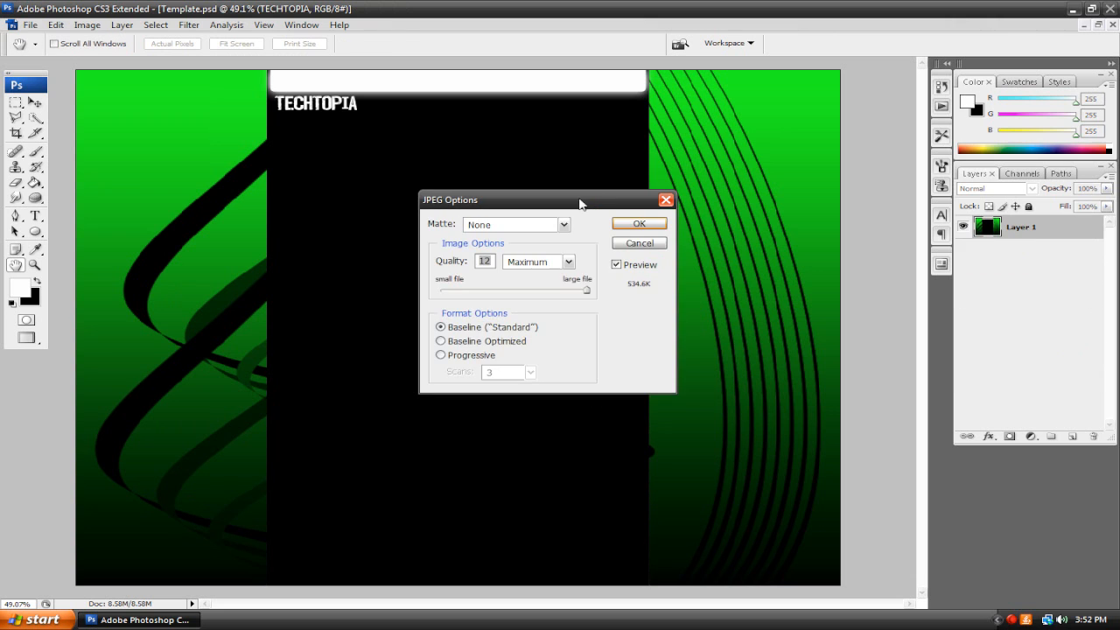
Try lower and maximum JPEG quality, then settle on 9 (High) for about 217.8K
drag(578, 200, 525, 176)
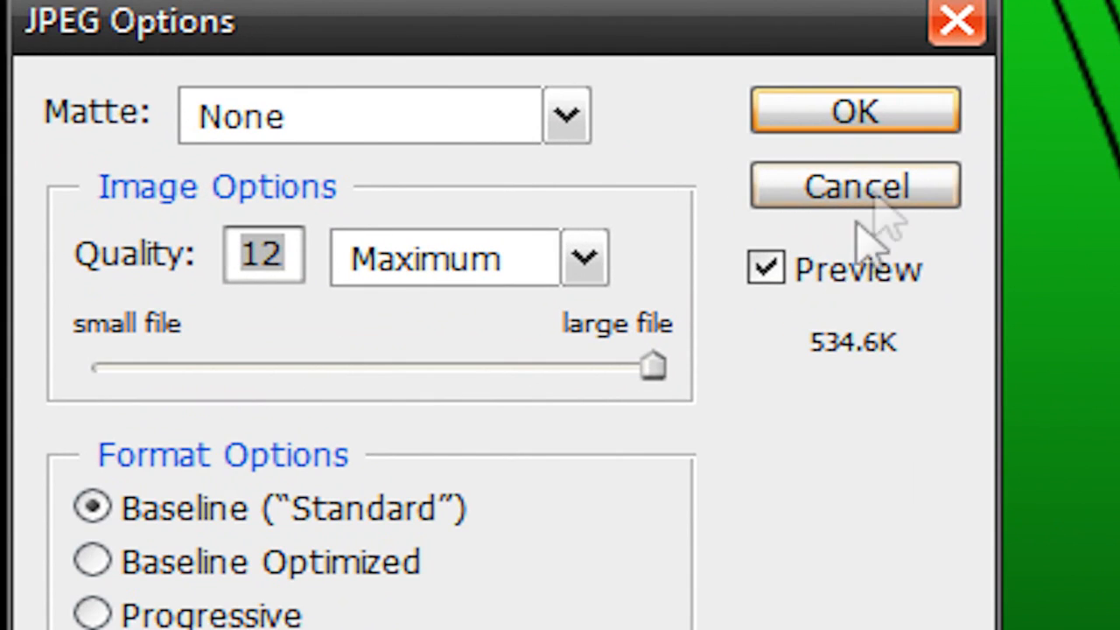
mouse_move(840, 271)
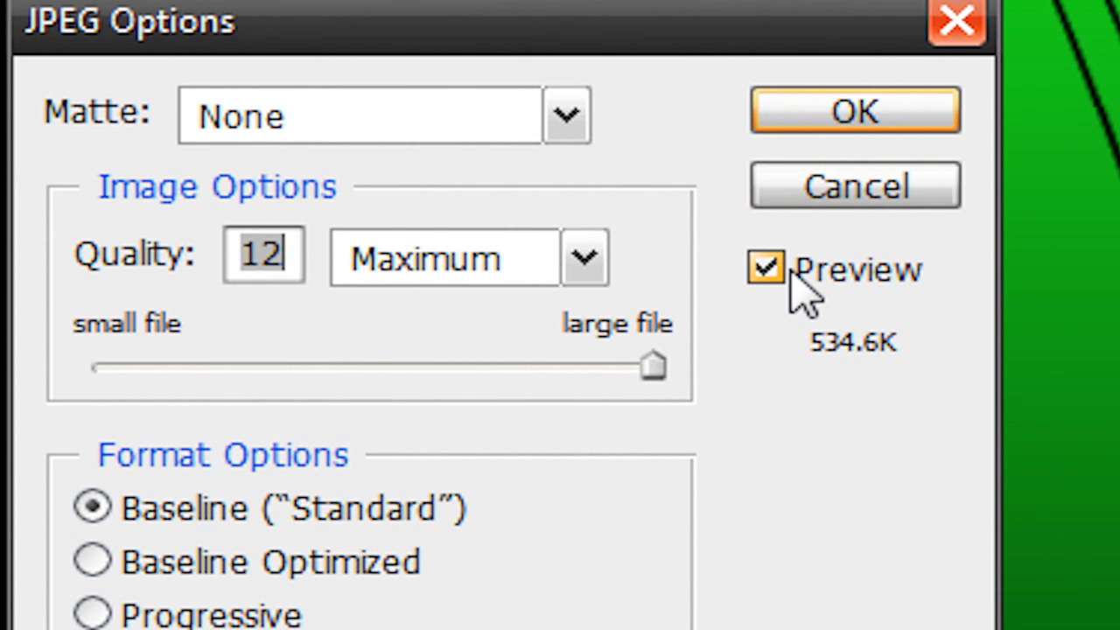
drag(652, 365, 236, 366)
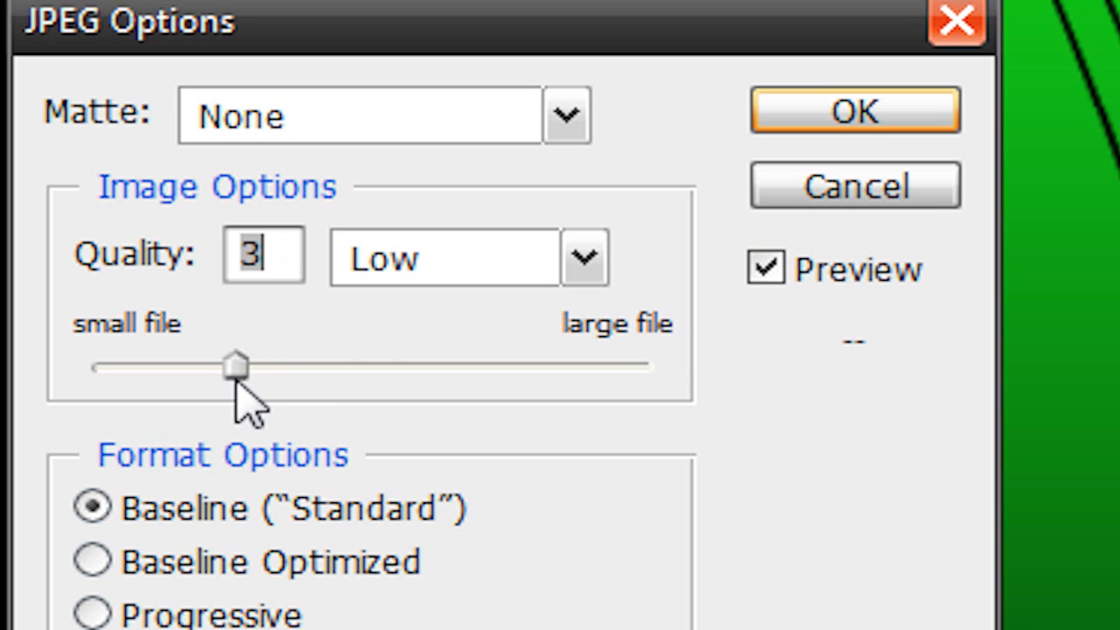
drag(237, 368, 652, 368)
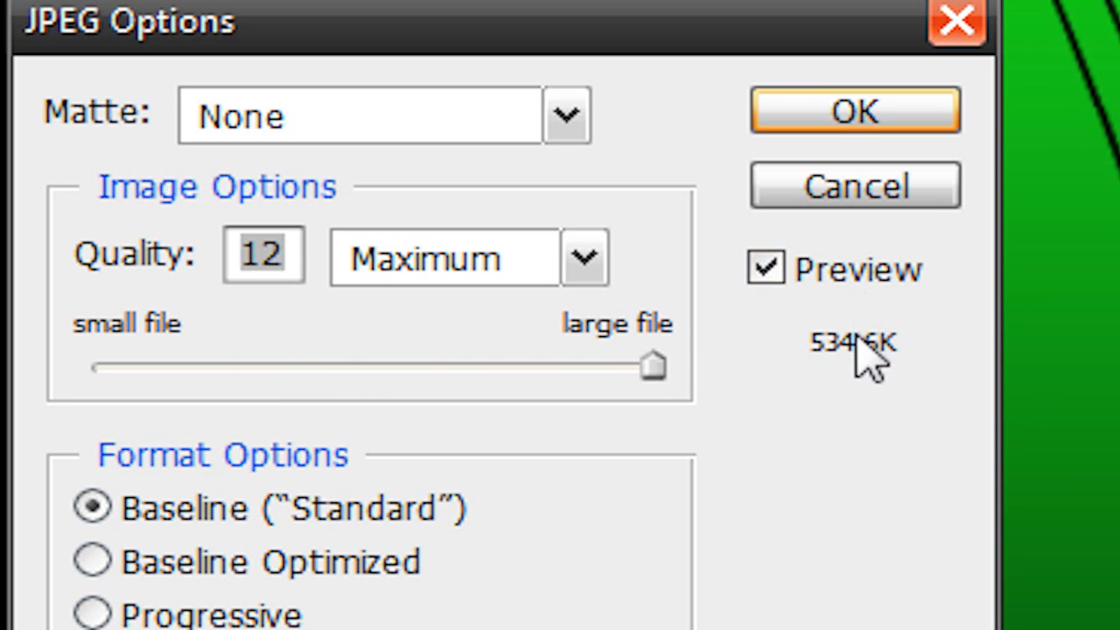
mouse_move(844, 399)
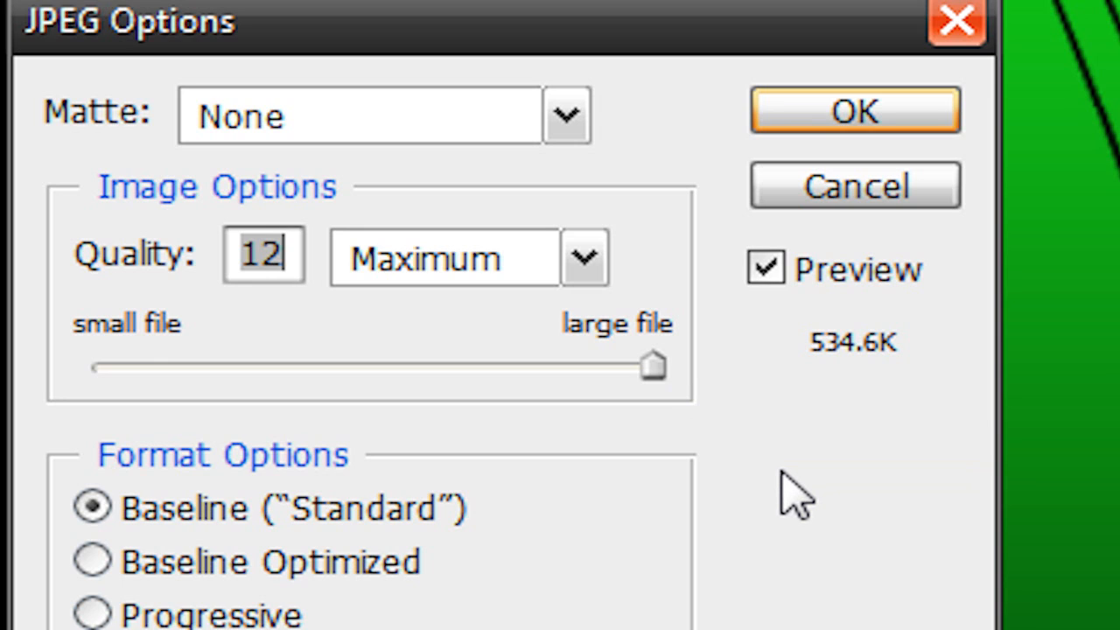
mouse_move(884, 403)
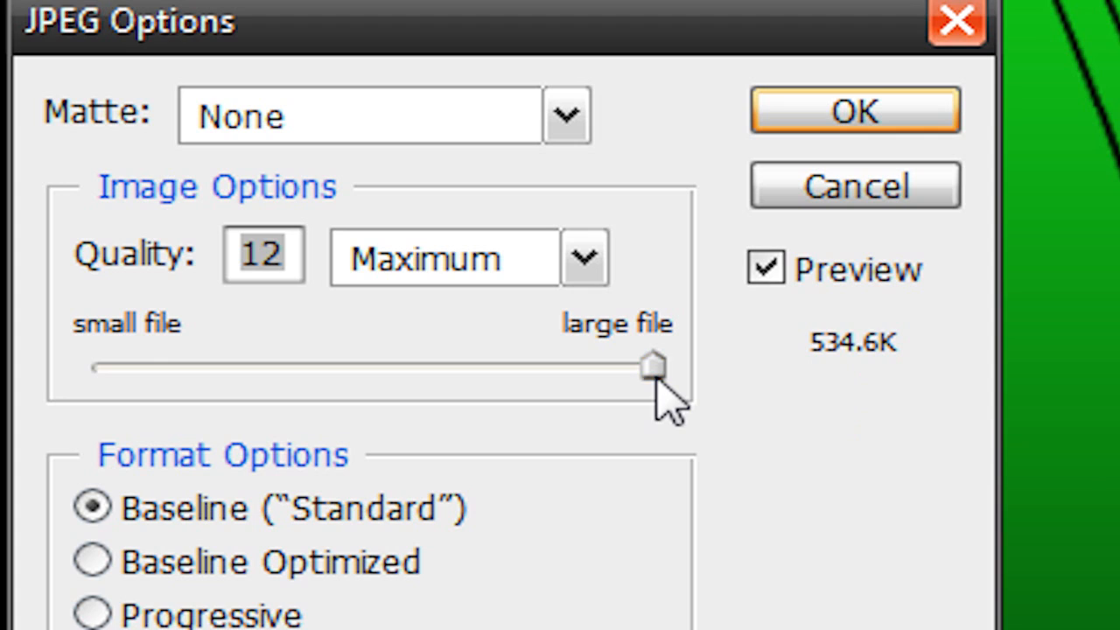
drag(652, 363, 517, 364)
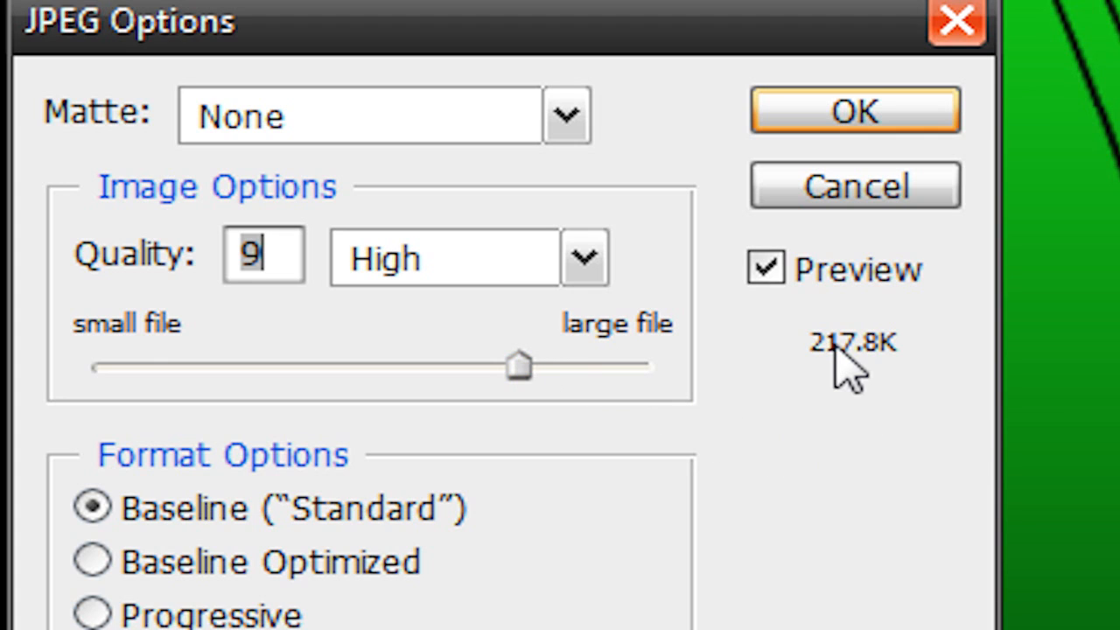
mouse_move(898, 389)
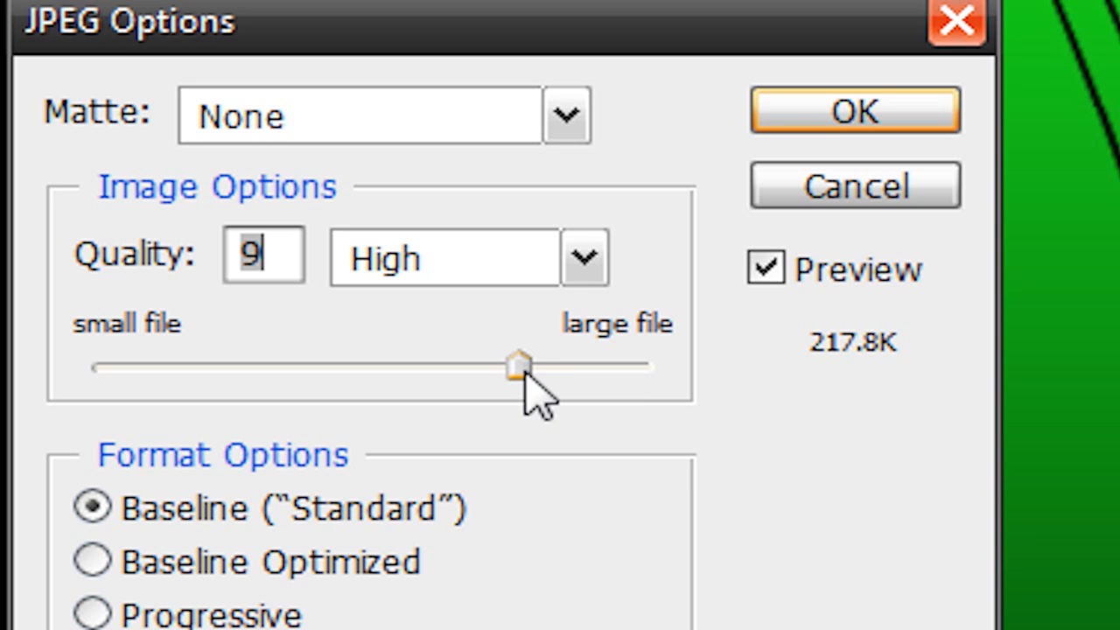
mouse_move(822, 359)
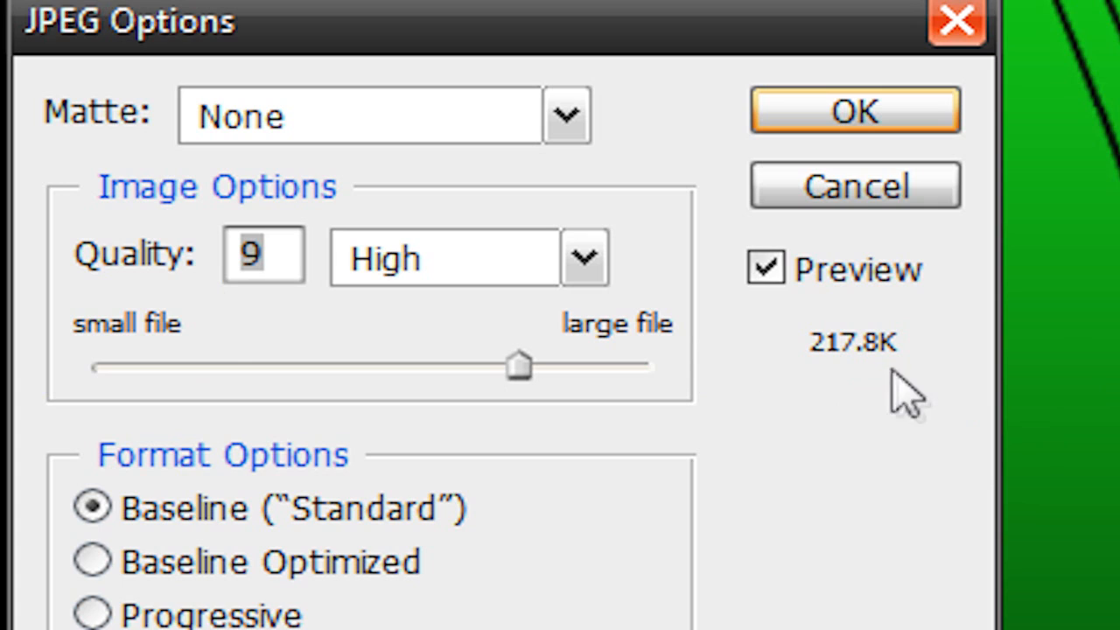
mouse_move(862, 367)
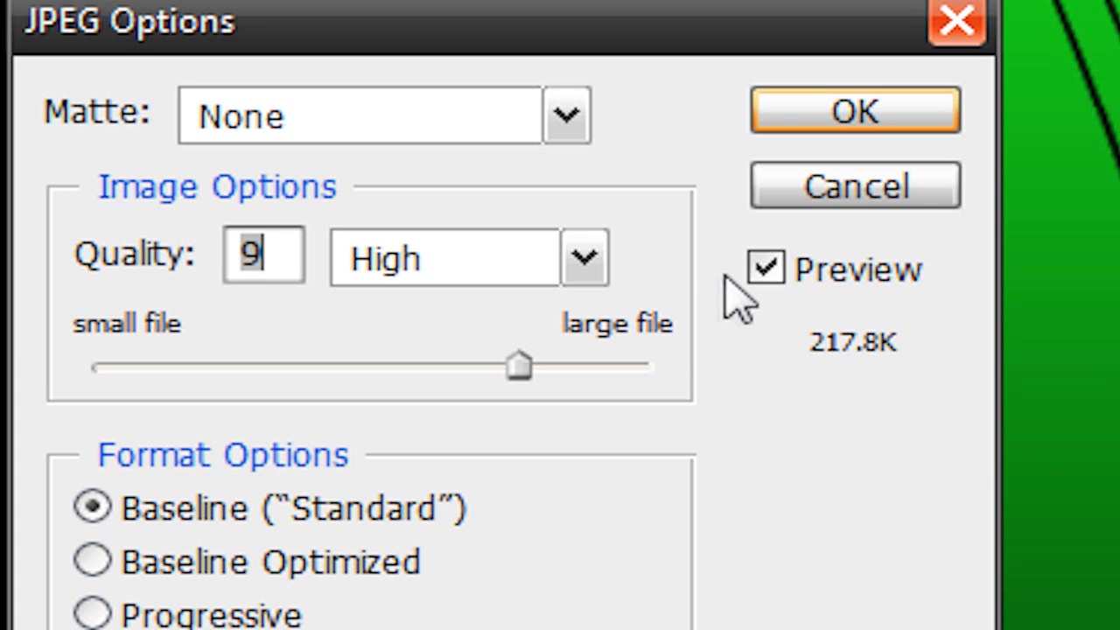
mouse_move(862, 600)
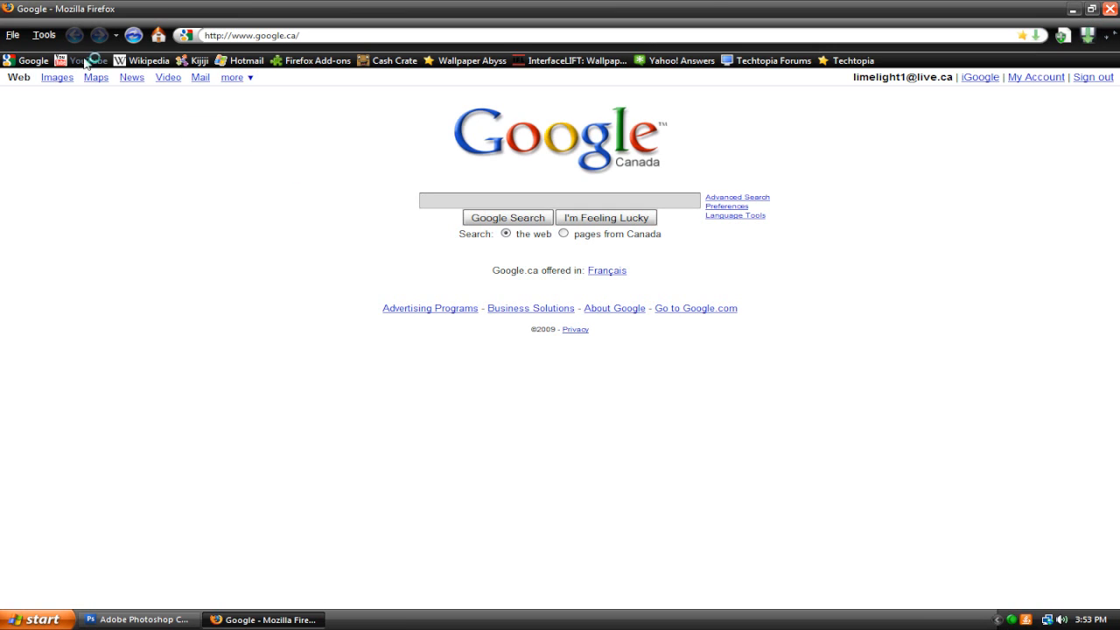
Navigate YouTube via Account > Edit Channel to the Channel Design settings page
click(80, 61)
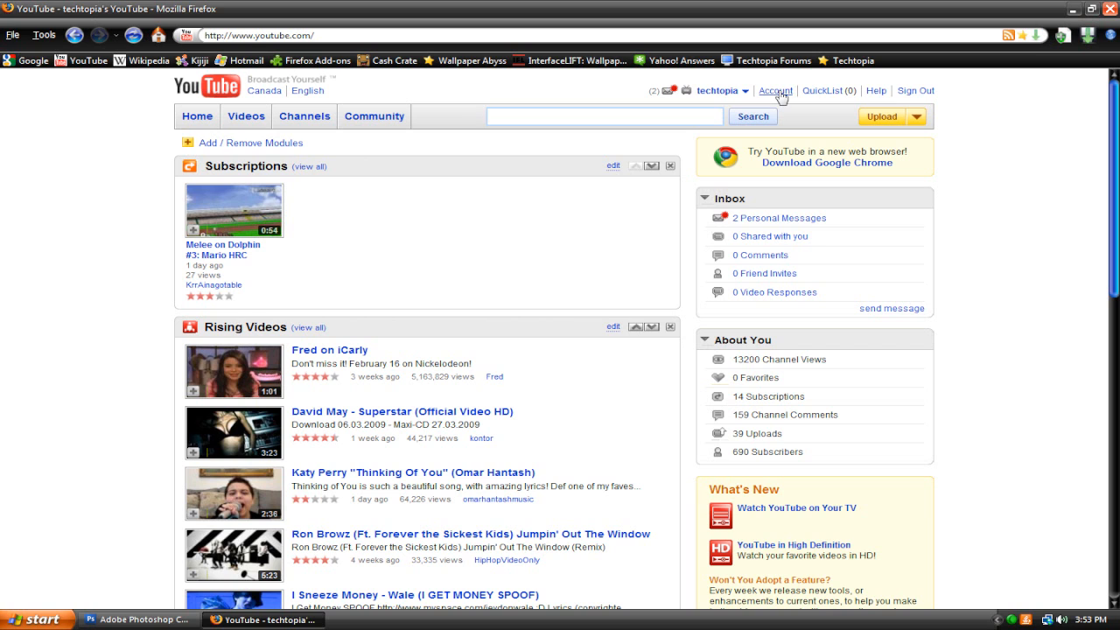
click(775, 90)
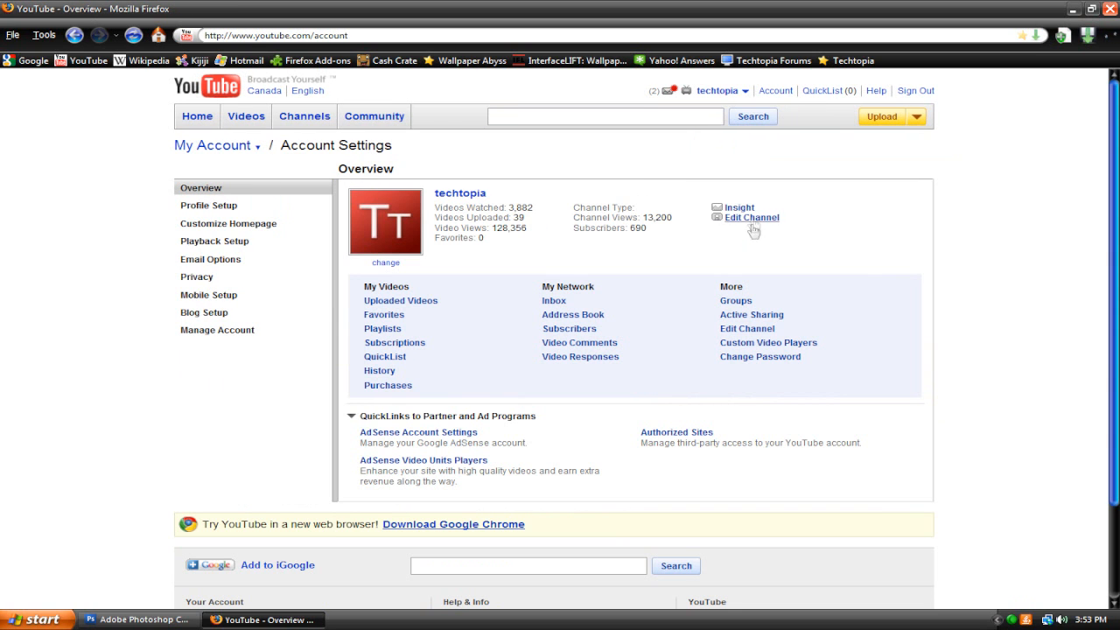
click(751, 217)
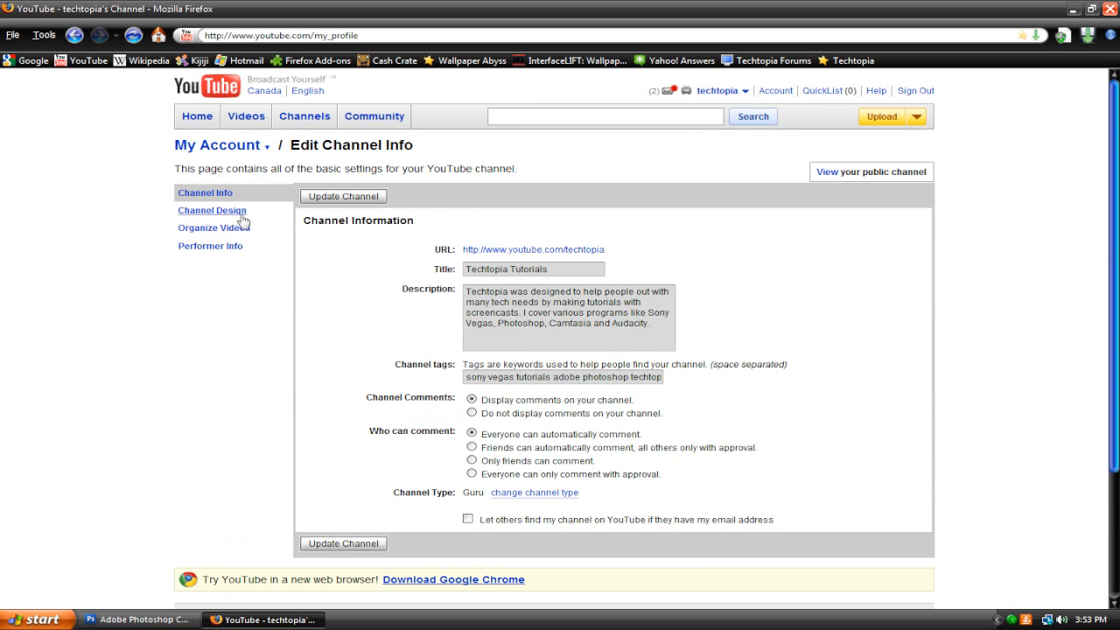
click(212, 210)
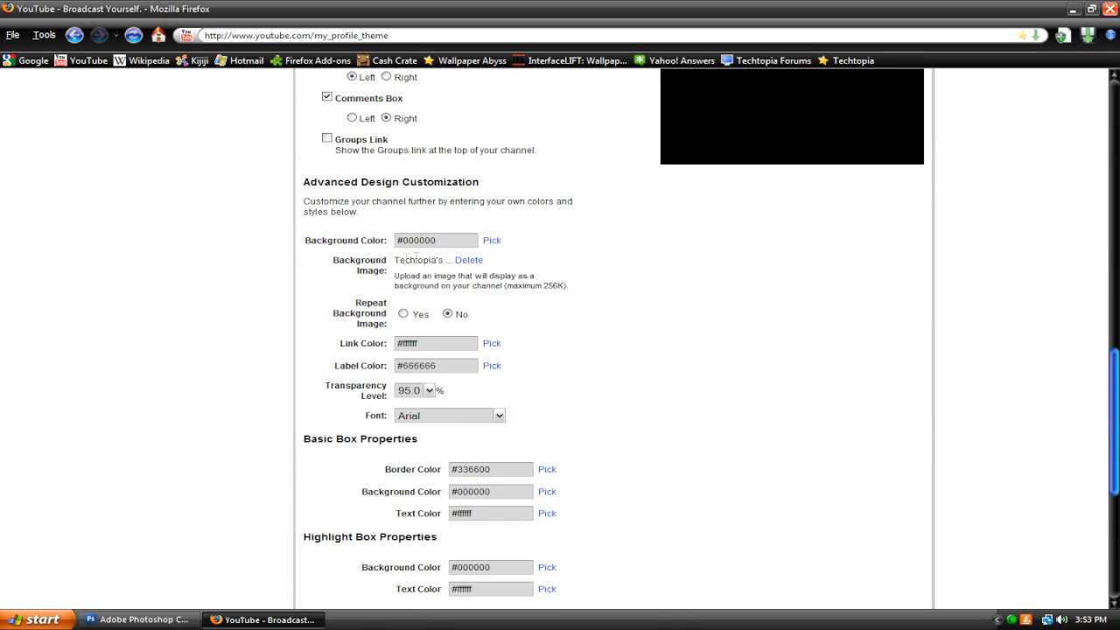
mouse_move(652, 227)
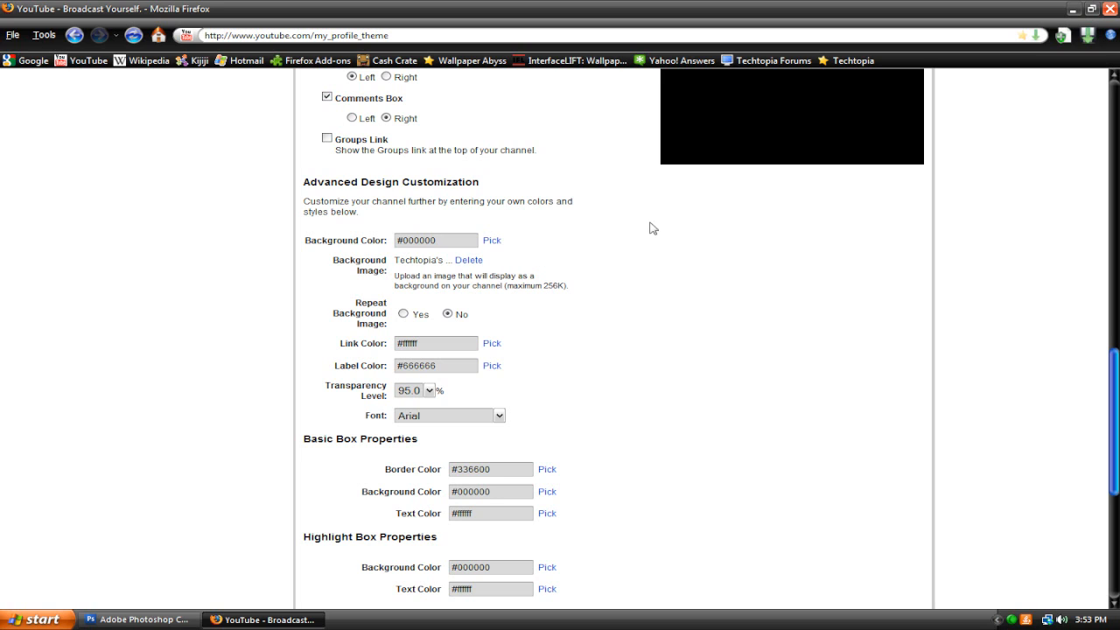
mouse_move(602, 359)
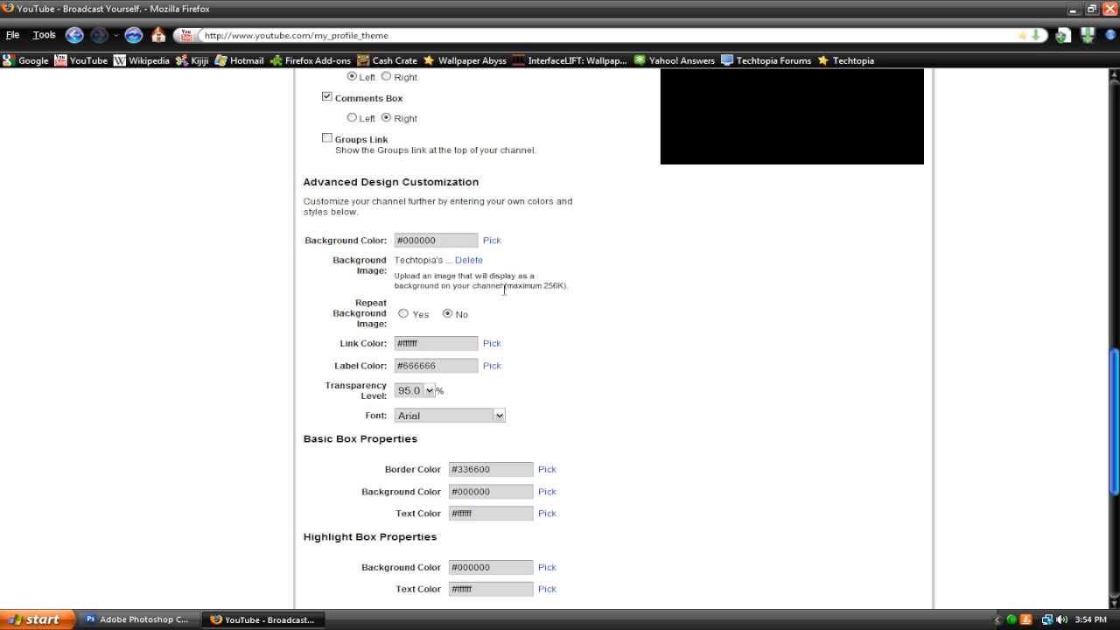
Scroll through the public channel page to review the green-and-black background
scroll(up, 3)
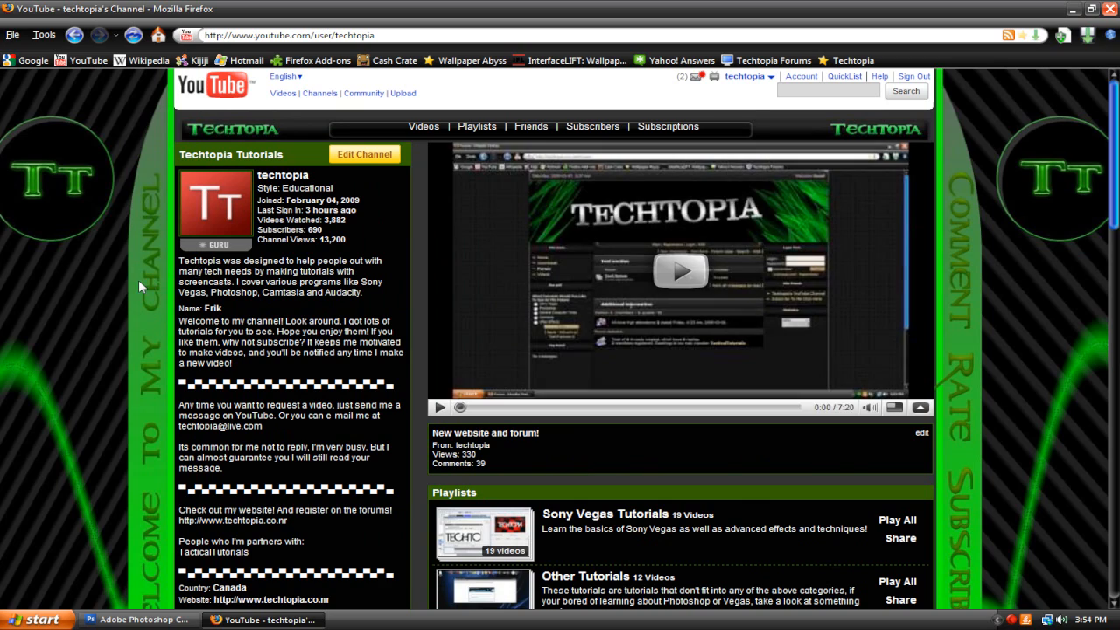
mouse_move(112, 283)
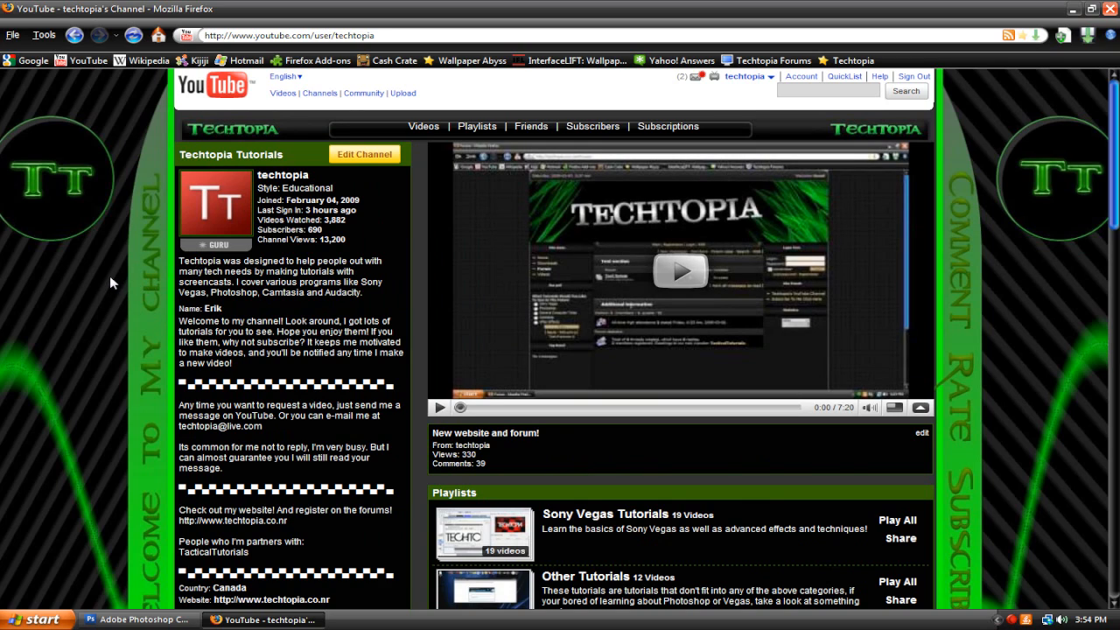
scroll(down, 3)
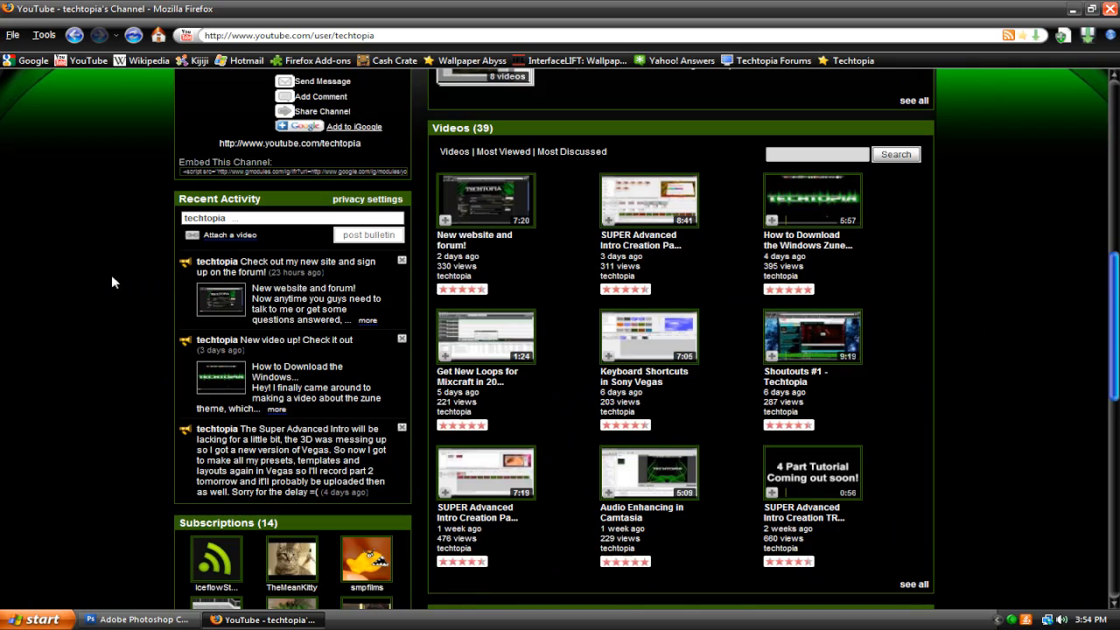
scroll(up, 3)
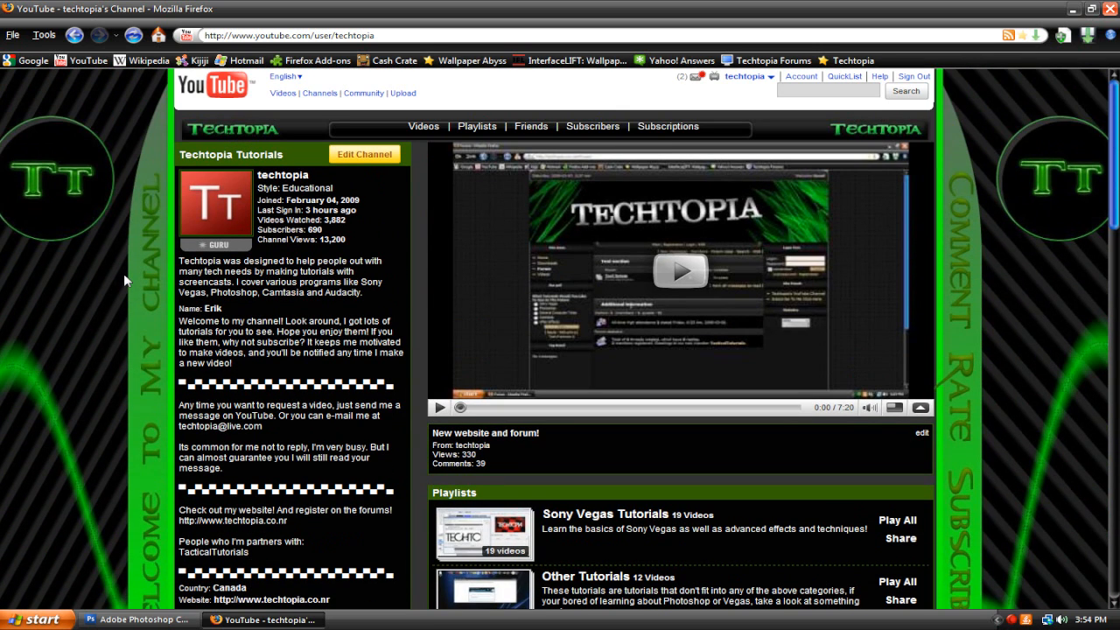
mouse_move(52, 196)
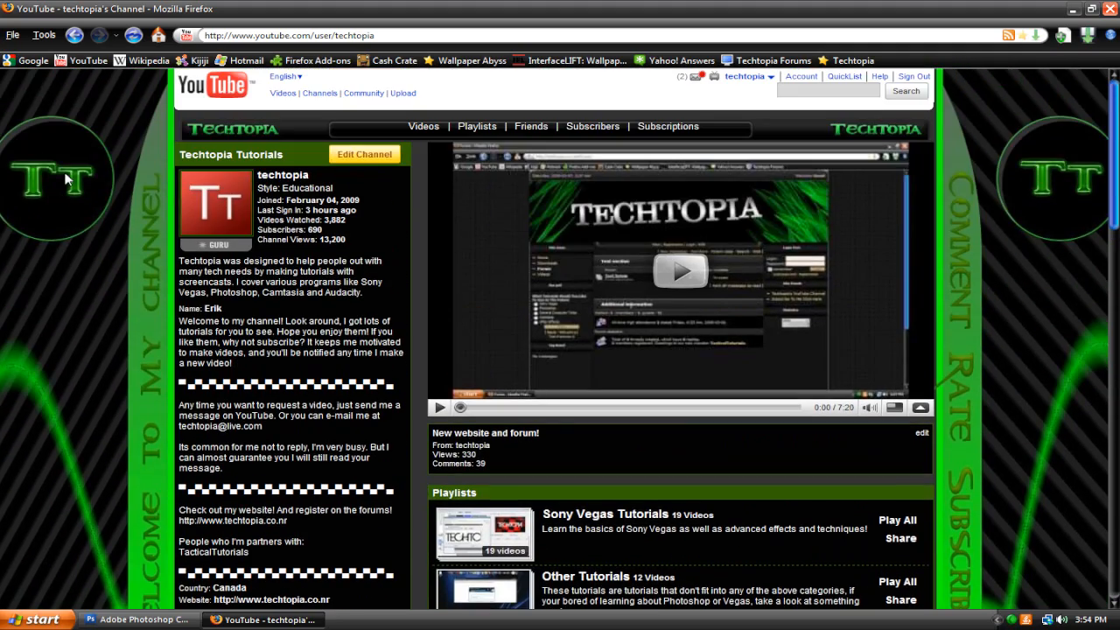
mouse_move(1103, 223)
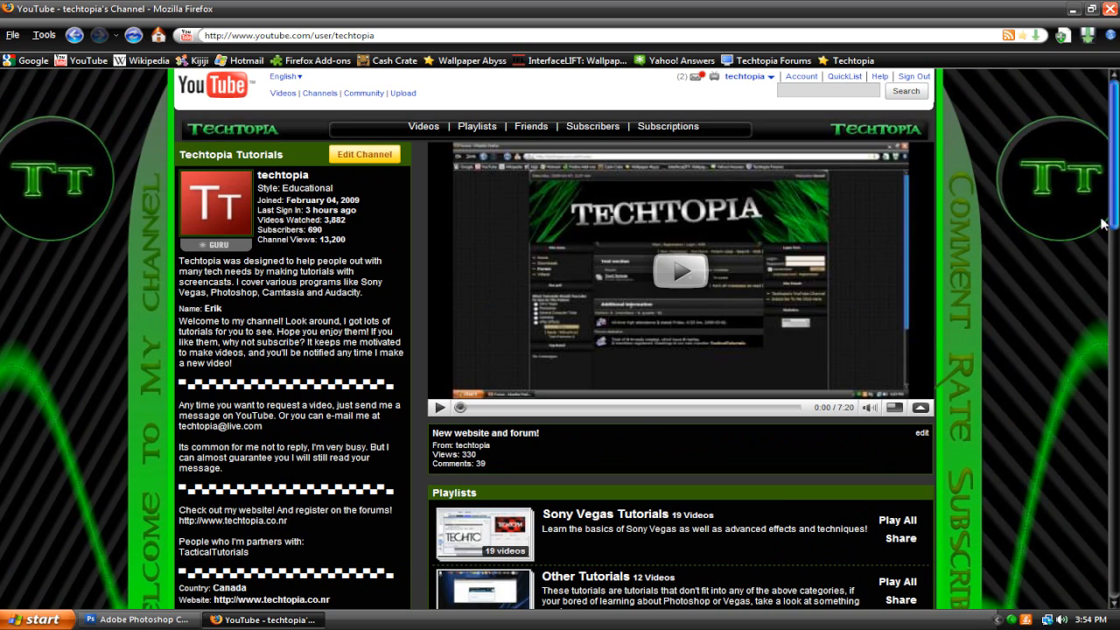
mouse_move(1085, 222)
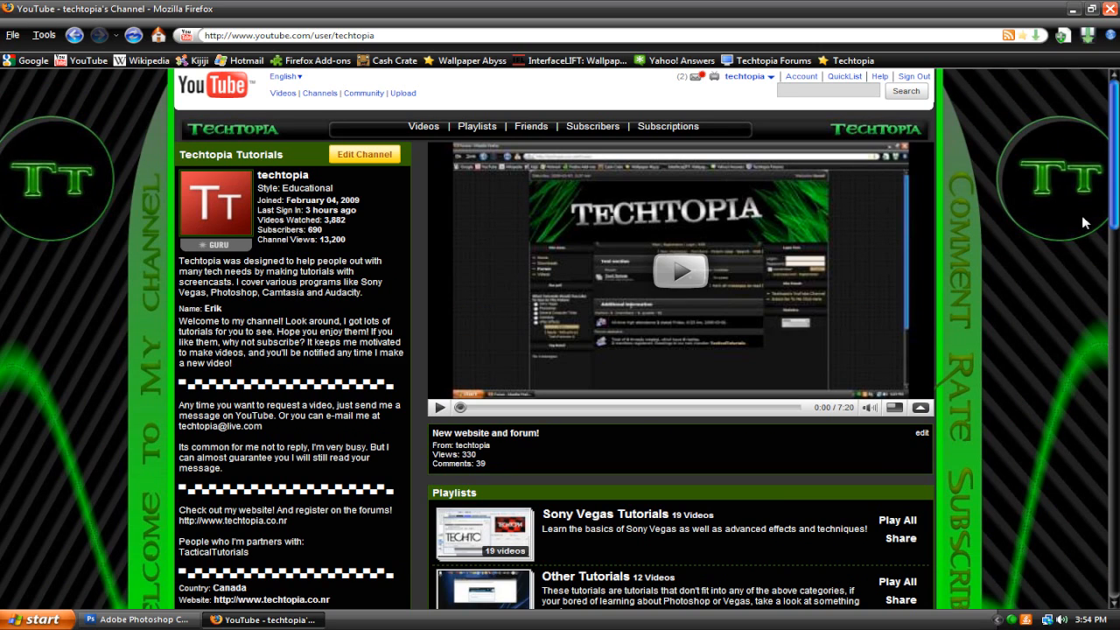
mouse_move(1069, 223)
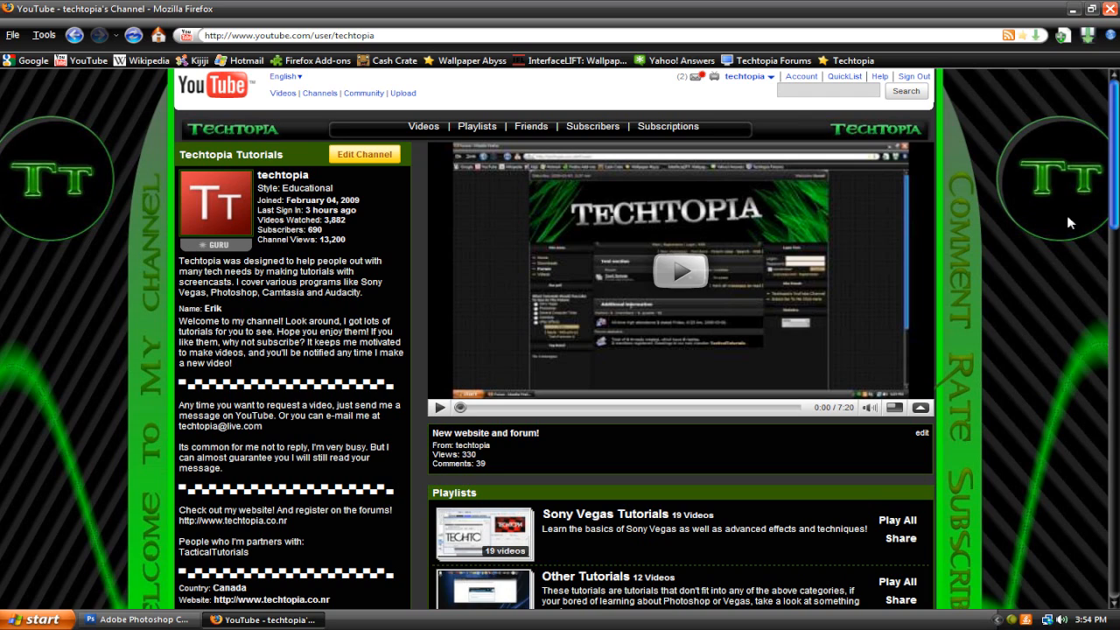